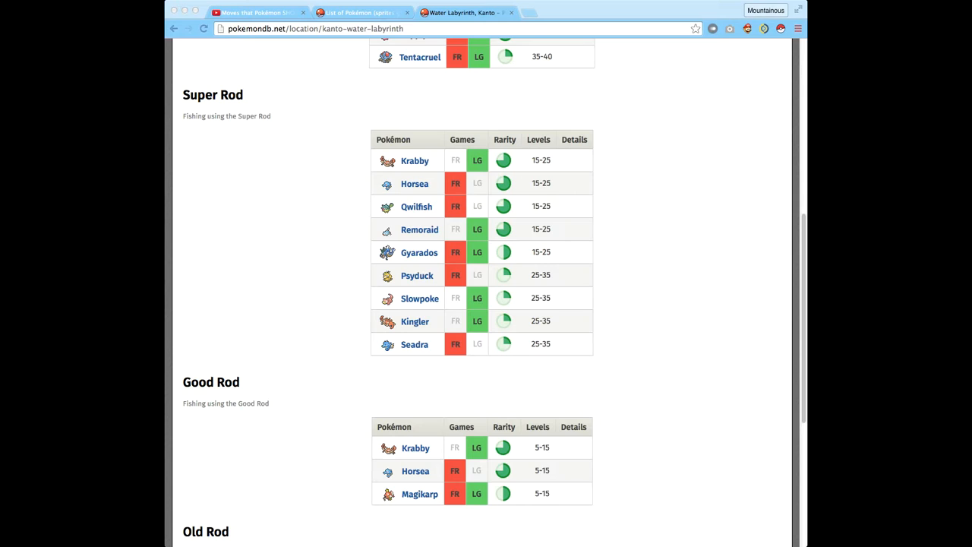
pyautogui.moveTo(531, 12)
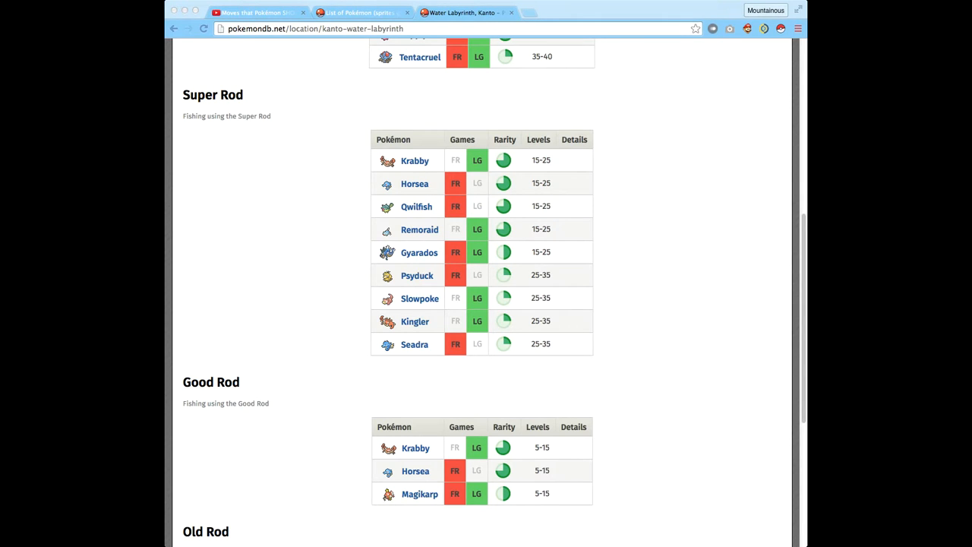
pyautogui.moveTo(516, 42)
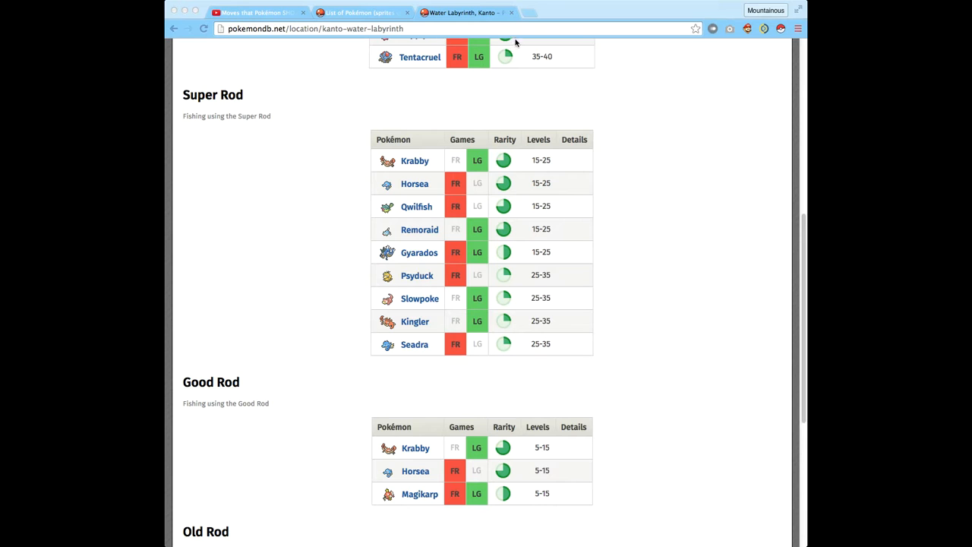
# Close the Kanto Water Labyrinth encounter tab, leaving a fresh new tab.
pyautogui.click(357, 12)
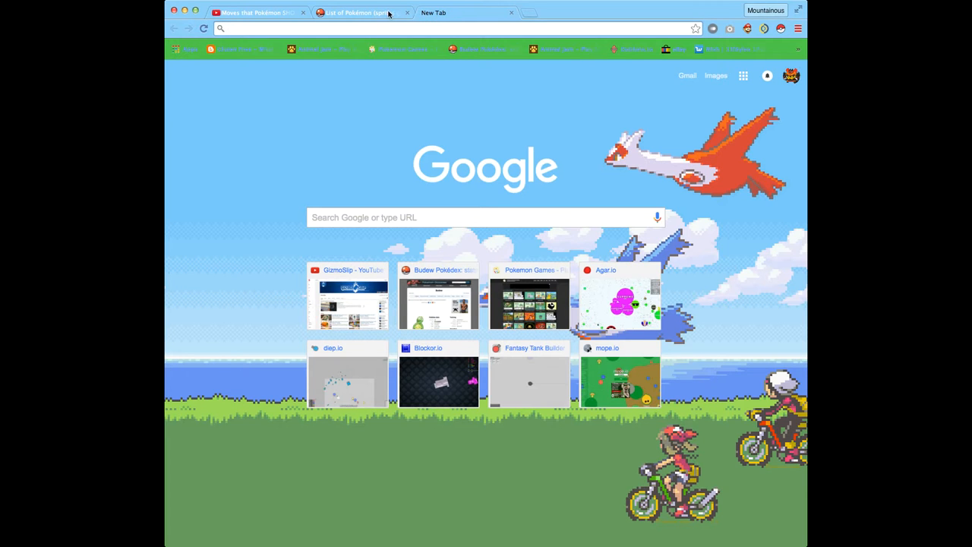
pyautogui.moveTo(585, 213)
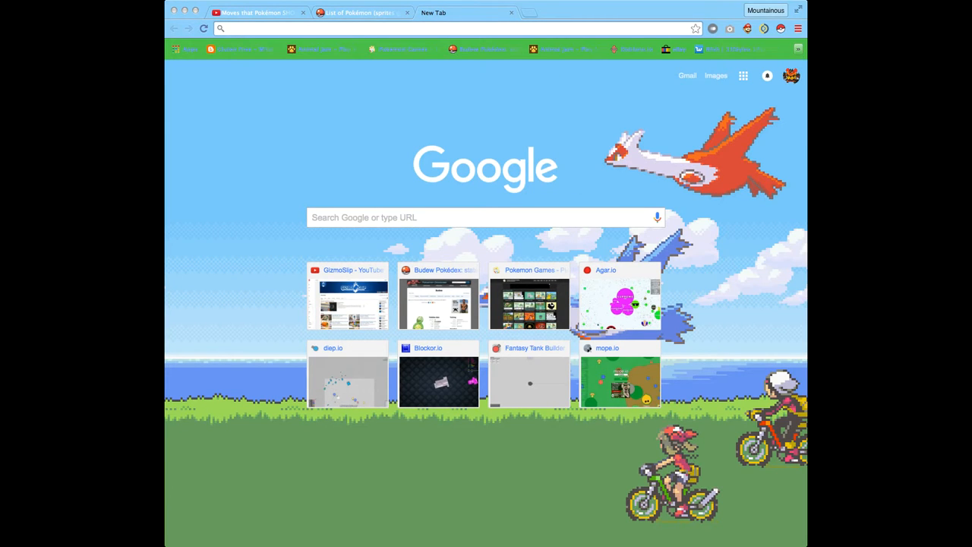
# Load the national Pokédex list, scroll down to #122, and open Mr. Mime's page.
pyautogui.click(360, 13)
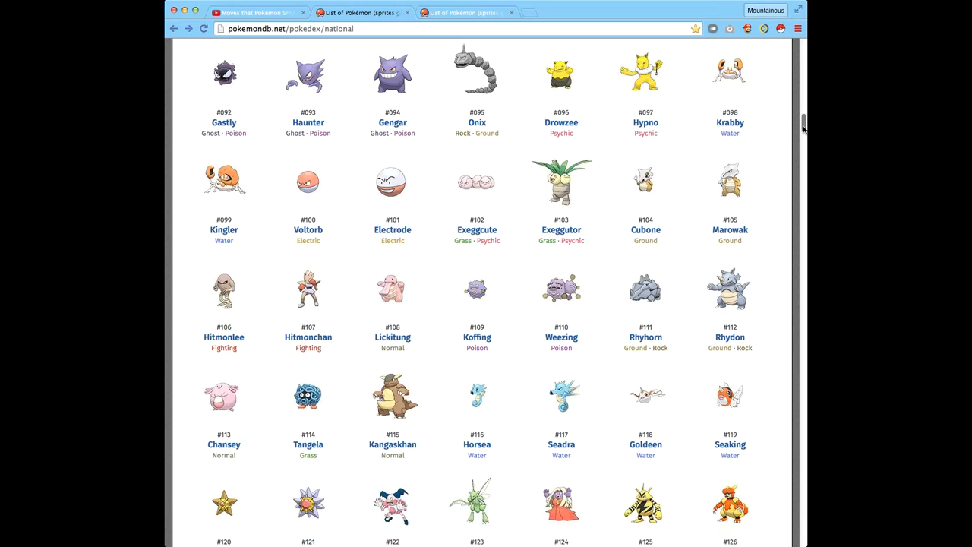
pyautogui.scroll(-3)
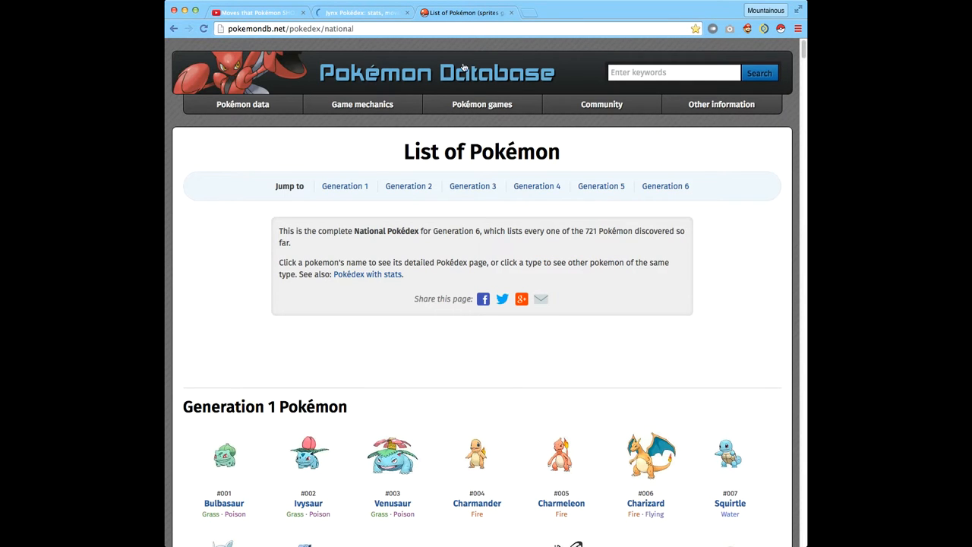
pyautogui.moveTo(802, 53)
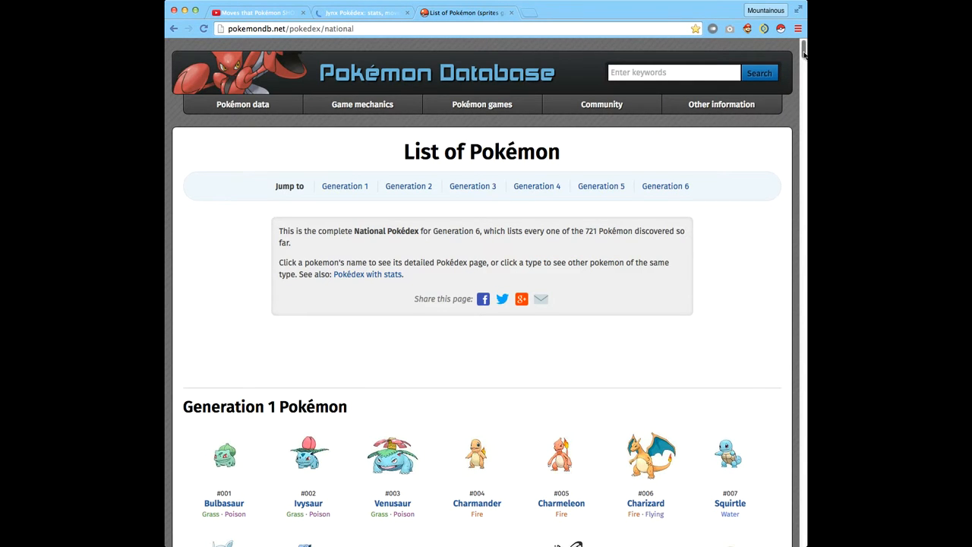
pyautogui.scroll(-3)
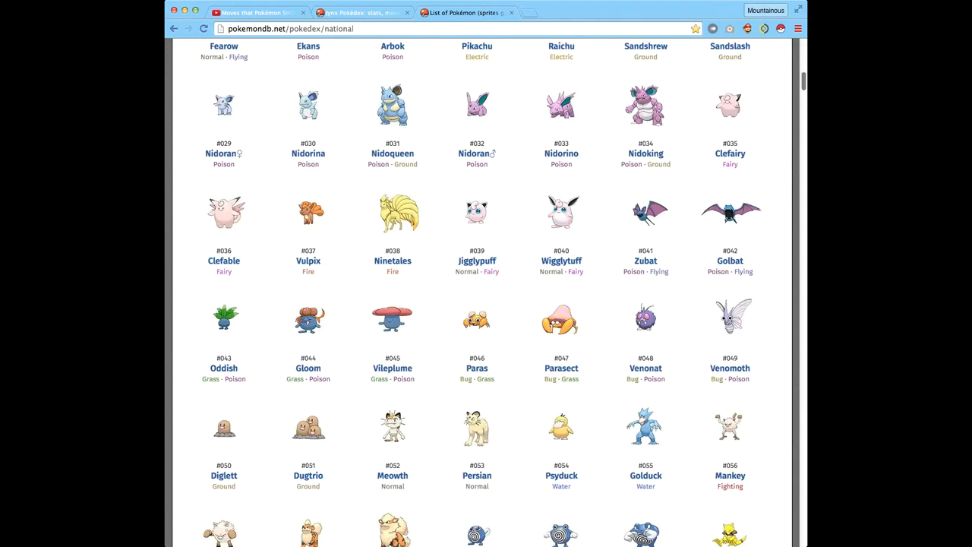
pyautogui.scroll(-3)
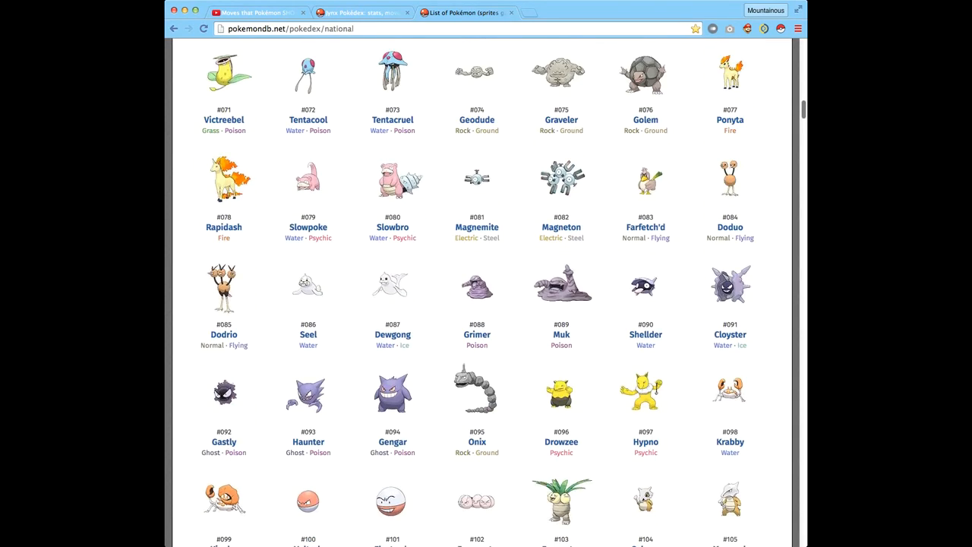
pyautogui.scroll(-3)
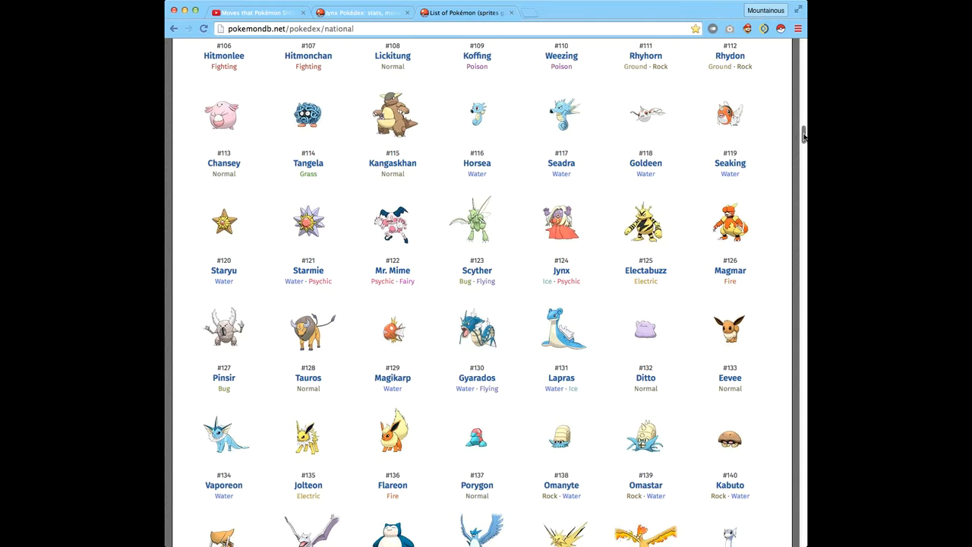
pyautogui.click(392, 270)
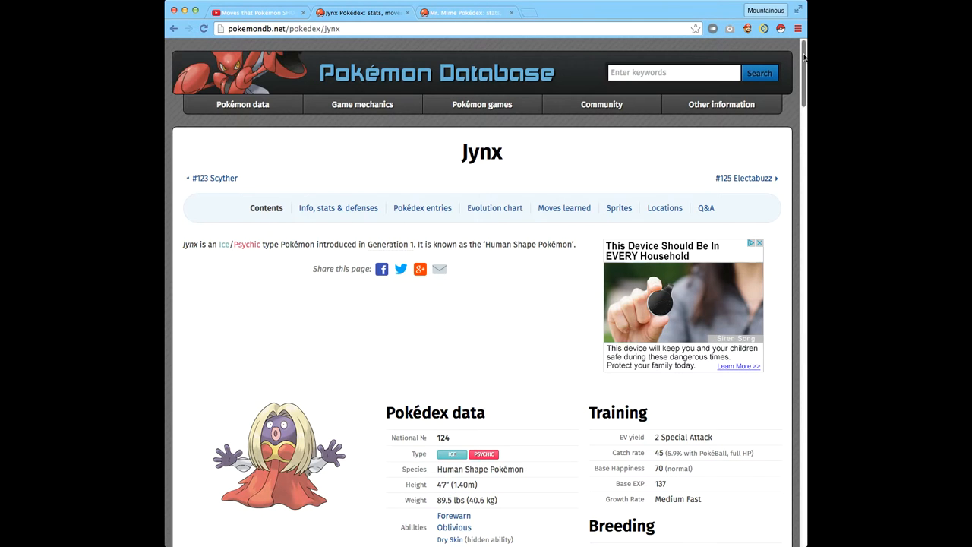
# Scroll to Base stats and flip between the Jynx and Mr. Mime tabs, ending on Jynx.
pyautogui.scroll(-3)
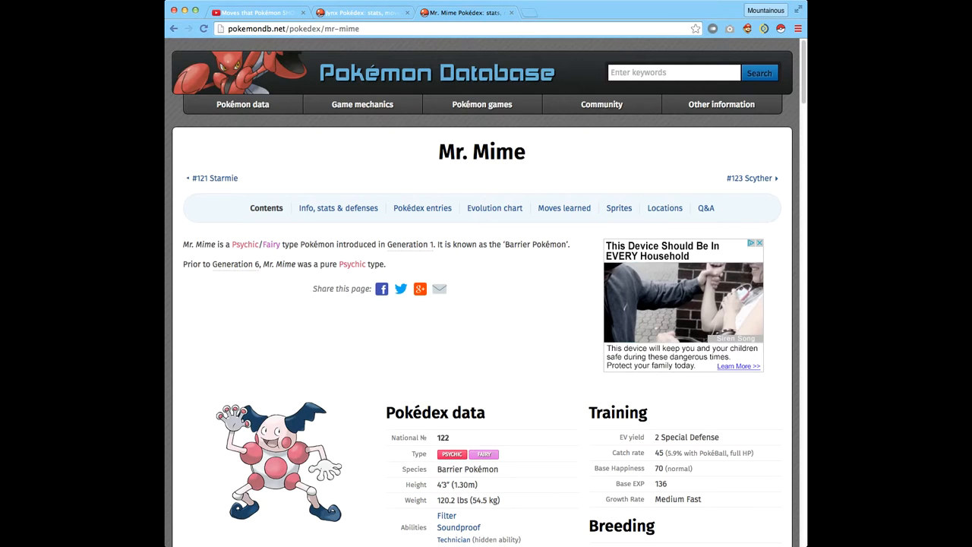
pyautogui.scroll(-3)
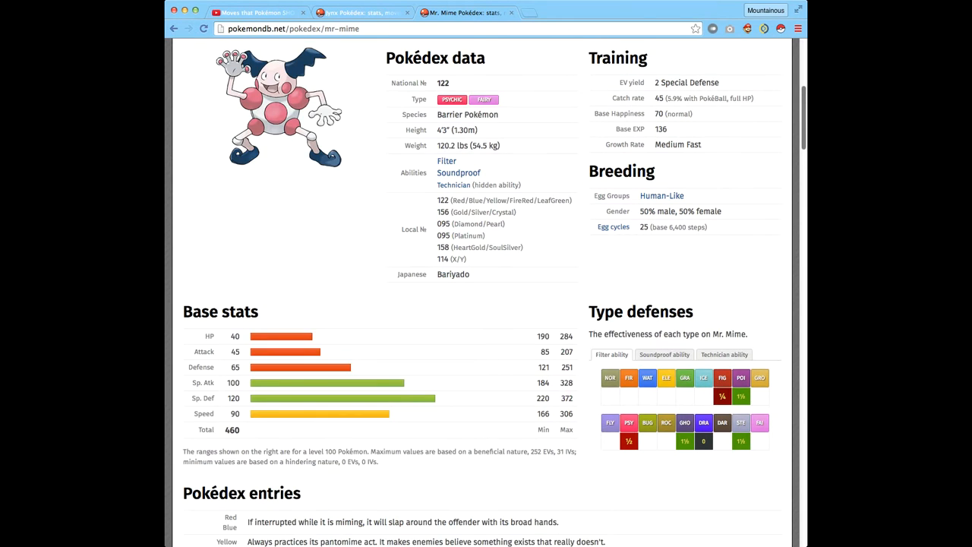
pyautogui.scroll(-3)
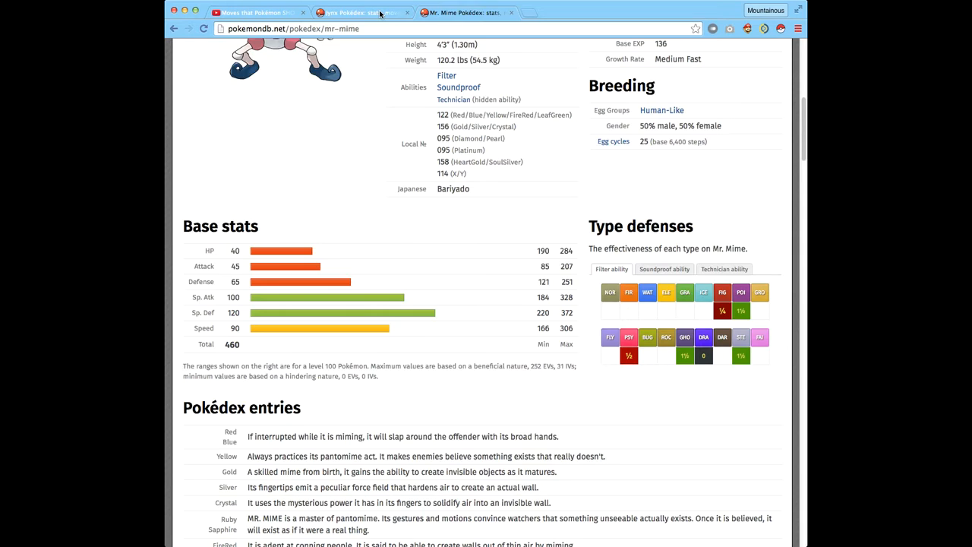
pyautogui.click(346, 12)
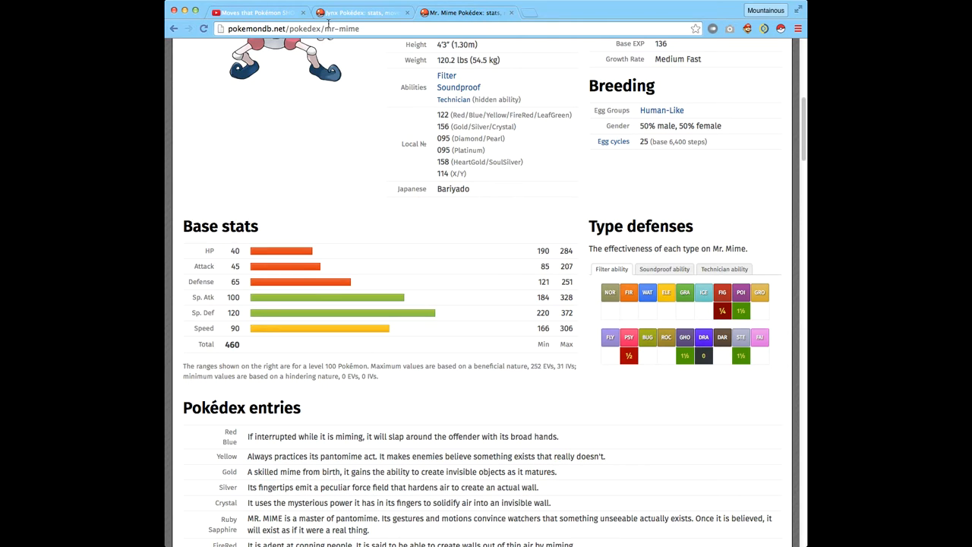
pyautogui.click(364, 12)
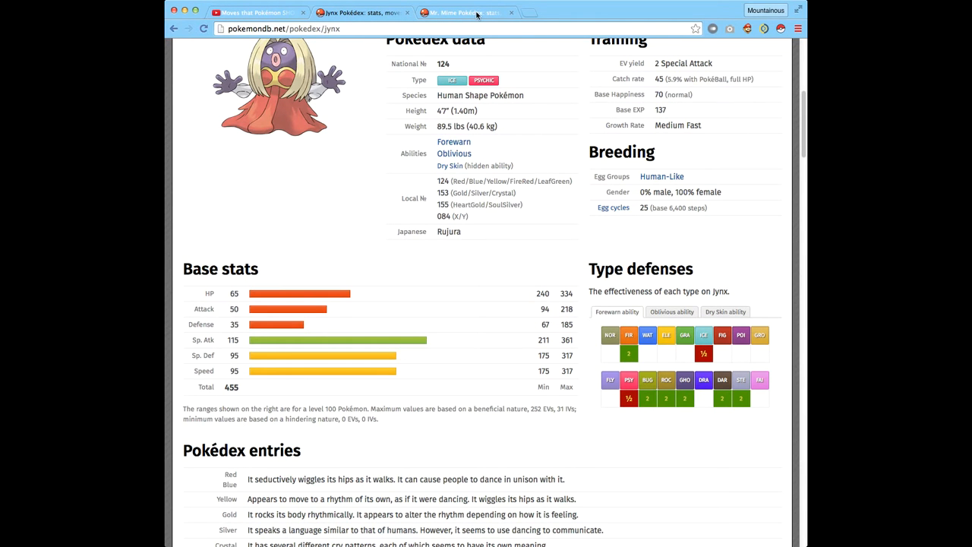
pyautogui.click(463, 13)
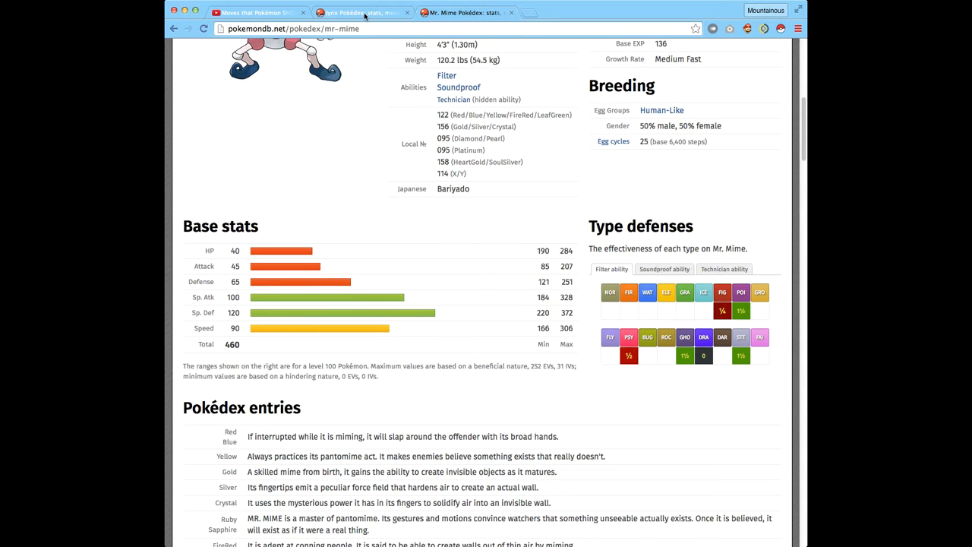
pyautogui.click(342, 14)
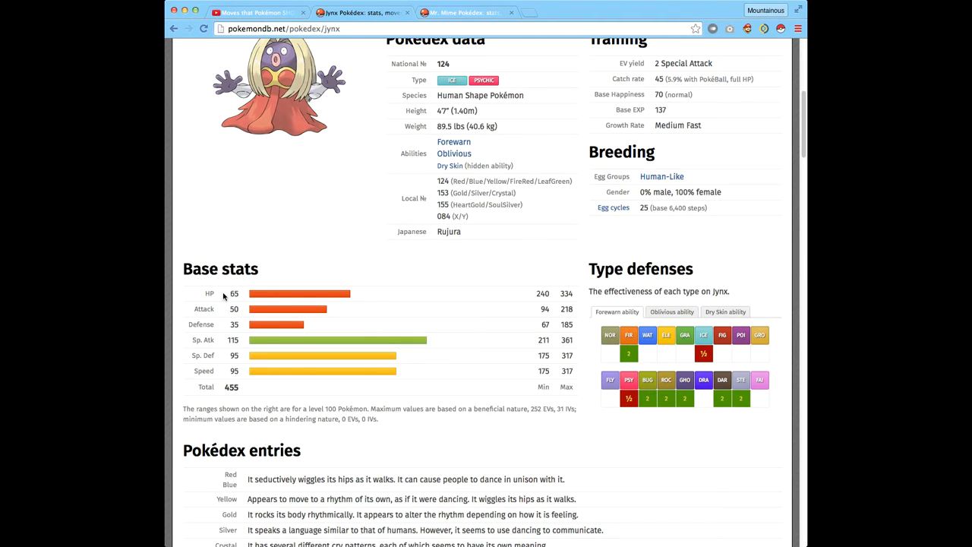
pyautogui.doubleClick(234, 293)
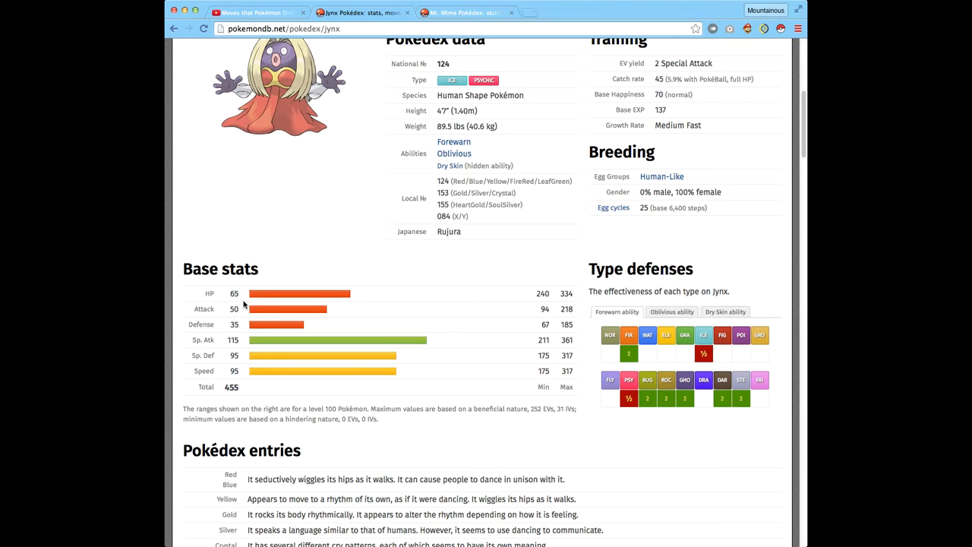
pyautogui.moveTo(236, 320)
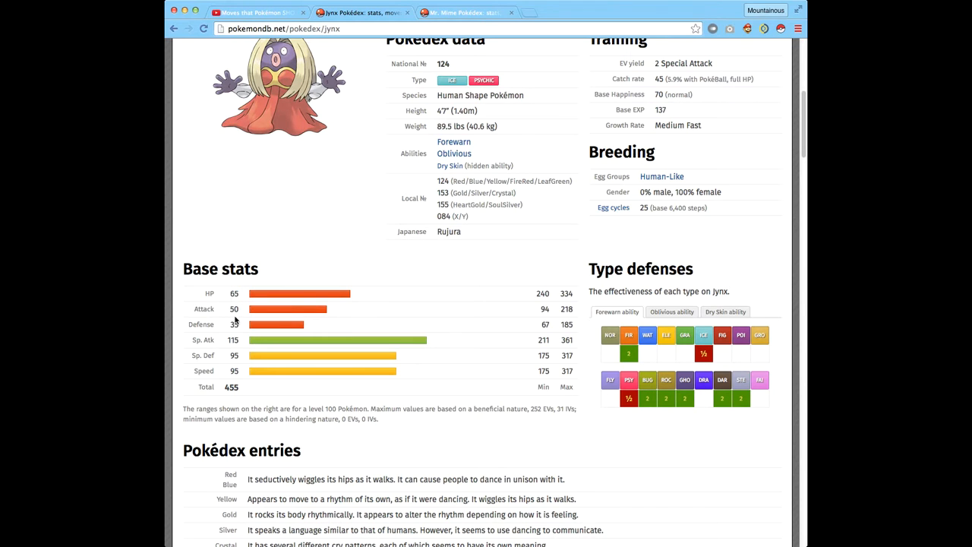
pyautogui.moveTo(232, 309)
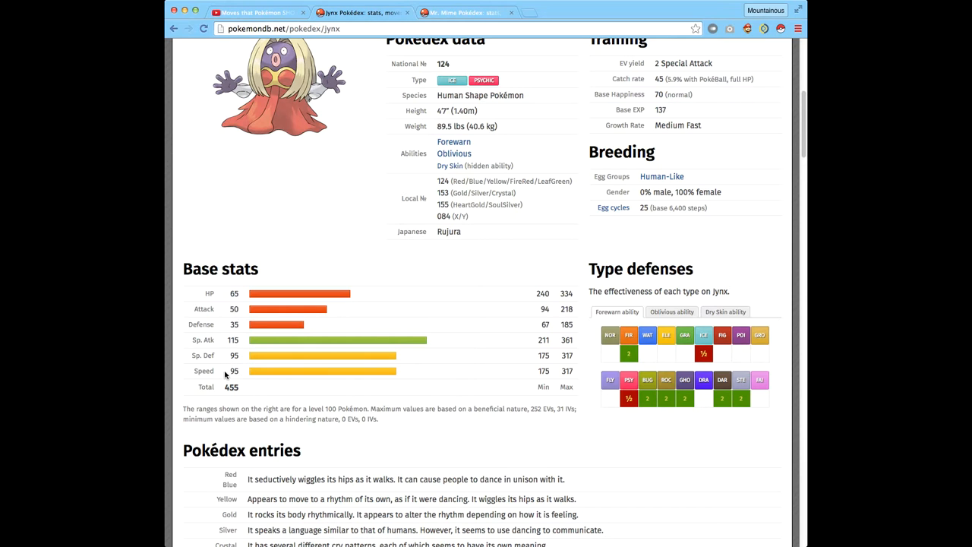
pyautogui.moveTo(222, 389)
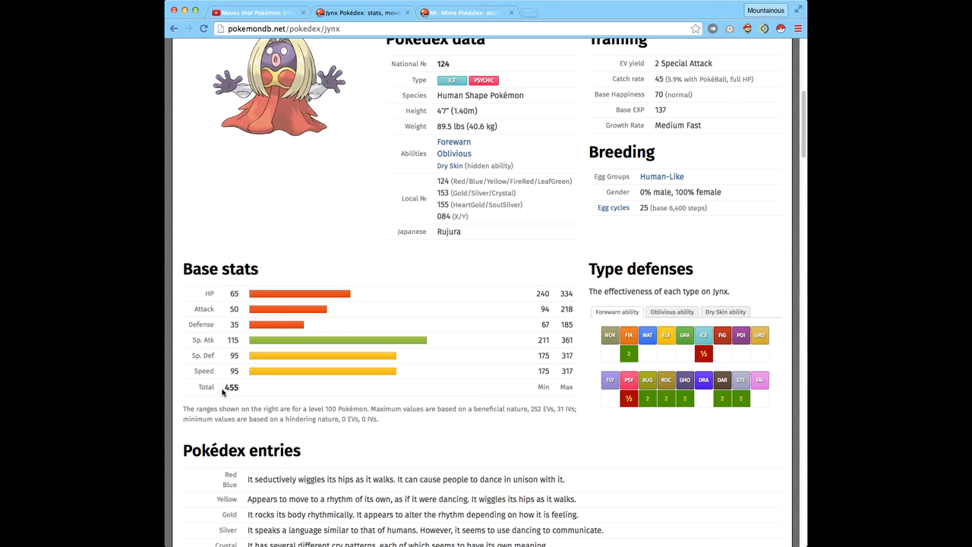
pyautogui.doubleClick(231, 387)
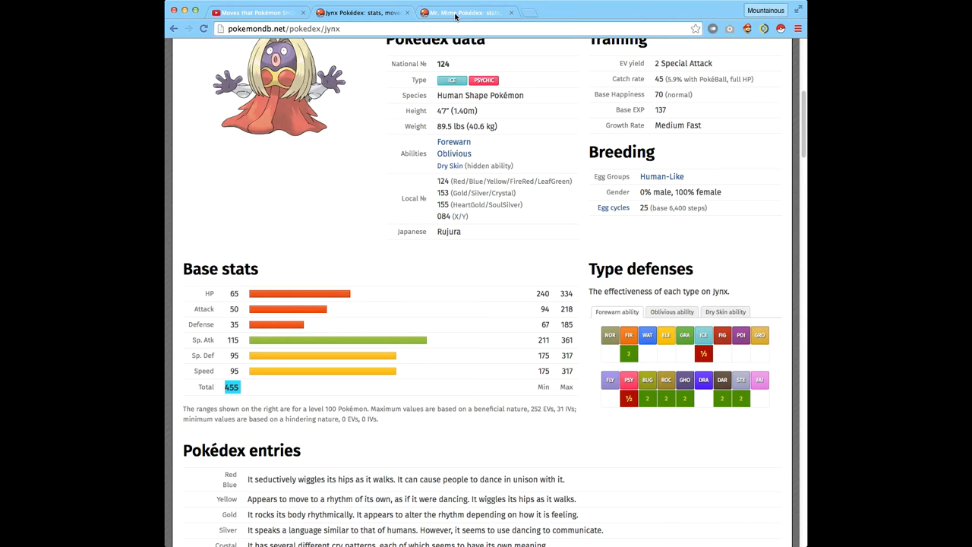
# Highlight Mr. Mime's stats (HP 40, total 460), recheck Jynx's 455, then return to Mr. Mime.
pyautogui.click(471, 12)
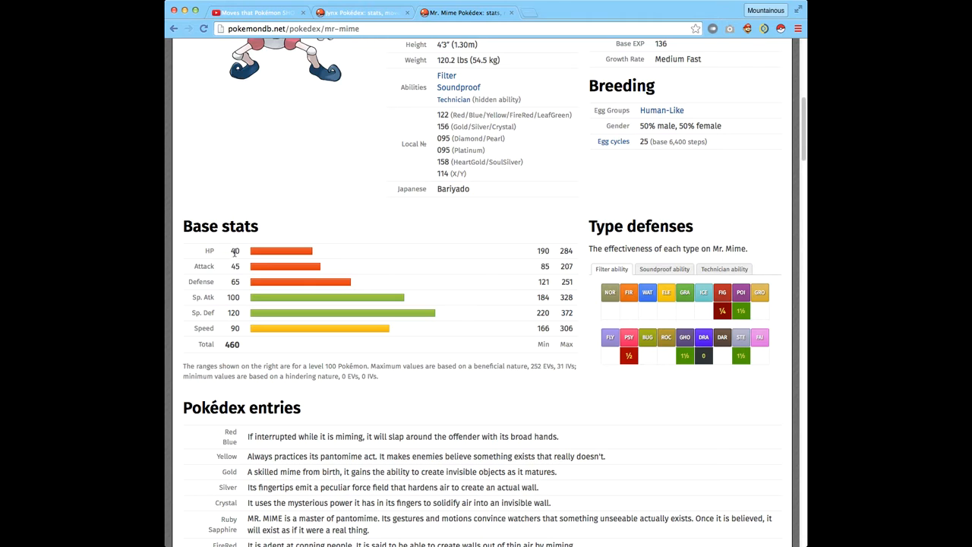
pyautogui.doubleClick(235, 250)
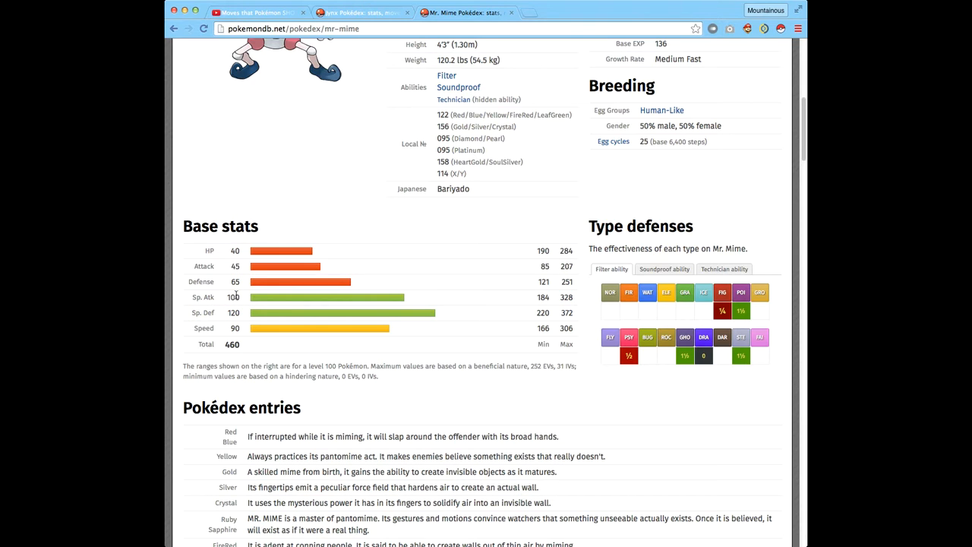
pyautogui.moveTo(230, 305)
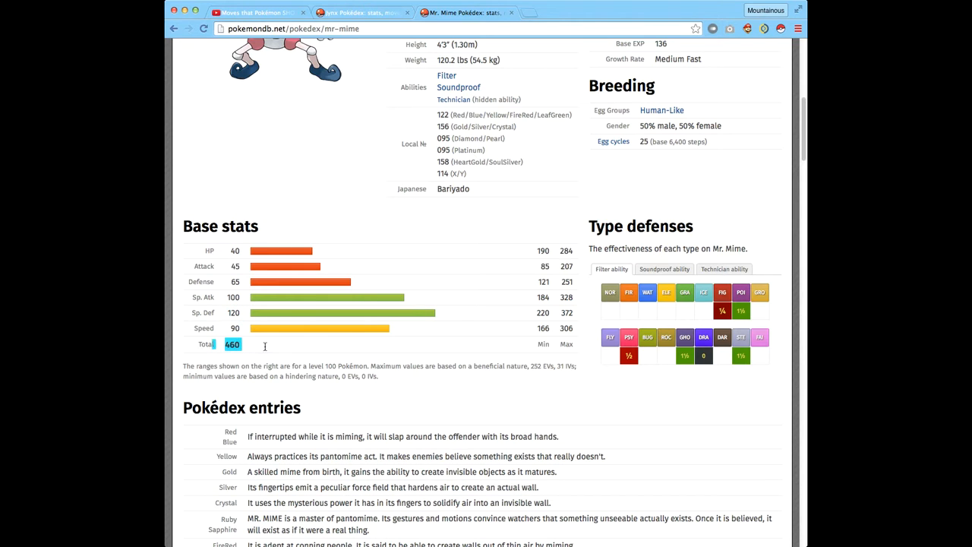
pyautogui.click(353, 13)
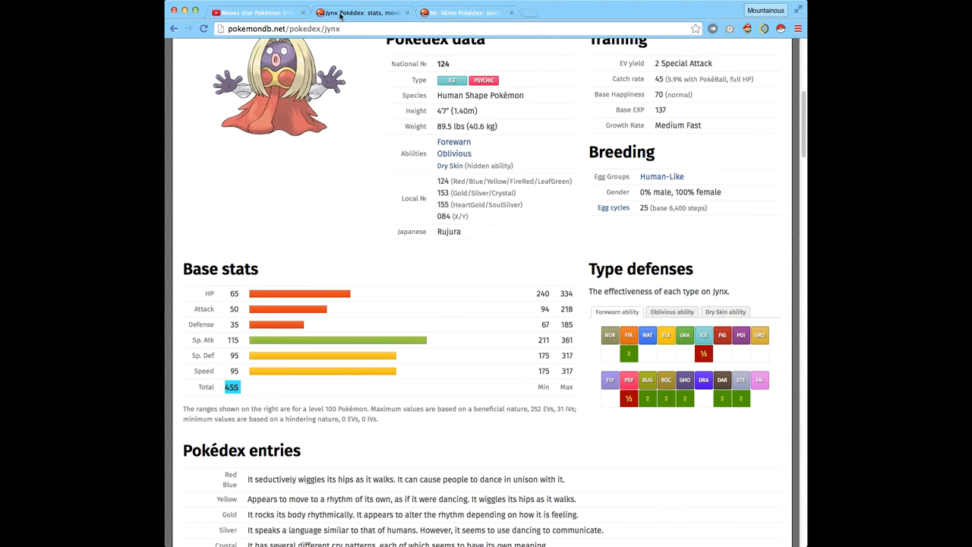
pyautogui.click(463, 13)
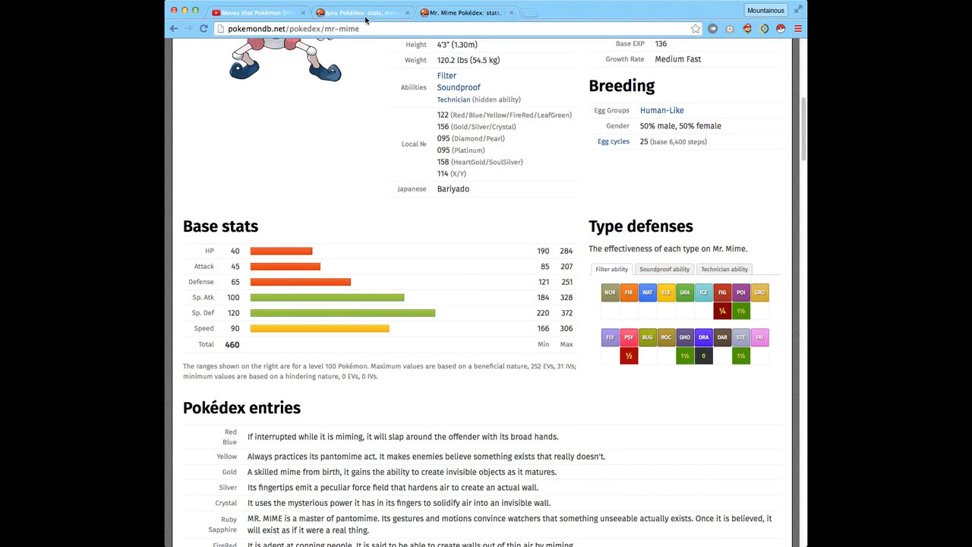
# Show Jynx's type defenses with Dry Skin, glance at Mr. Mime, then return to Jynx.
pyautogui.click(349, 13)
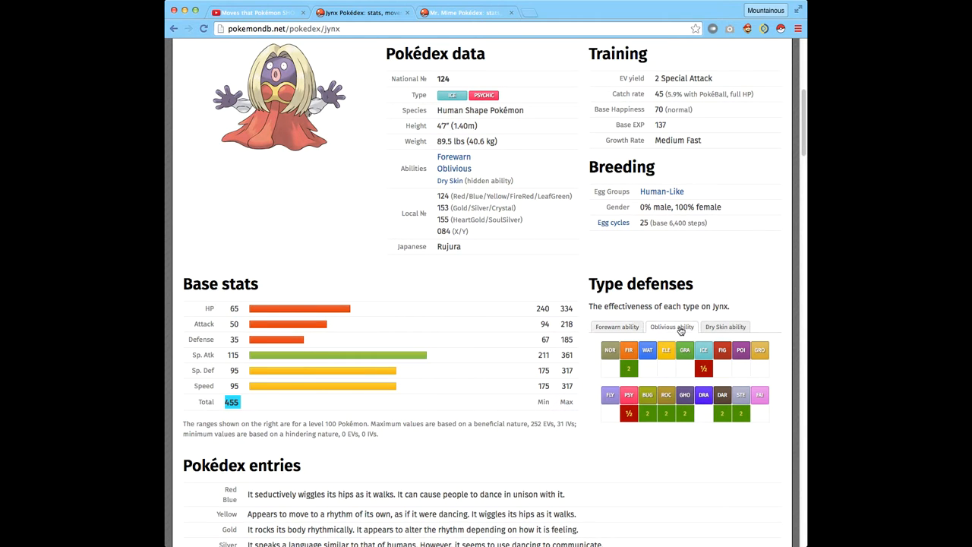
pyautogui.moveTo(666, 329)
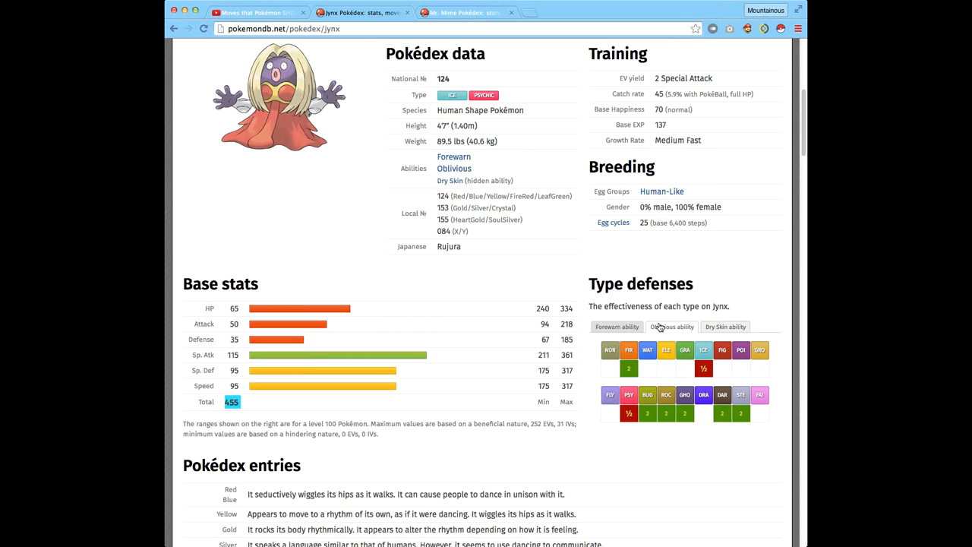
pyautogui.click(727, 326)
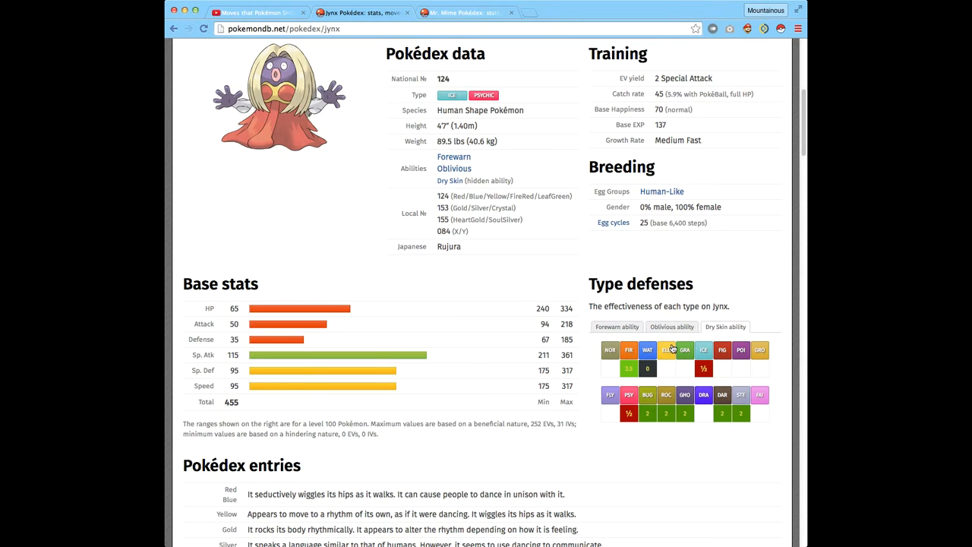
pyautogui.moveTo(671, 348)
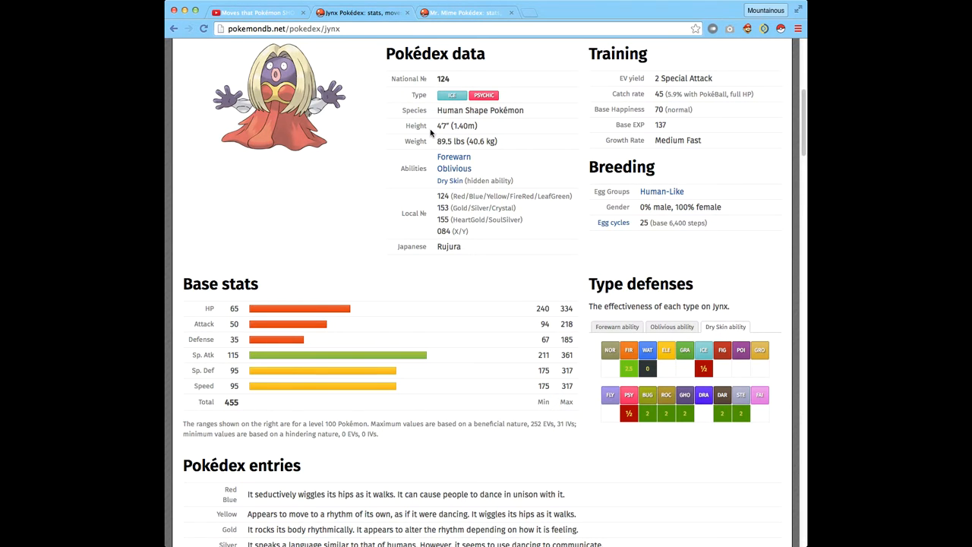
pyautogui.moveTo(445, 155)
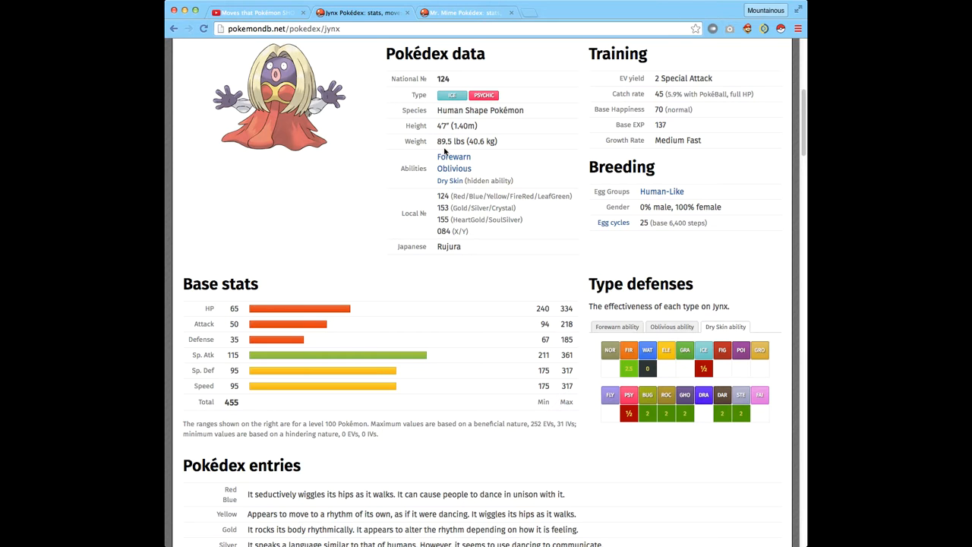
pyautogui.moveTo(260, 121)
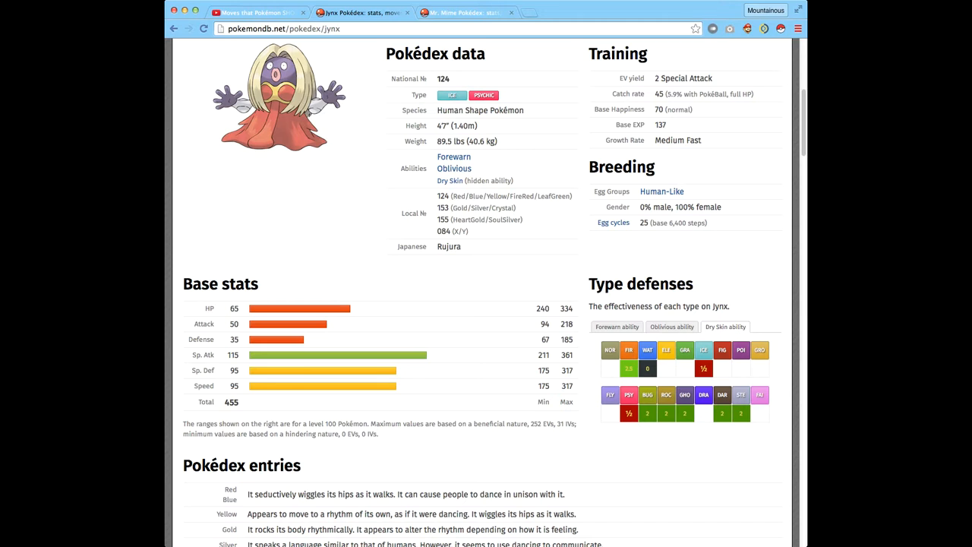
pyautogui.moveTo(194, 122)
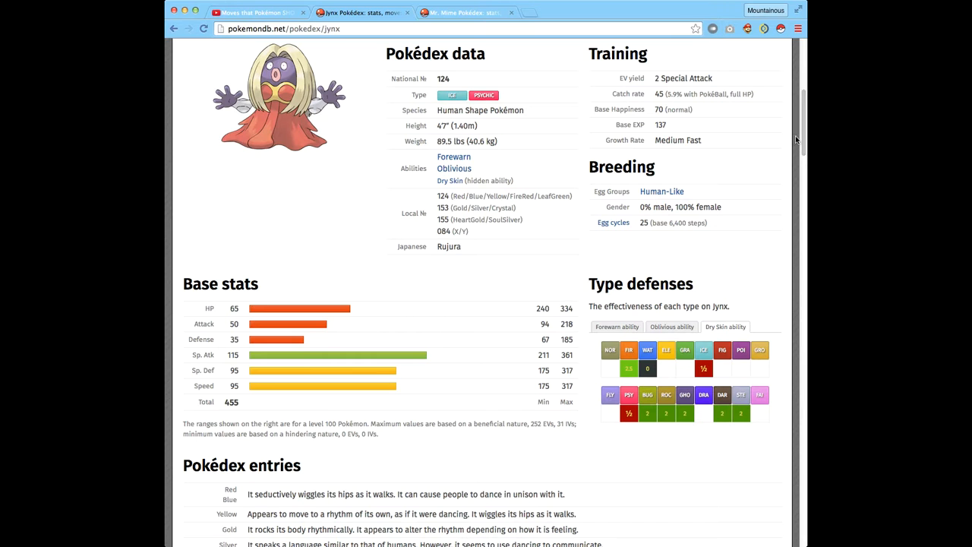
pyautogui.scroll(3)
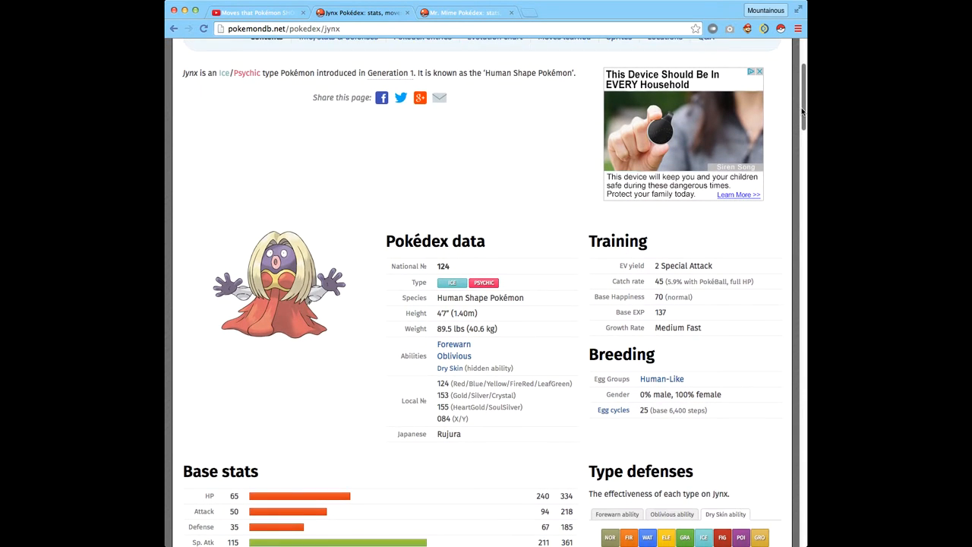
pyautogui.scroll(-3)
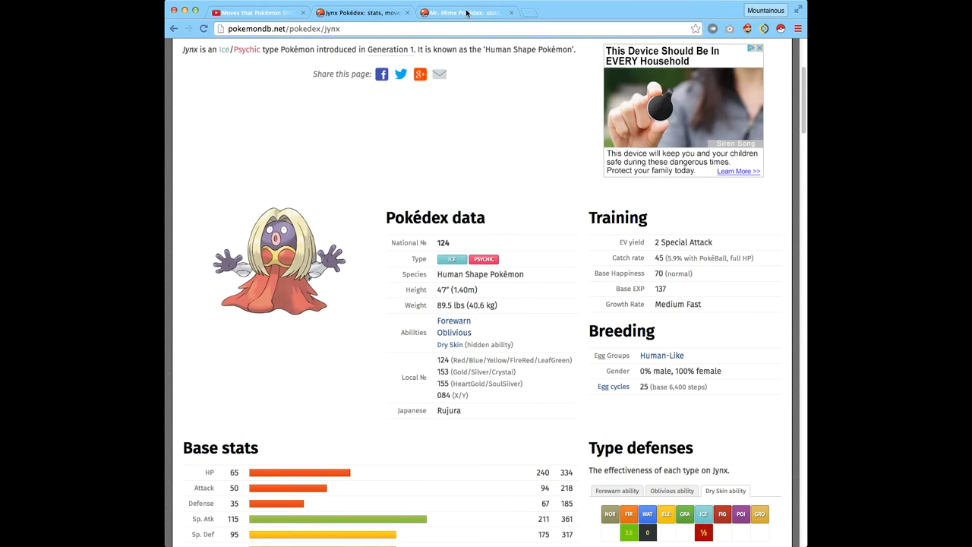
pyautogui.click(463, 12)
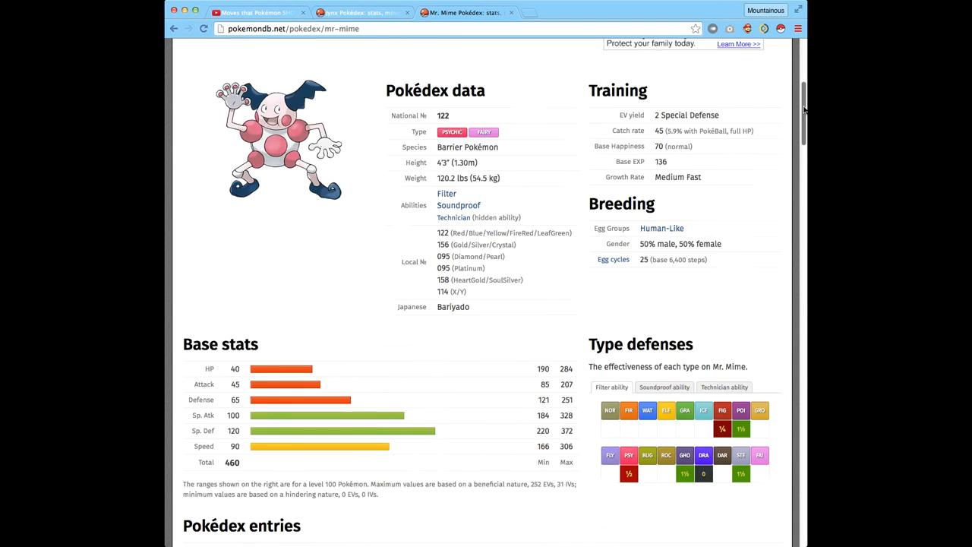
pyautogui.click(355, 12)
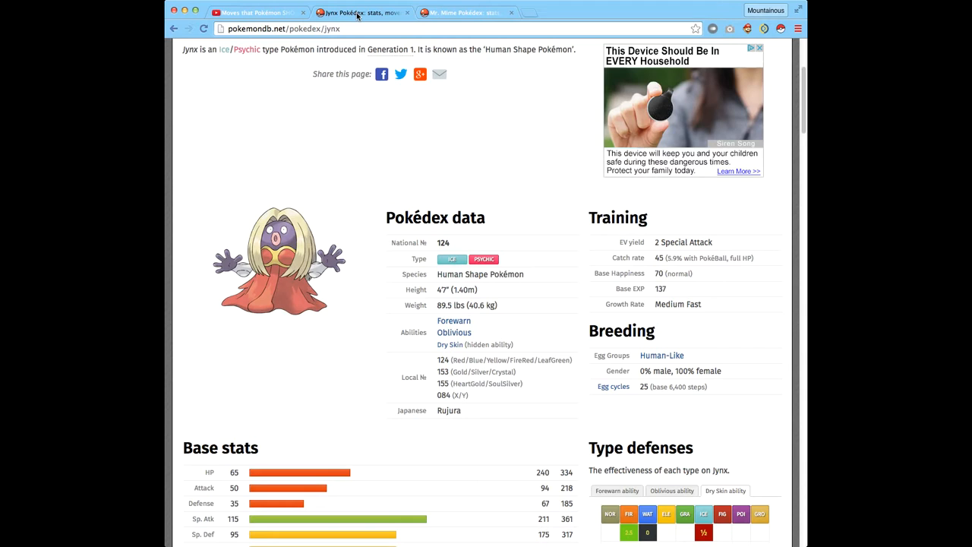
pyautogui.moveTo(428, 195)
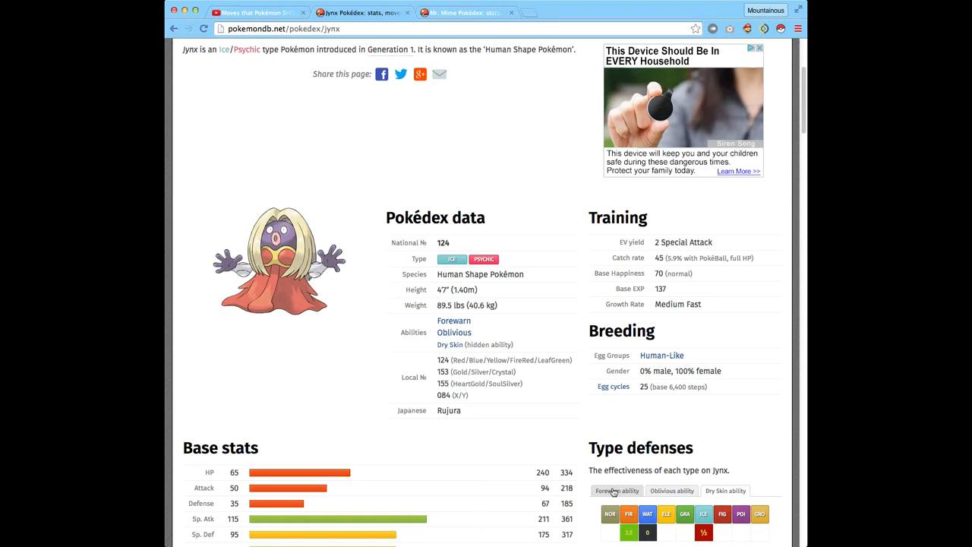
pyautogui.scroll(-3)
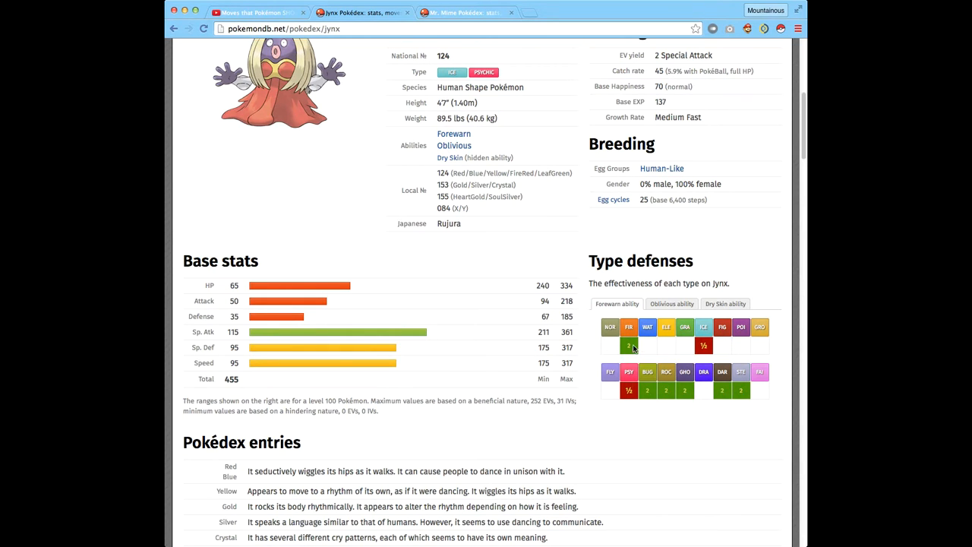
pyautogui.moveTo(683, 393)
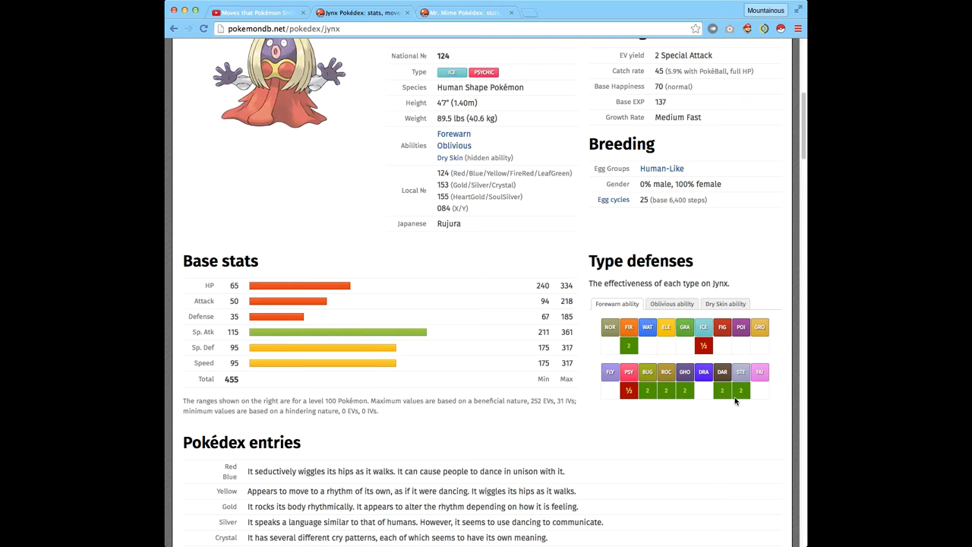
pyautogui.moveTo(252, 126)
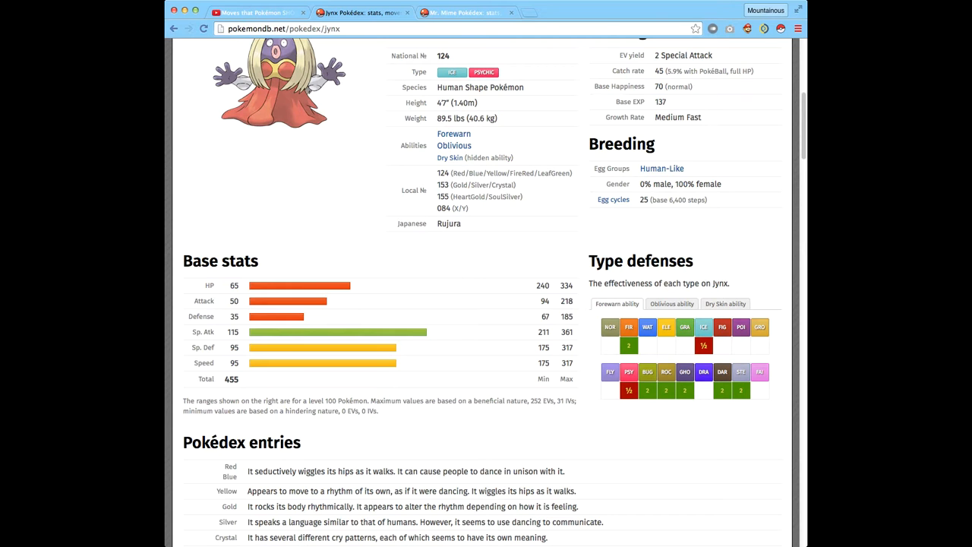
# On Mr. Mime's page, cycle type defenses through Soundproof, Technician and Filter.
pyautogui.click(460, 14)
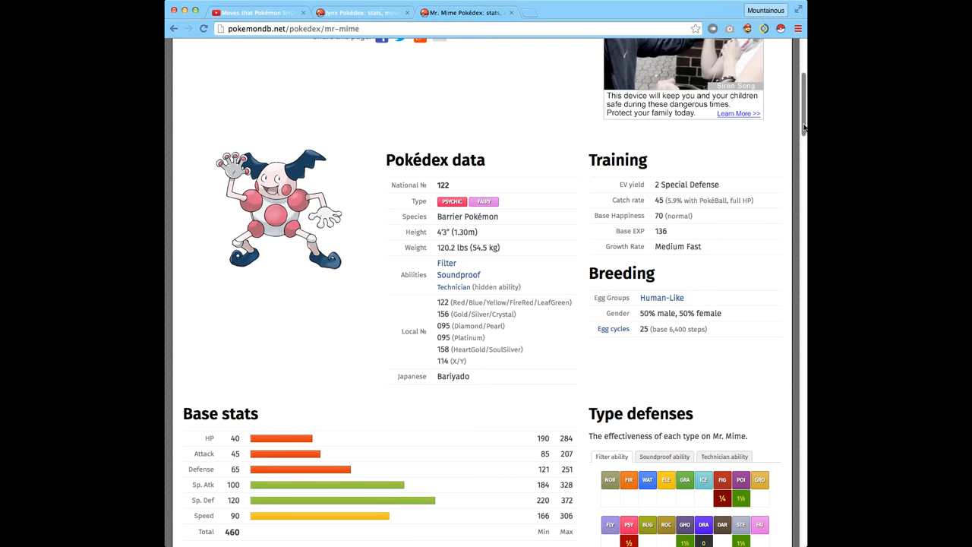
pyautogui.scroll(-3)
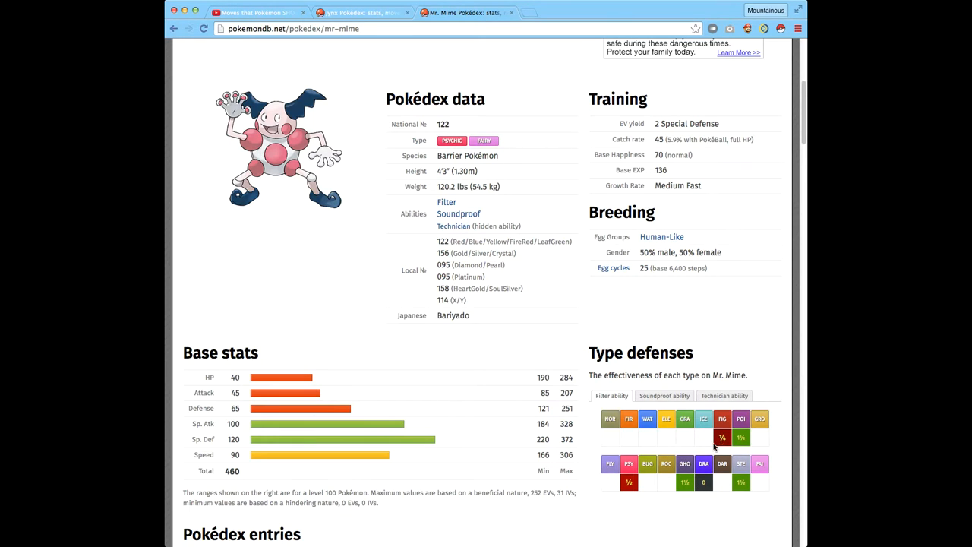
pyautogui.moveTo(703, 488)
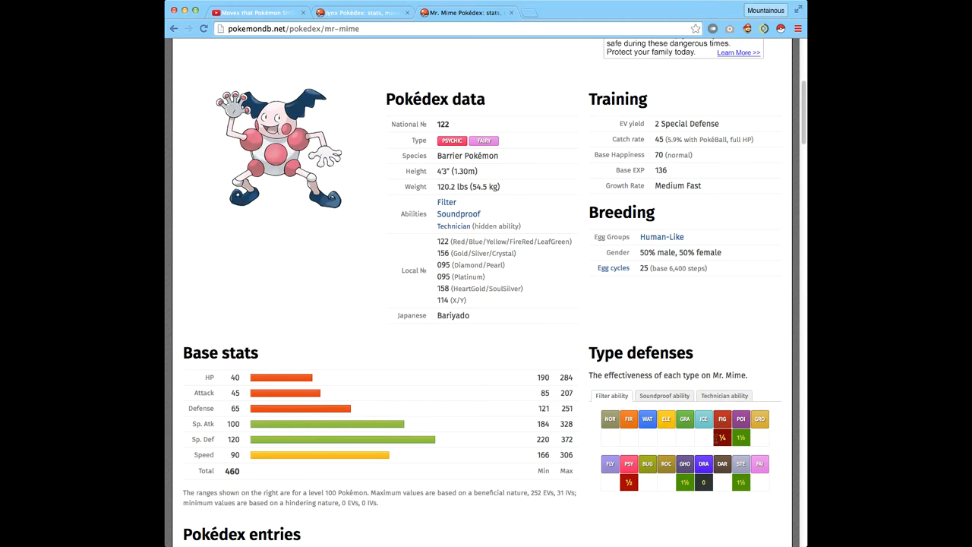
pyautogui.click(723, 395)
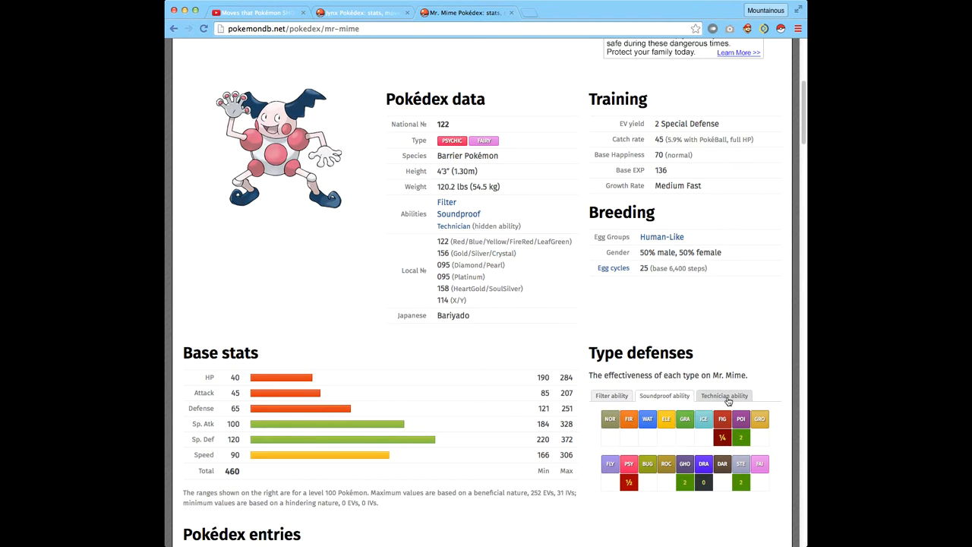
pyautogui.click(664, 395)
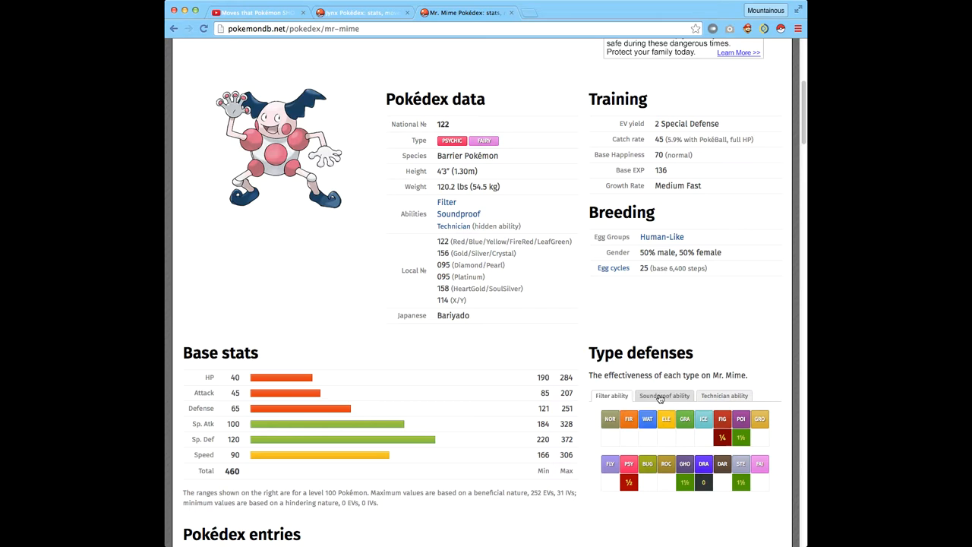
pyautogui.moveTo(627, 400)
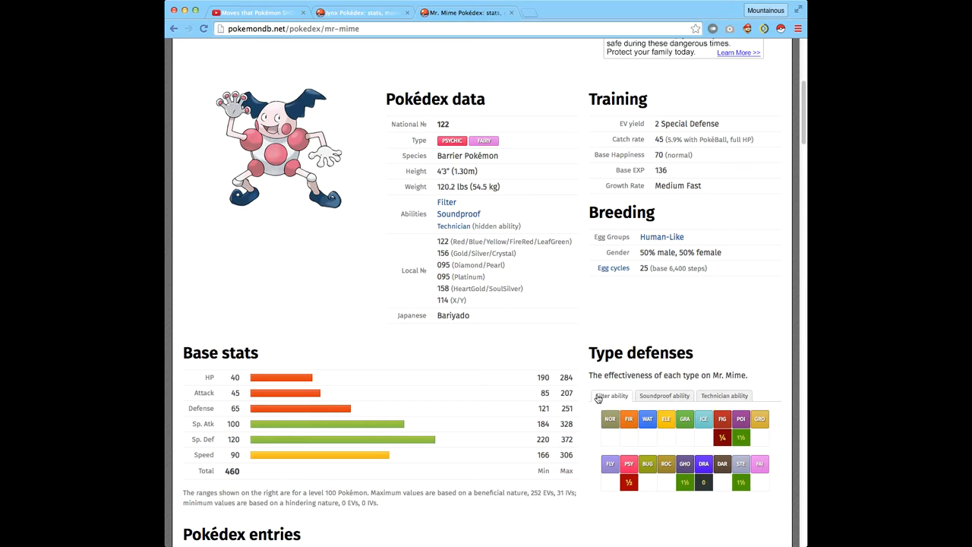
pyautogui.click(664, 395)
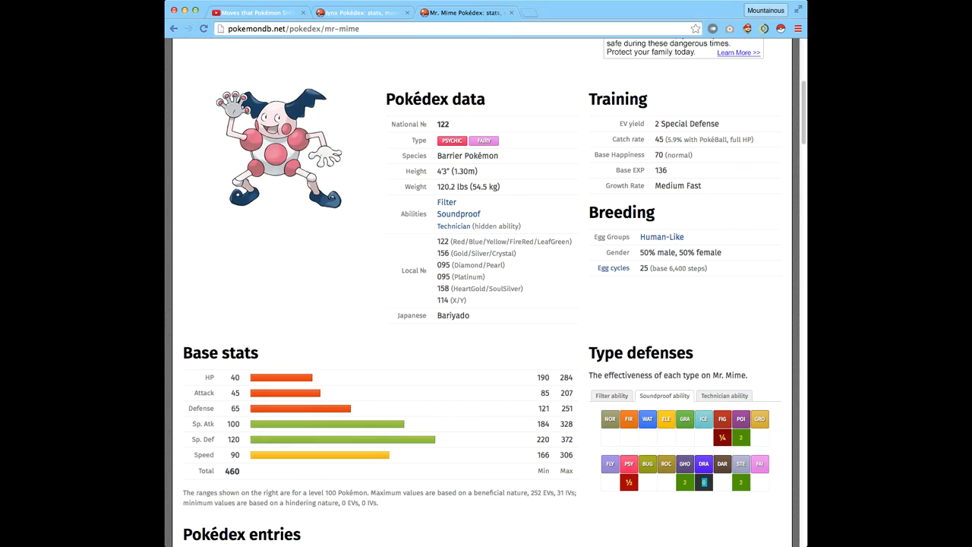
pyautogui.scroll(-3)
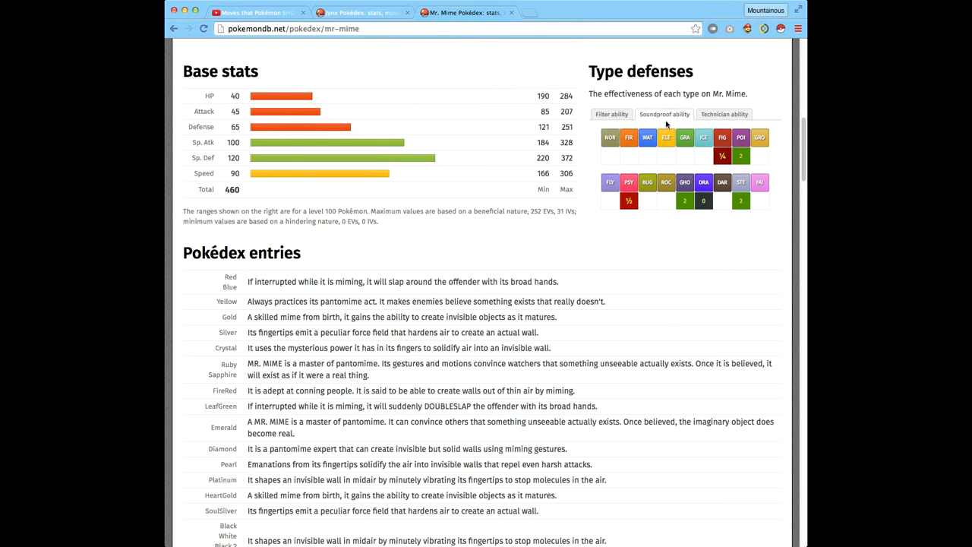
pyautogui.moveTo(561, 70)
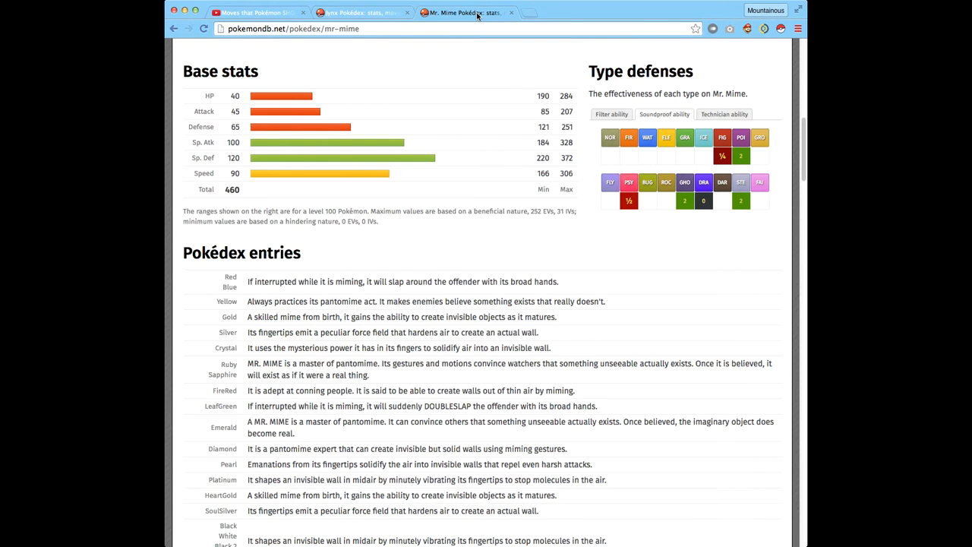
# Flip to Jynx and back, then show Mr. Mime's Soundproof type defenses.
pyautogui.click(359, 12)
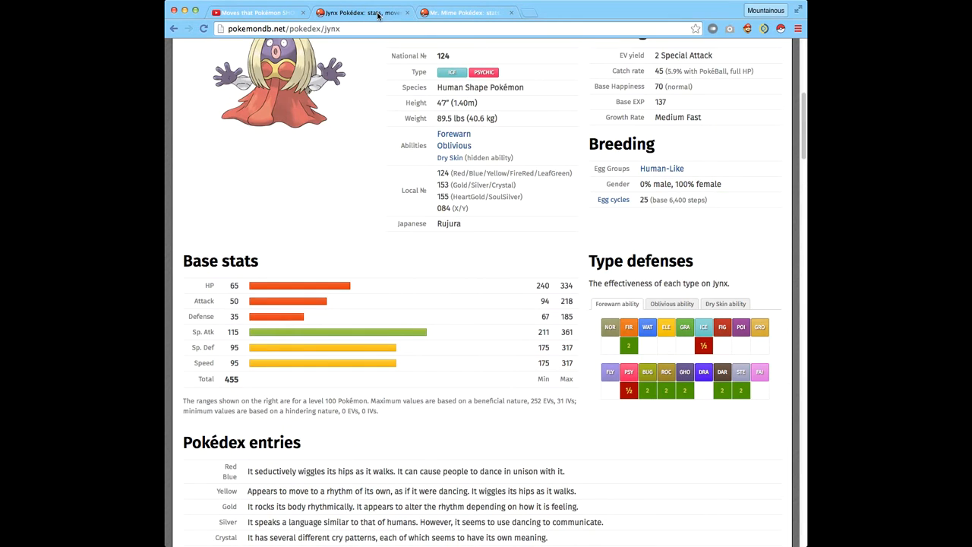
pyautogui.click(463, 12)
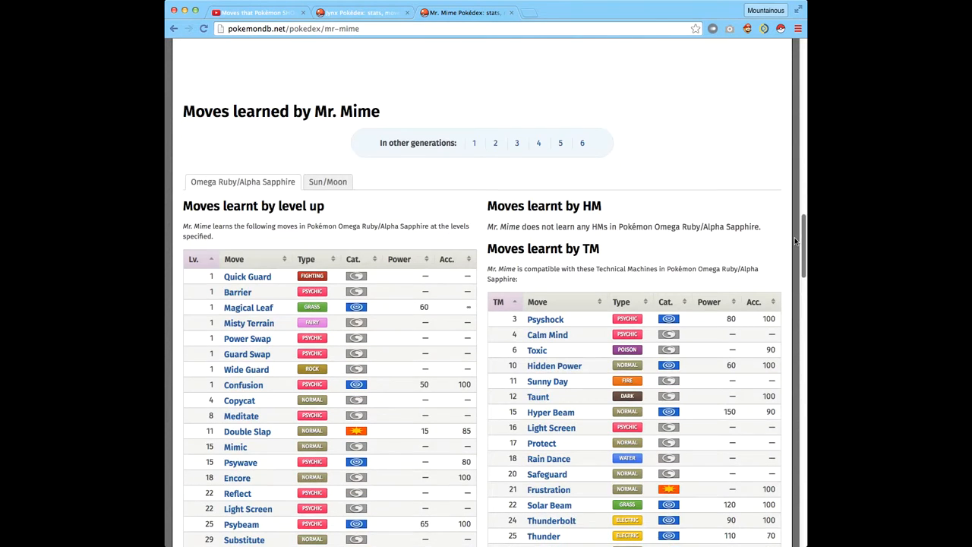
pyautogui.scroll(3)
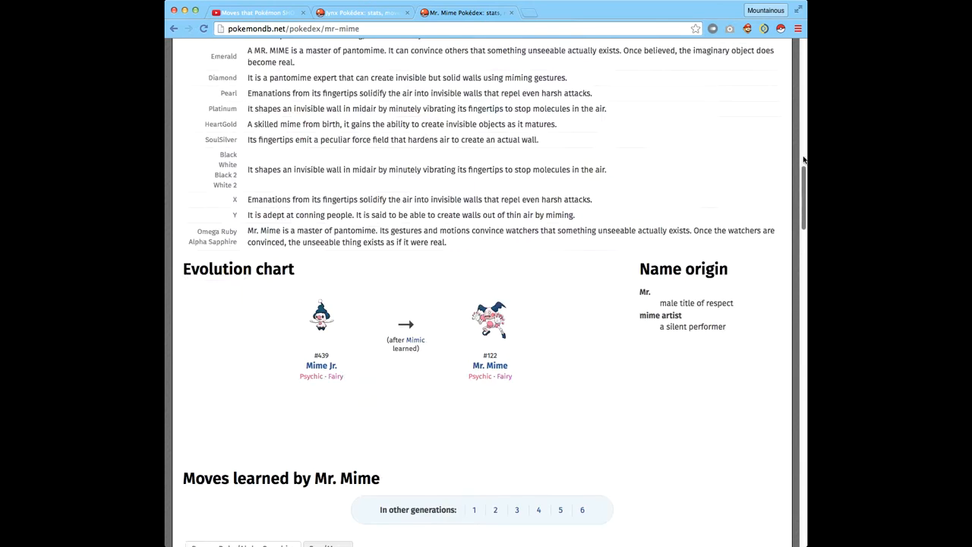
pyautogui.scroll(3)
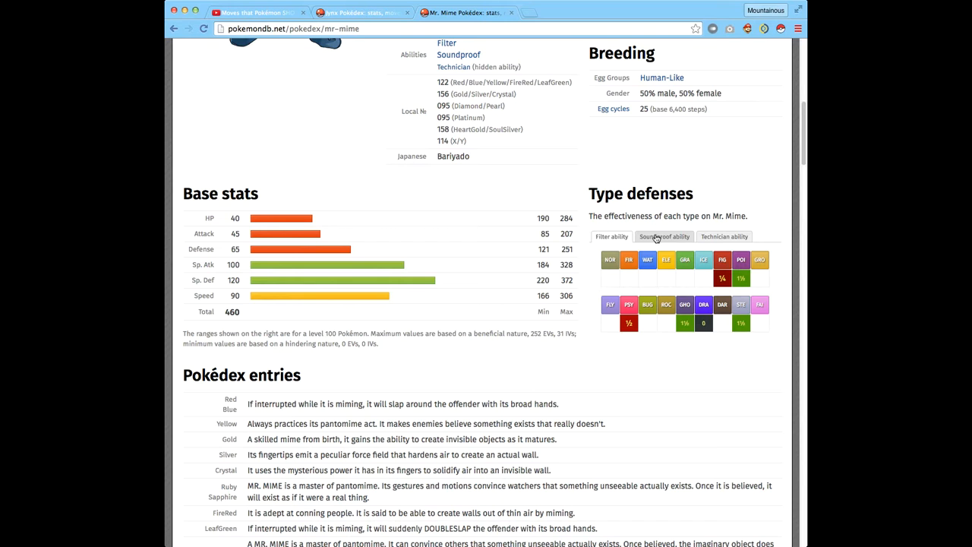
pyautogui.click(723, 236)
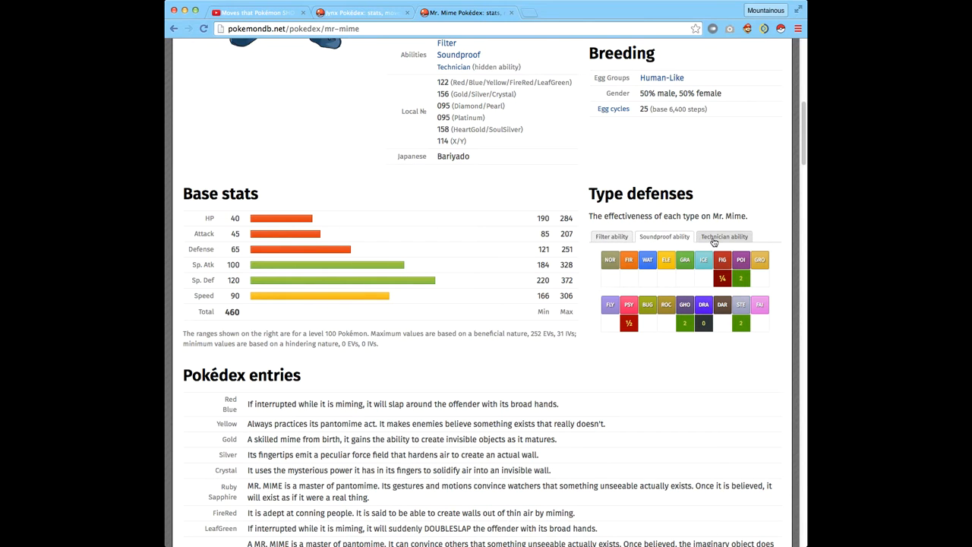
# Show Mr. Mime's Filter type defenses, then switch back to Soundproof.
pyautogui.scroll(3)
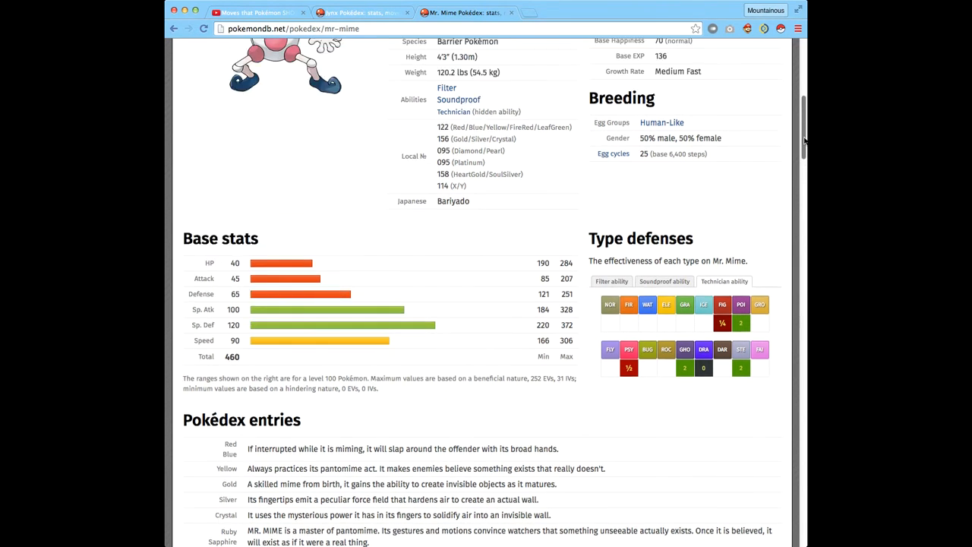
pyautogui.scroll(3)
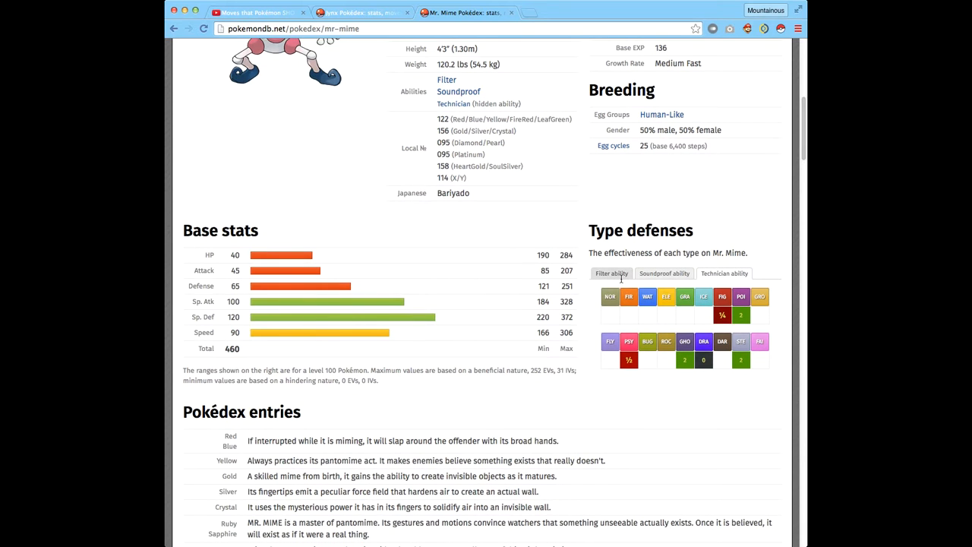
pyautogui.click(724, 273)
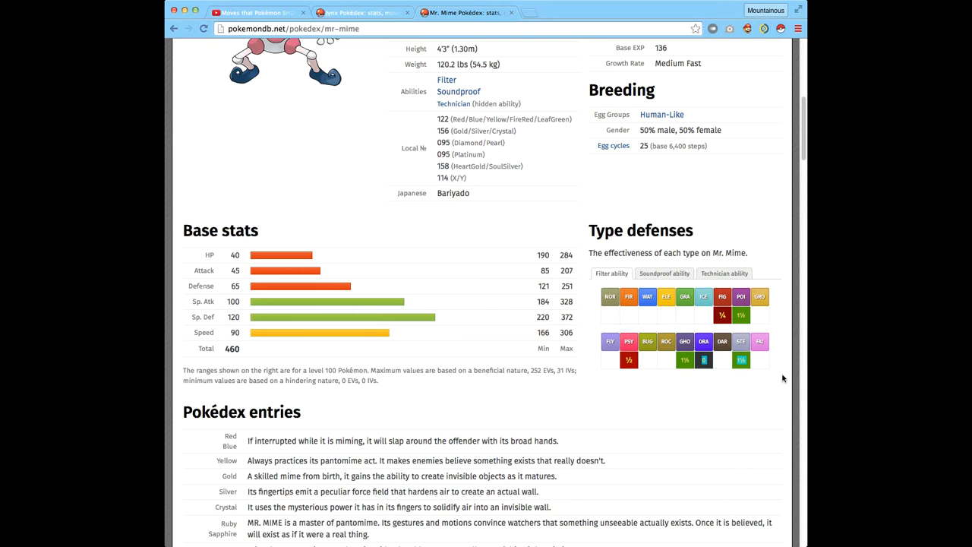
pyautogui.click(663, 272)
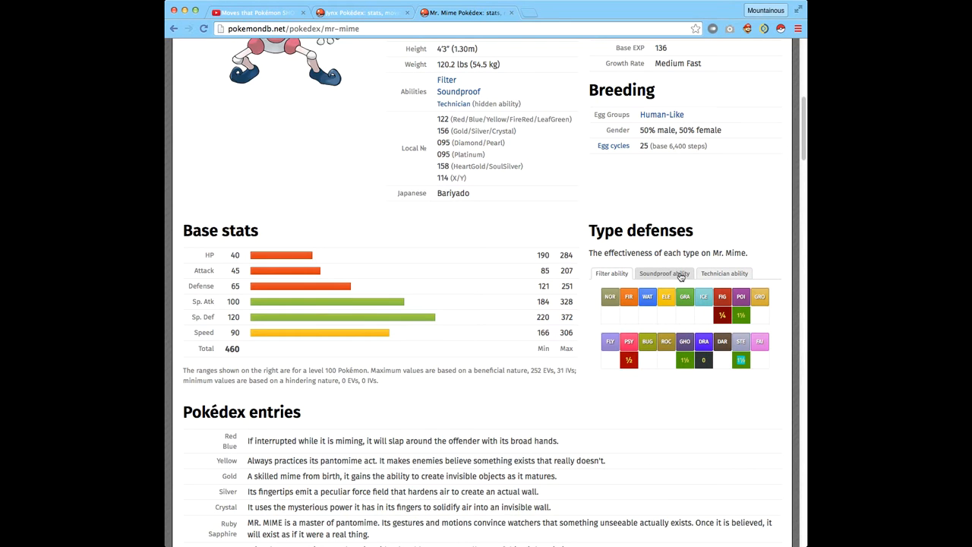
pyautogui.click(663, 273)
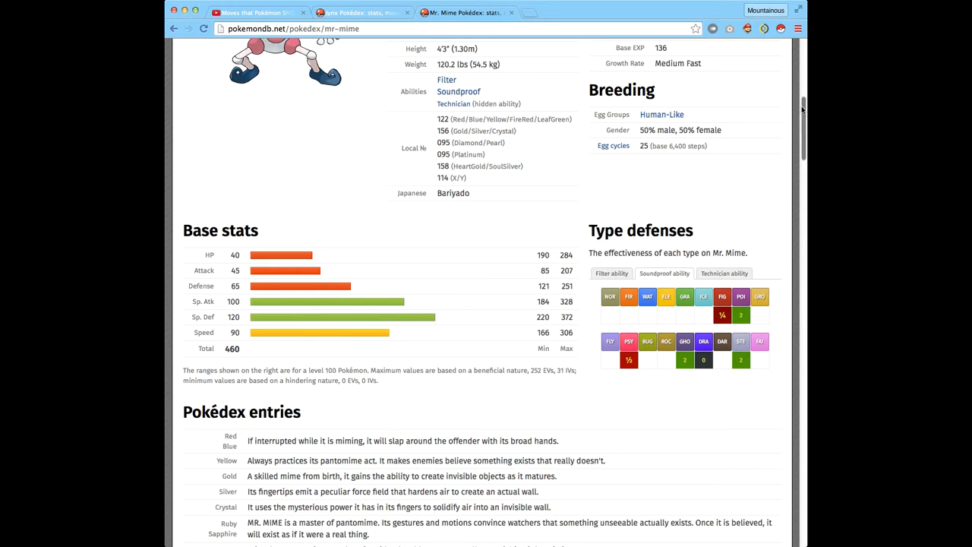
pyautogui.scroll(3)
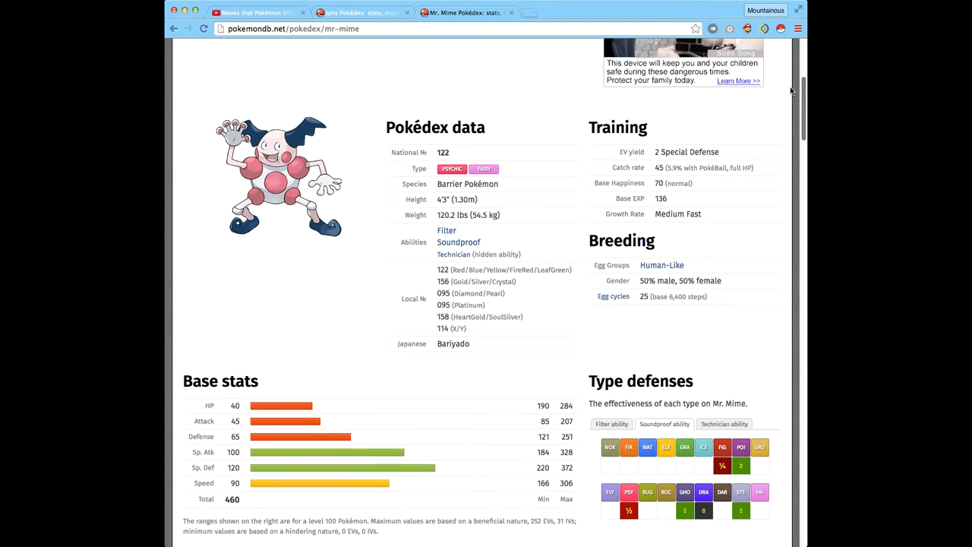
pyautogui.scroll(-3)
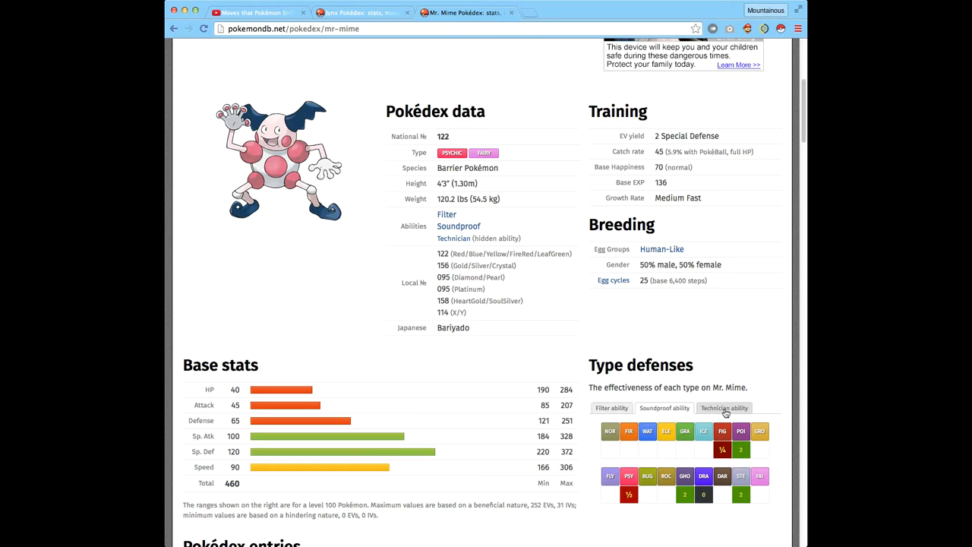
pyautogui.moveTo(790, 101)
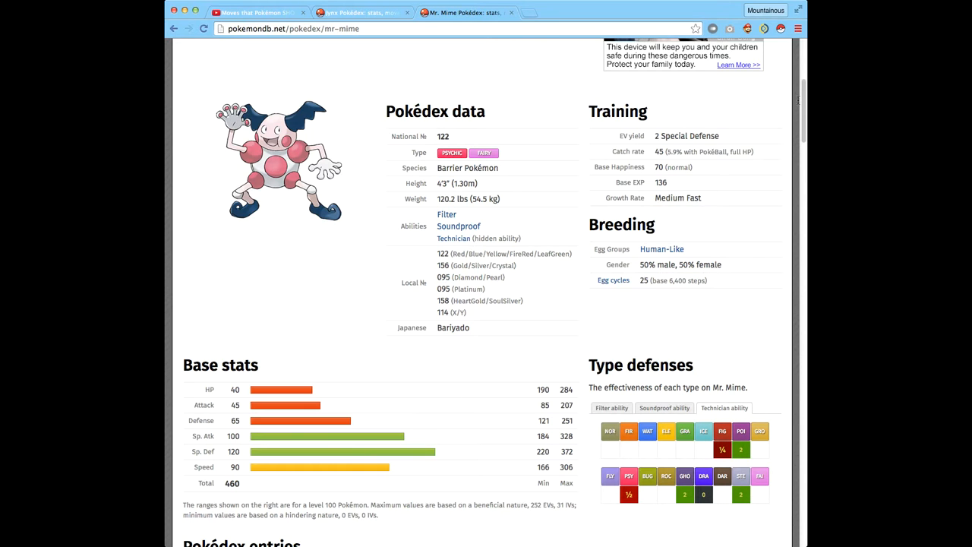
# Check Jynx's Oblivious type defenses, then return to Mr. Mime's Filter defenses.
pyautogui.scroll(3)
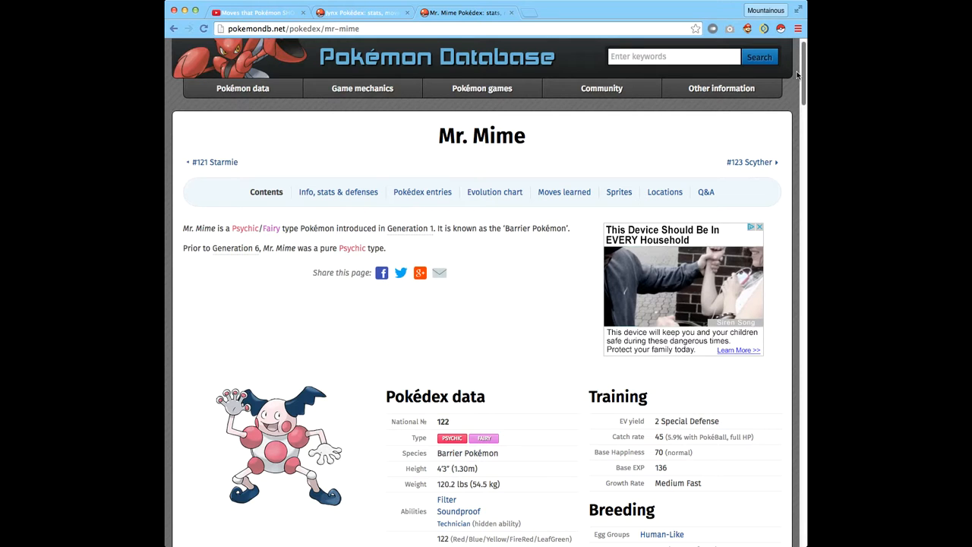
pyautogui.scroll(-3)
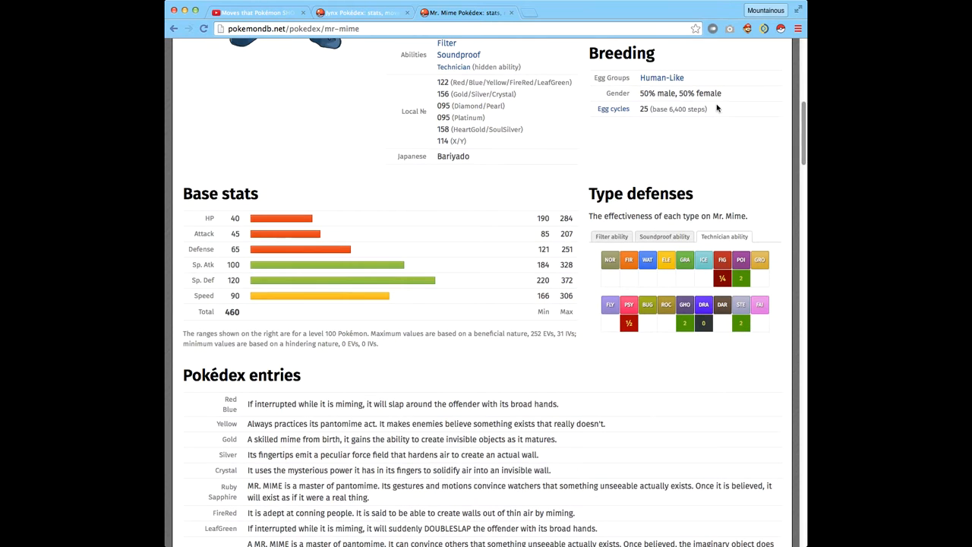
pyautogui.click(356, 12)
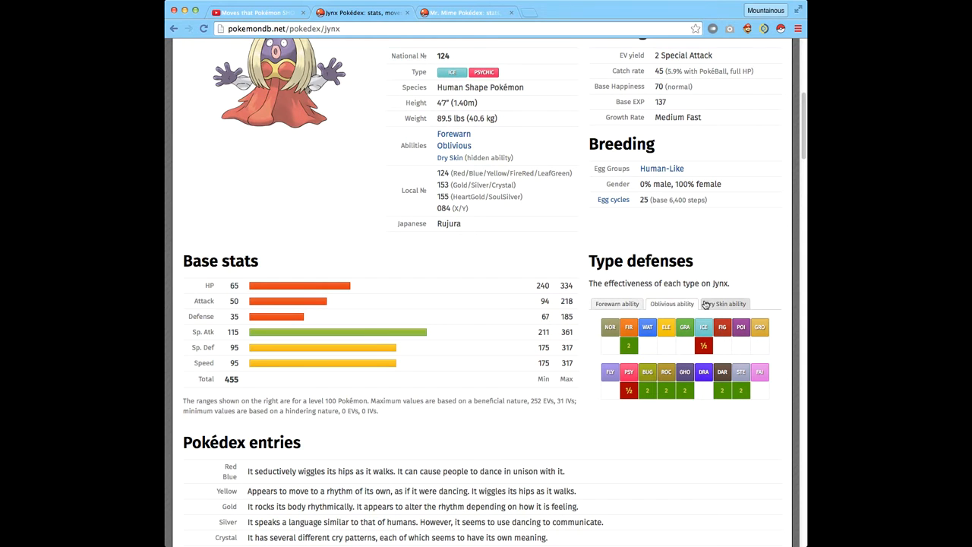
pyautogui.click(725, 304)
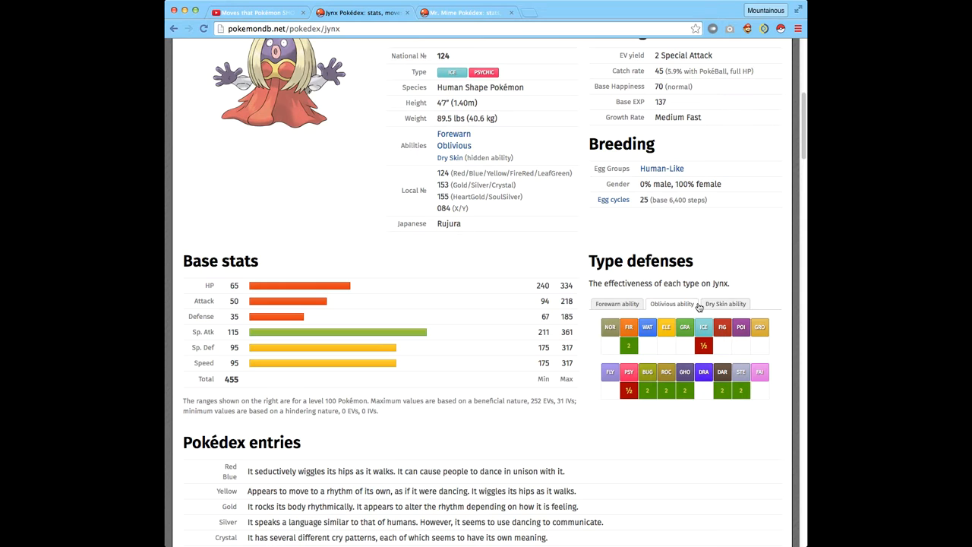
pyautogui.click(725, 304)
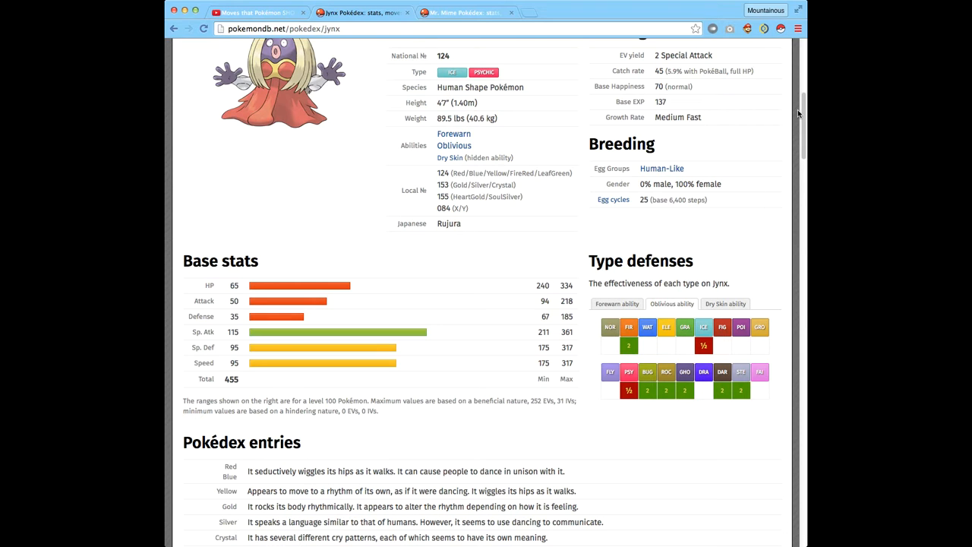
pyautogui.click(474, 14)
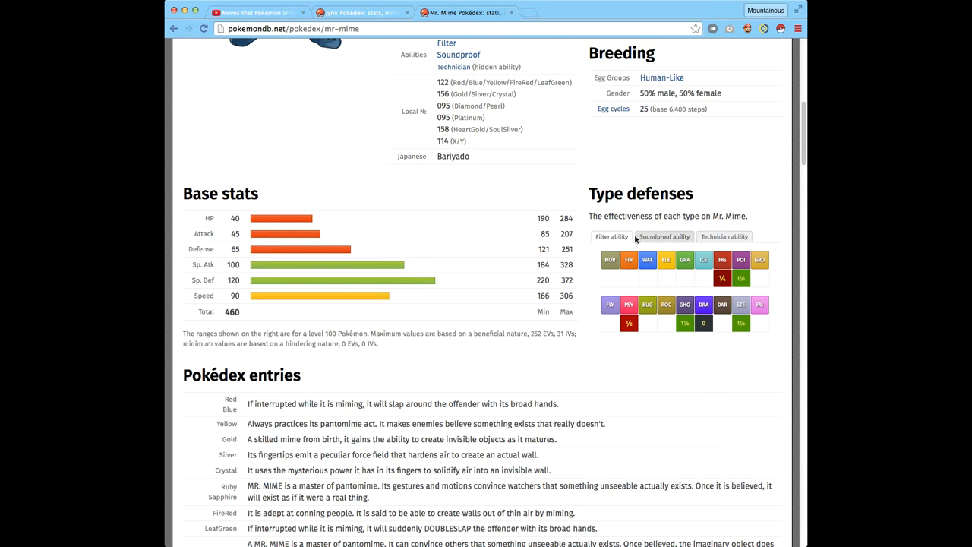
pyautogui.scroll(-3)
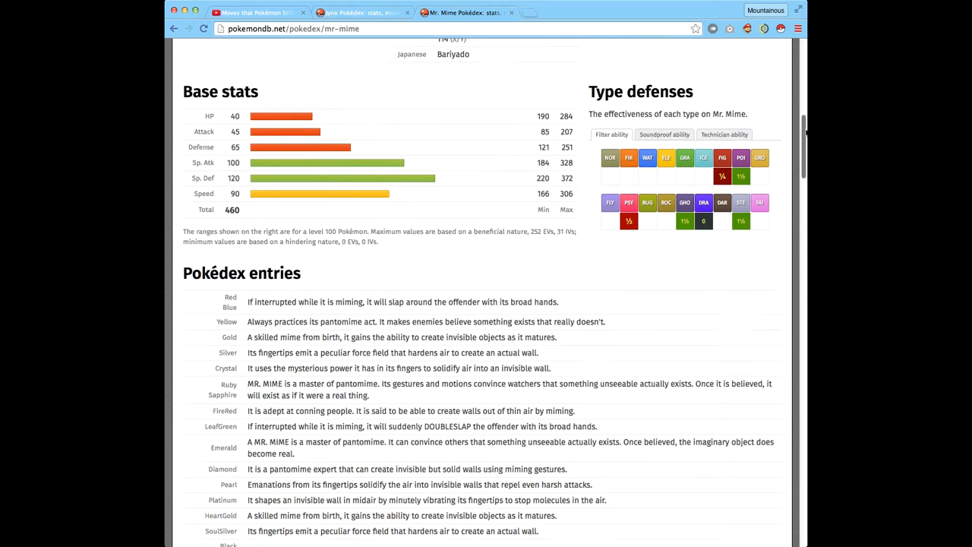
pyautogui.scroll(3)
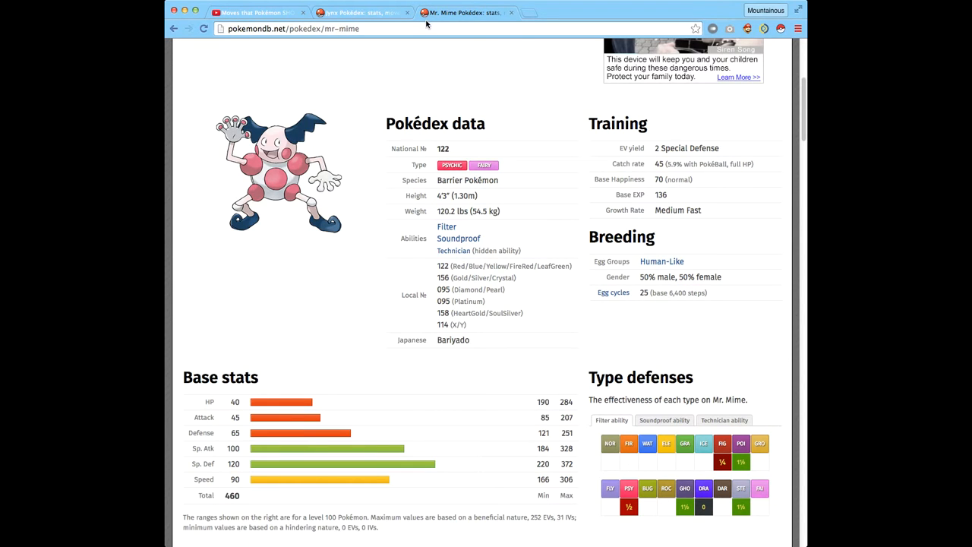
pyautogui.moveTo(427, 30)
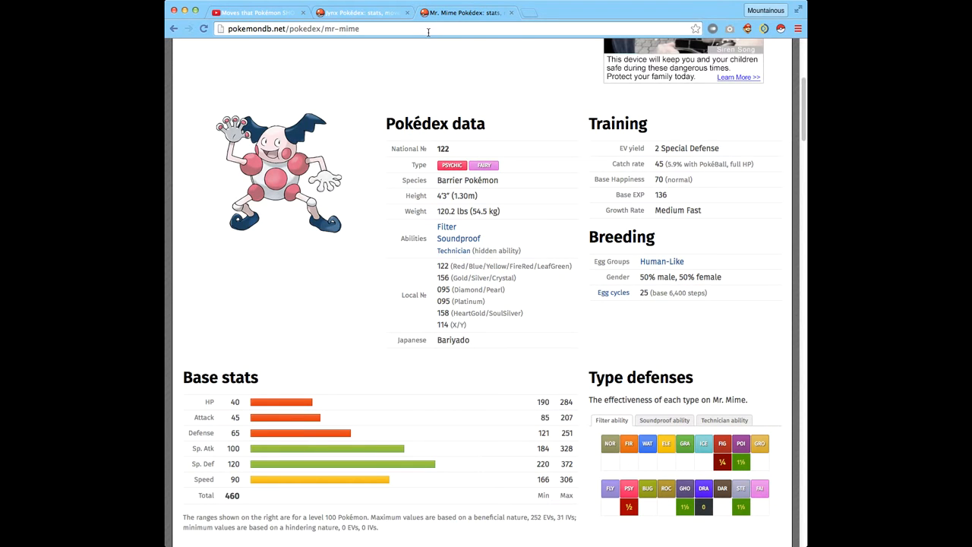
pyautogui.click(356, 13)
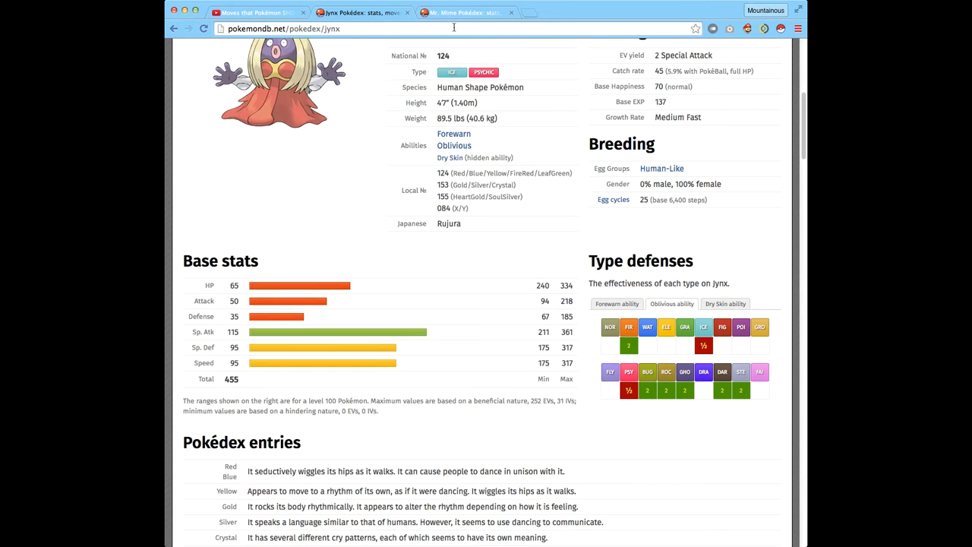
pyautogui.click(473, 12)
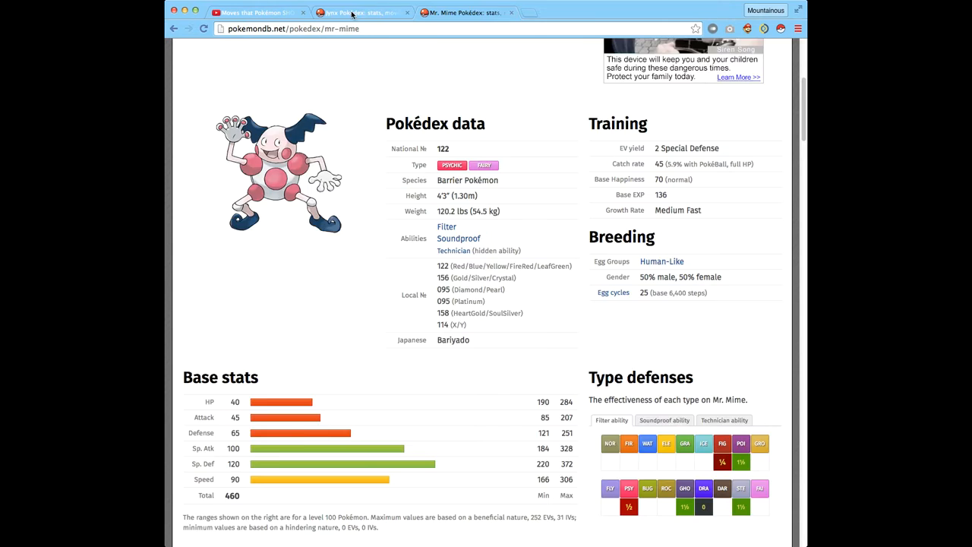
pyautogui.click(347, 13)
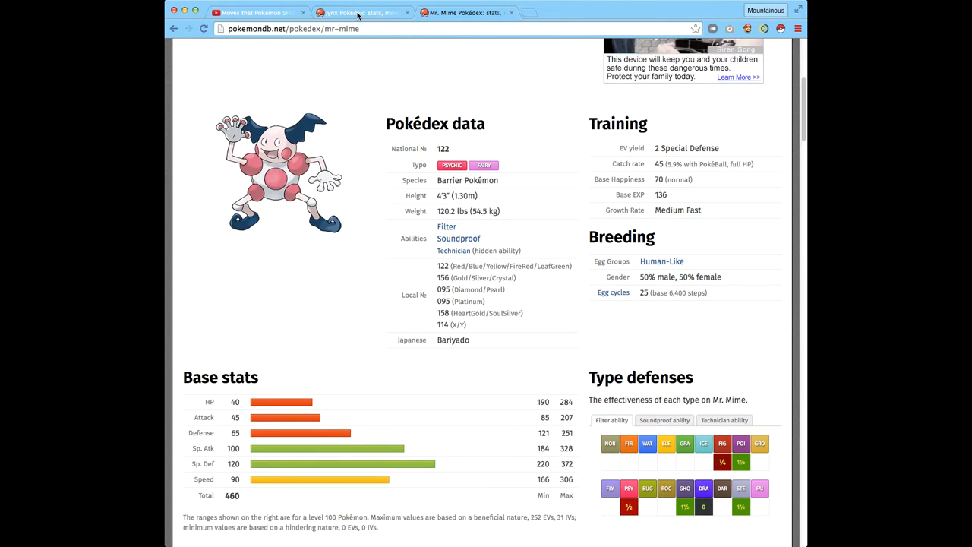
pyautogui.click(357, 13)
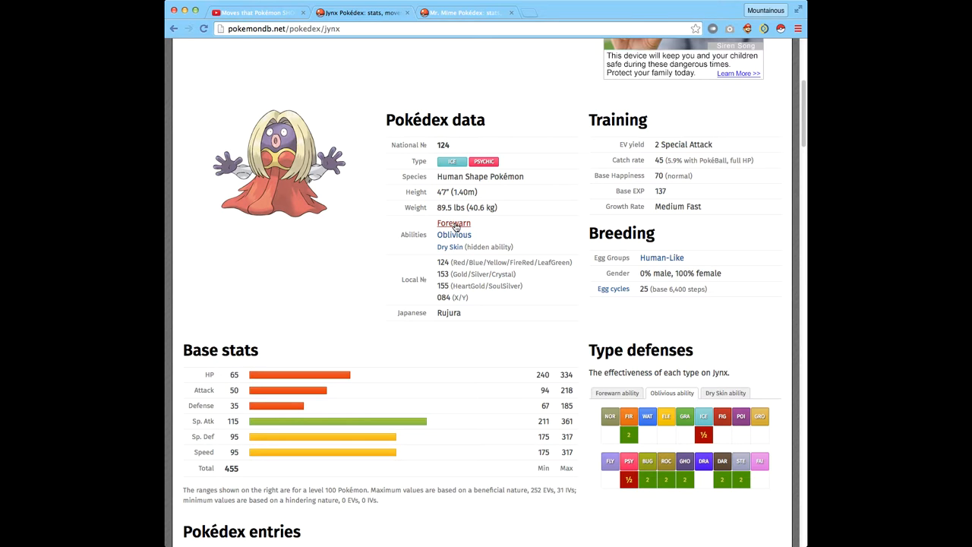
pyautogui.moveTo(454, 238)
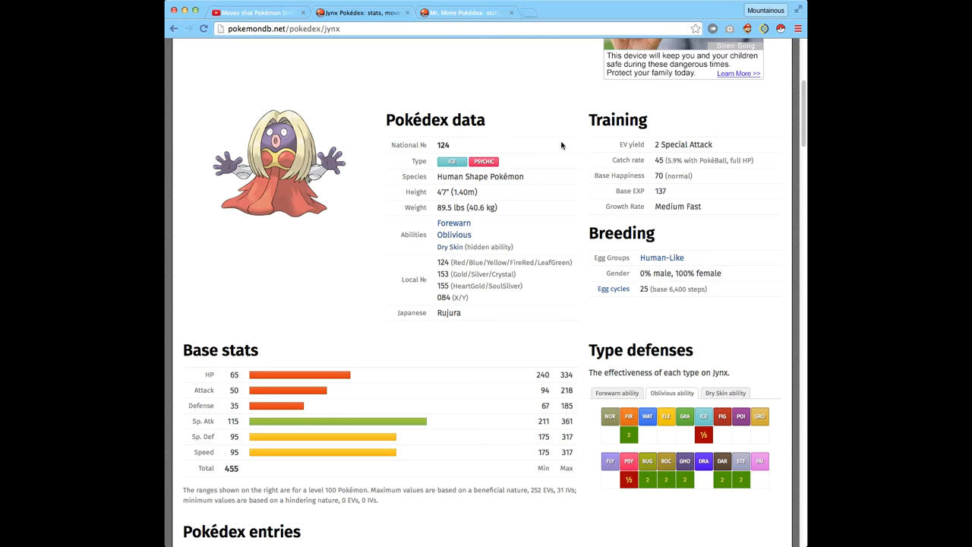
pyautogui.moveTo(679, 189)
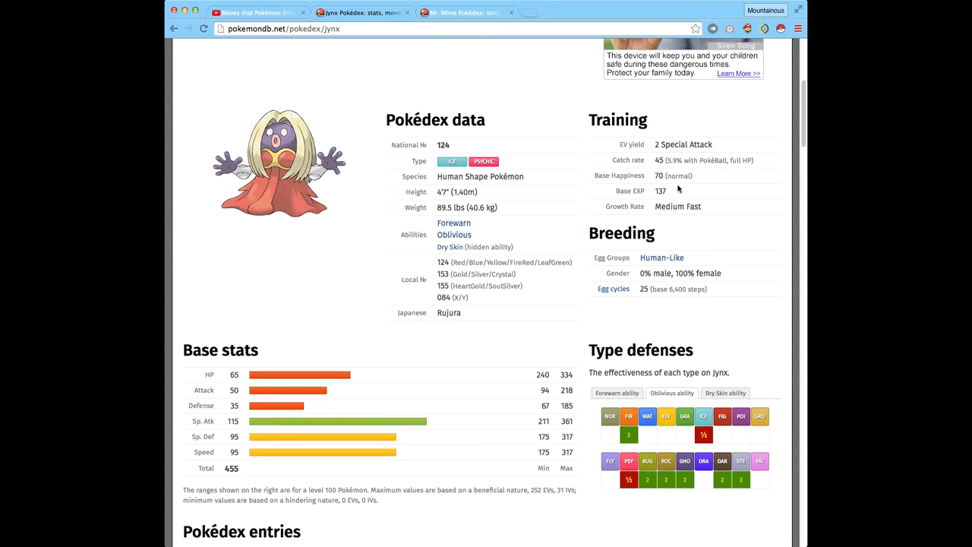
pyautogui.moveTo(652, 190)
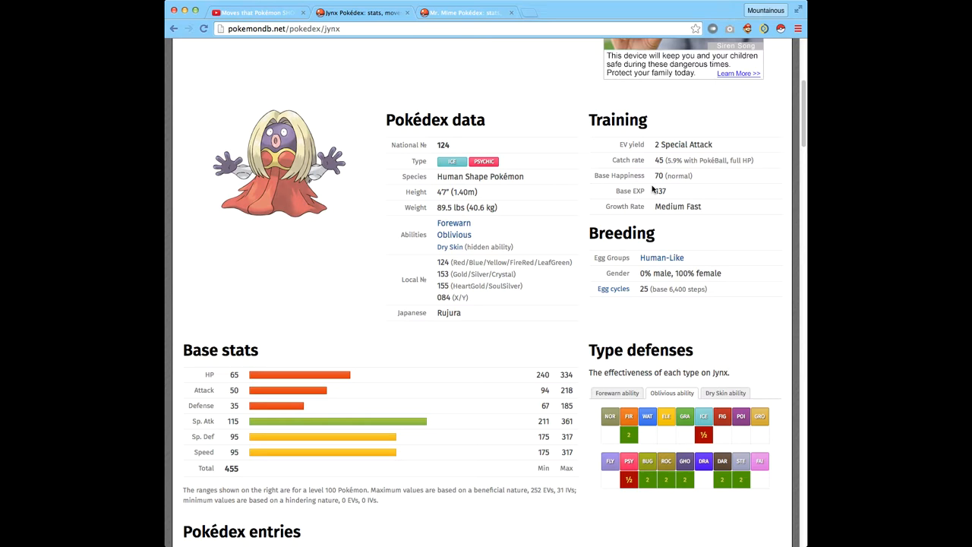
pyautogui.moveTo(576, 220)
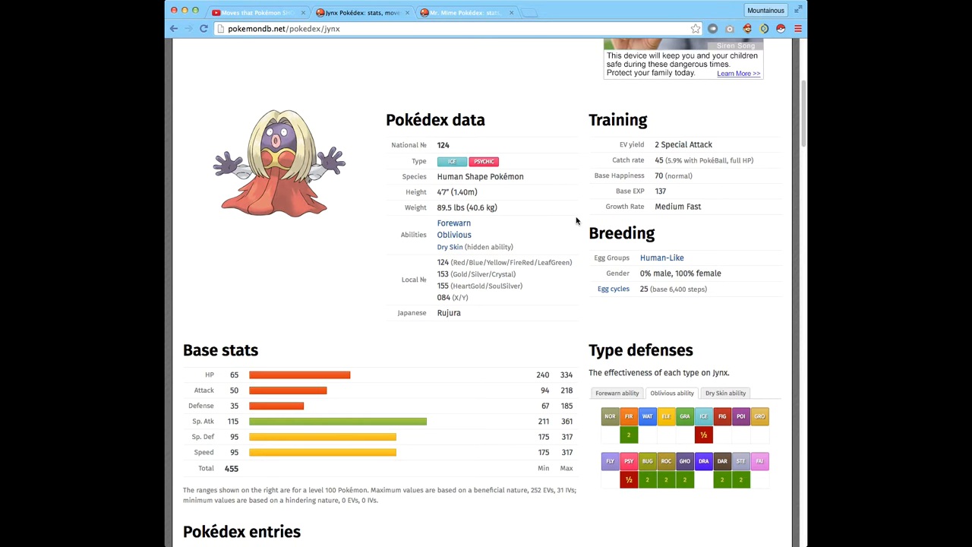
pyautogui.moveTo(671, 229)
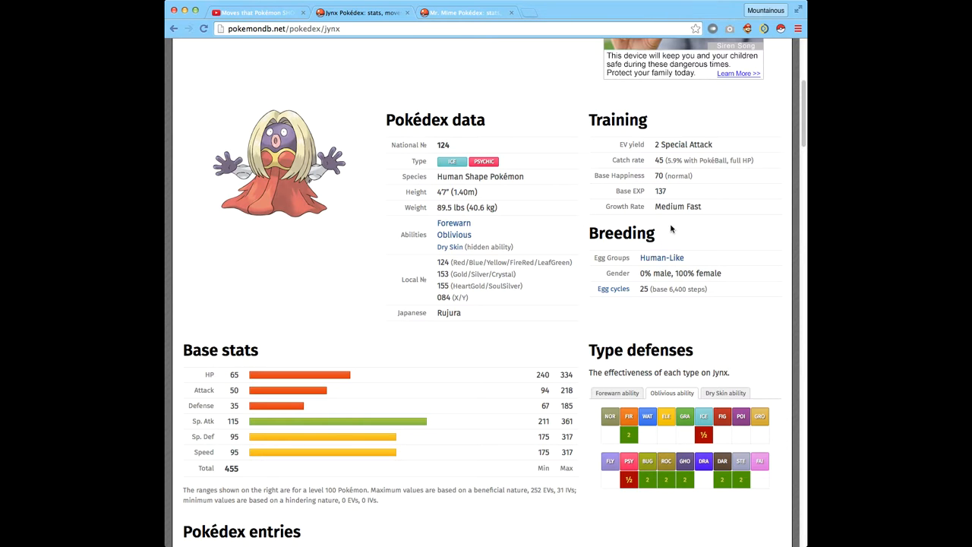
pyautogui.moveTo(636, 268)
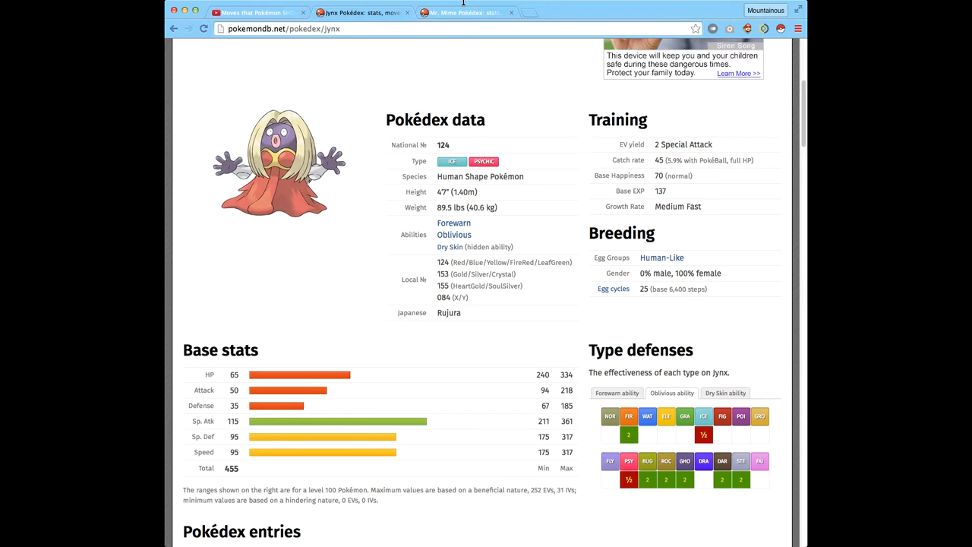
pyautogui.click(463, 13)
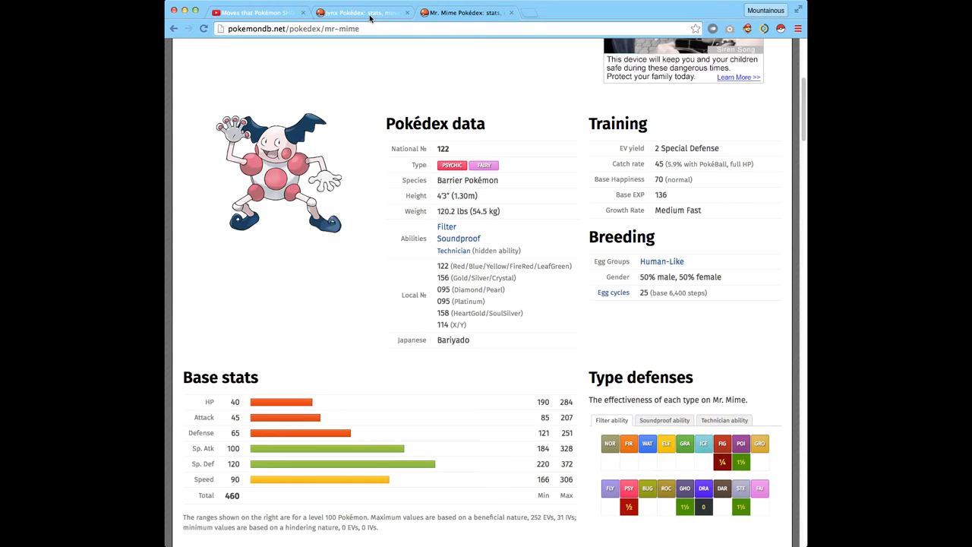
# On Jynx's page, scroll to the Pokédex entries and Smoochum level-30 evolution chart.
pyautogui.click(353, 13)
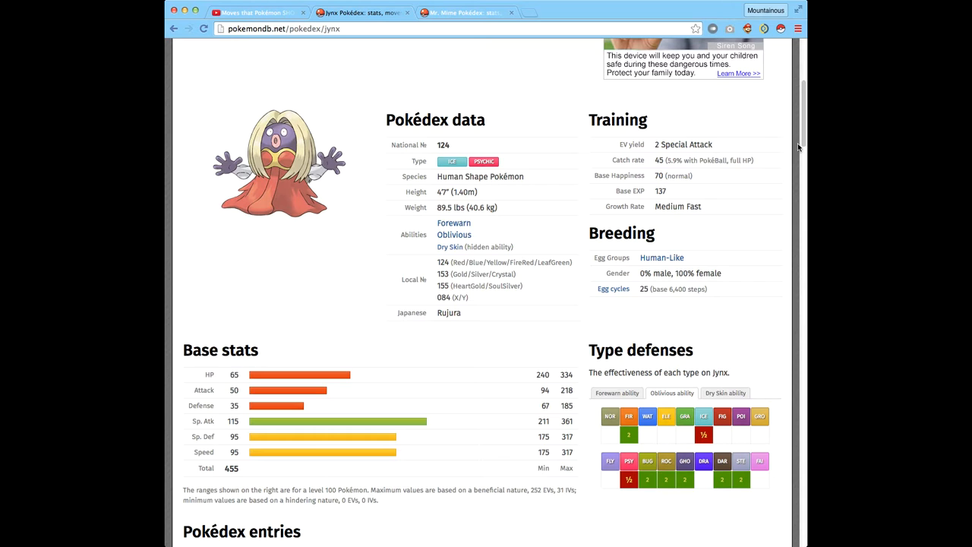
pyautogui.scroll(-3)
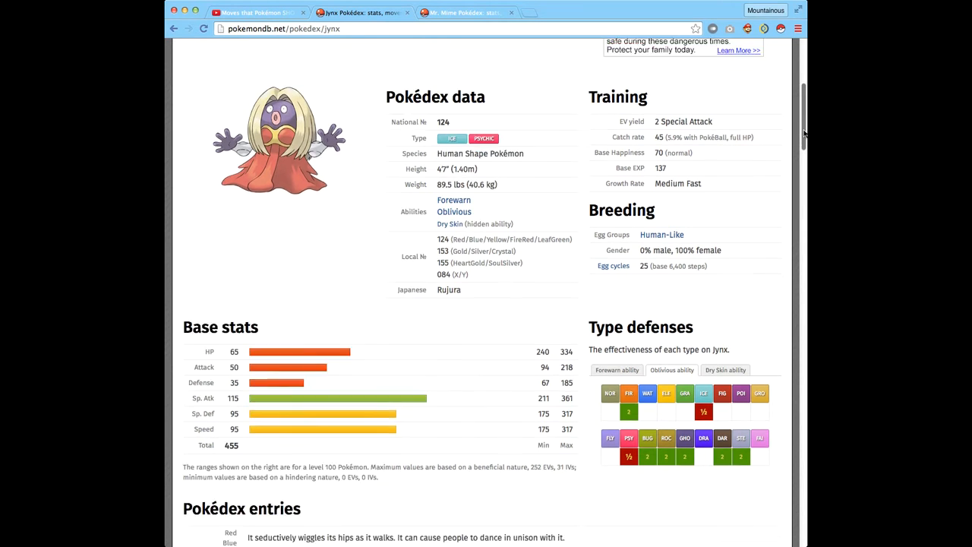
pyautogui.scroll(-3)
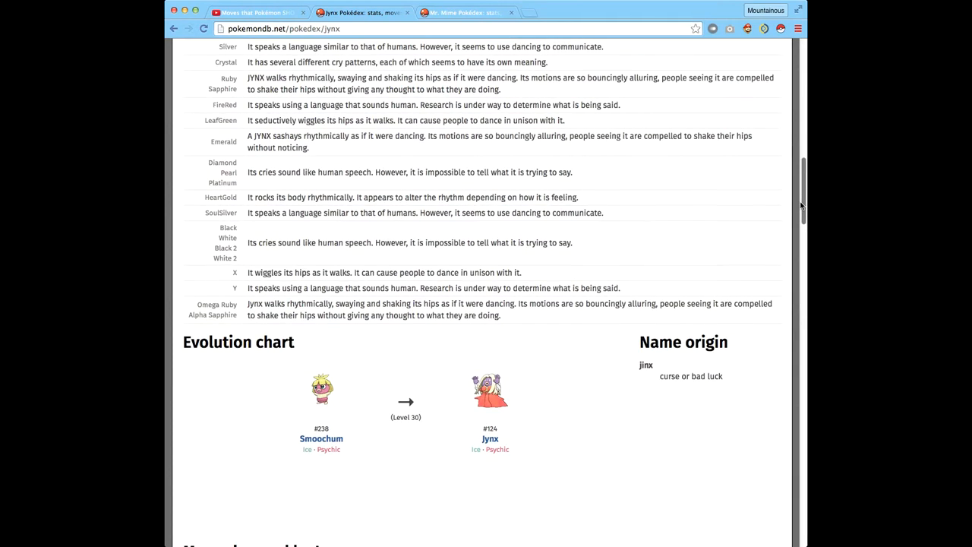
pyautogui.scroll(-3)
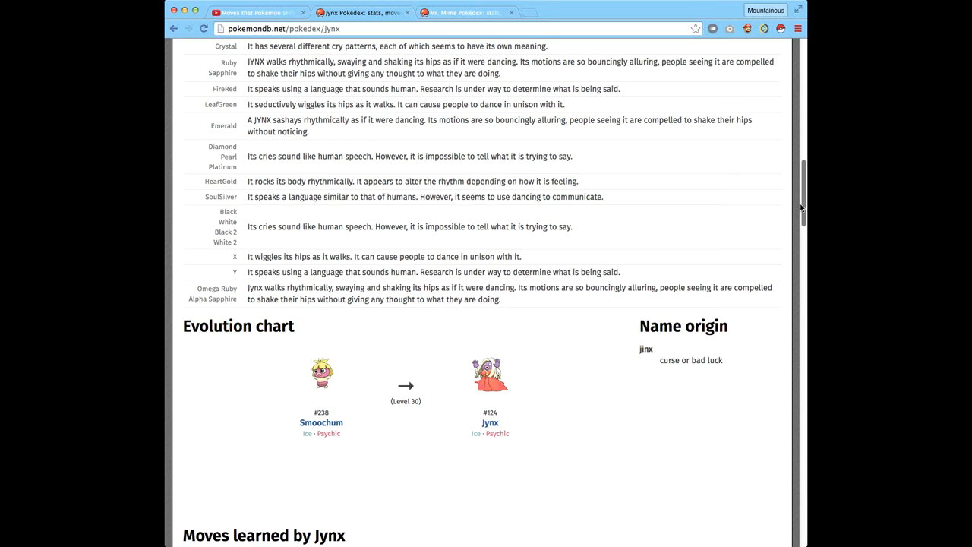
pyautogui.scroll(-3)
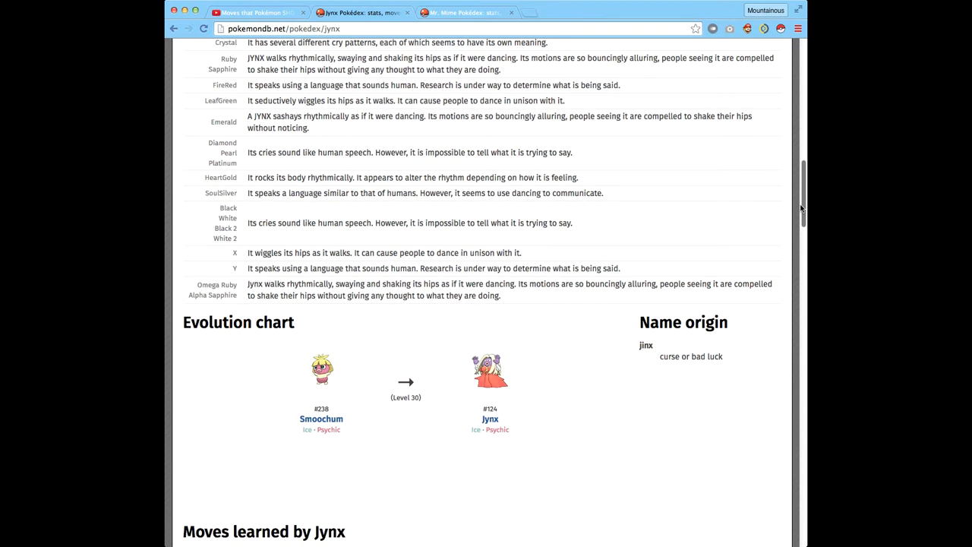
# Scroll to Jynx's Omega Ruby/Alpha Sapphire level-up and TM move tables.
pyautogui.scroll(-3)
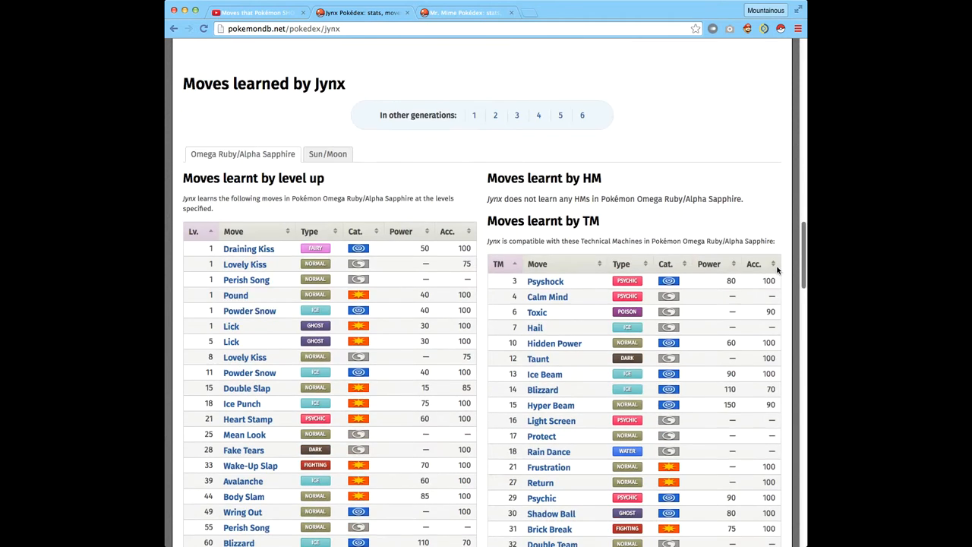
pyautogui.scroll(-3)
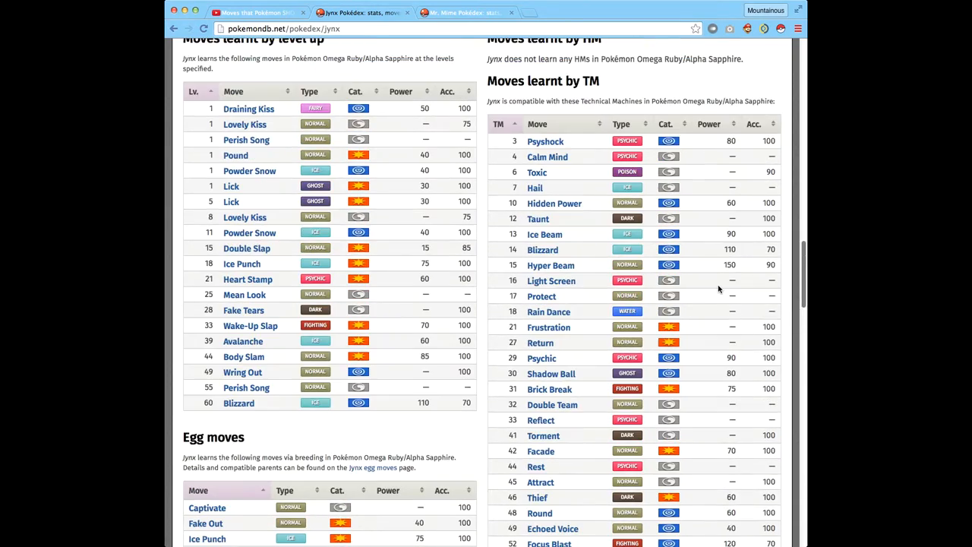
pyautogui.scroll(-3)
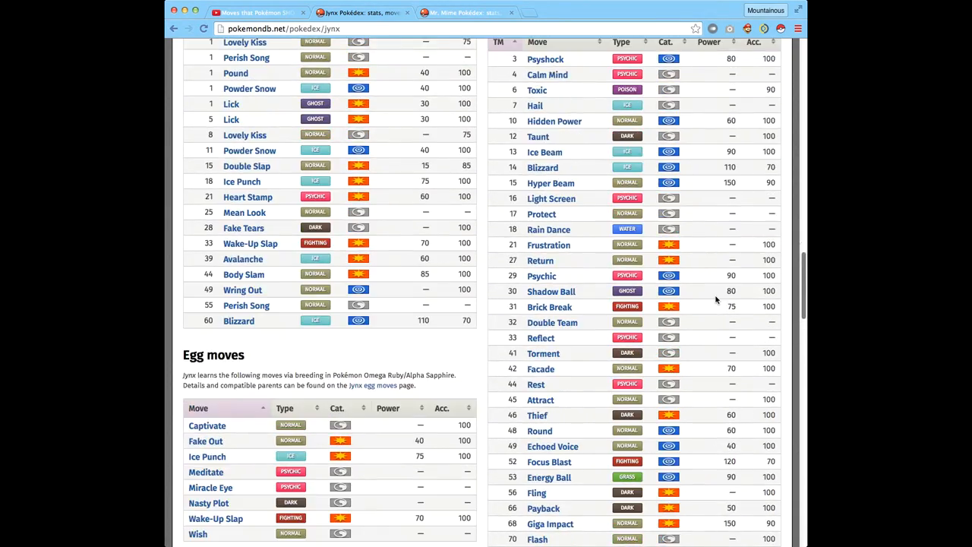
pyautogui.scroll(3)
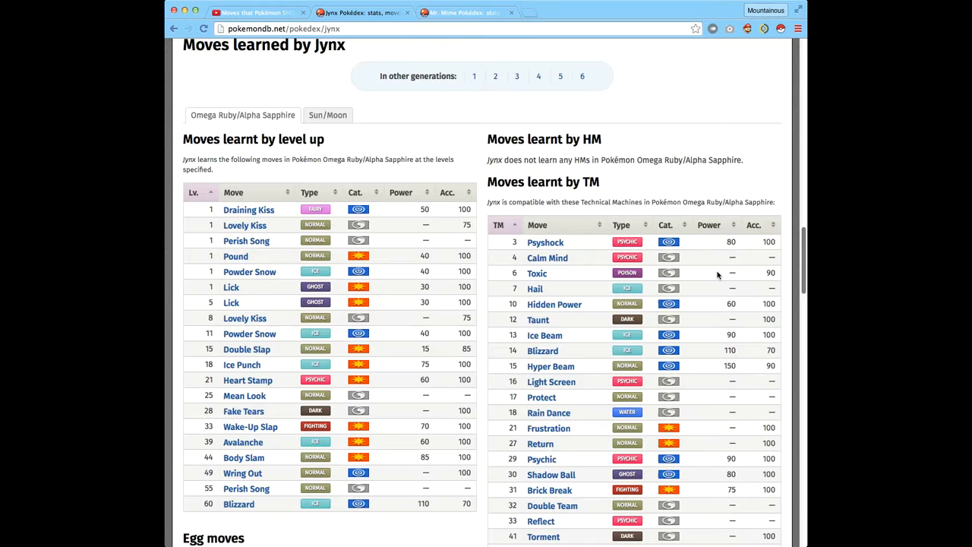
pyautogui.scroll(-3)
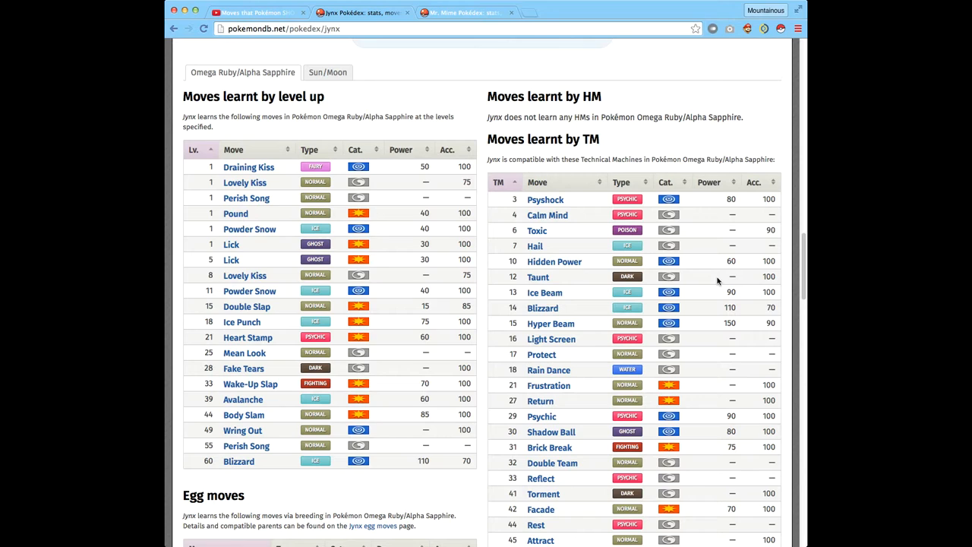
pyautogui.moveTo(417, 180)
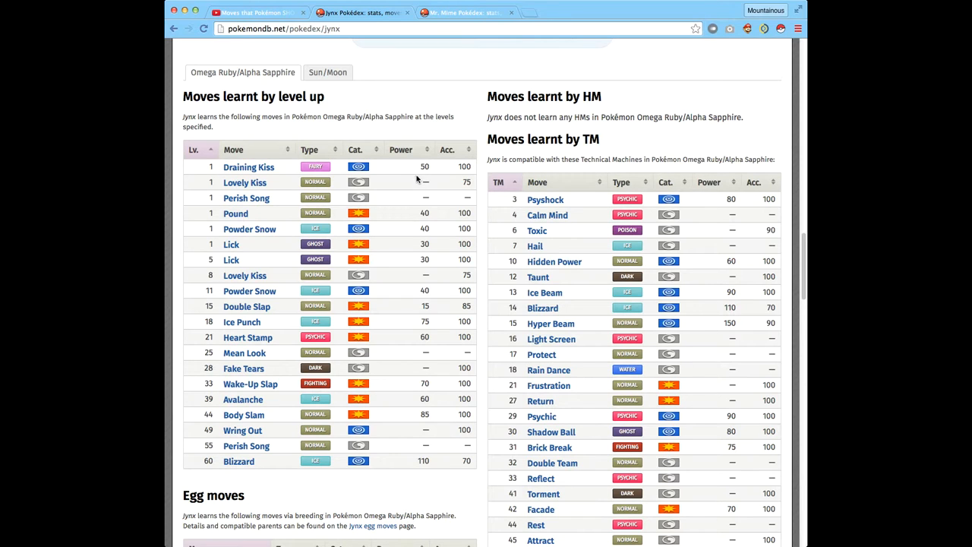
pyautogui.moveTo(203, 381)
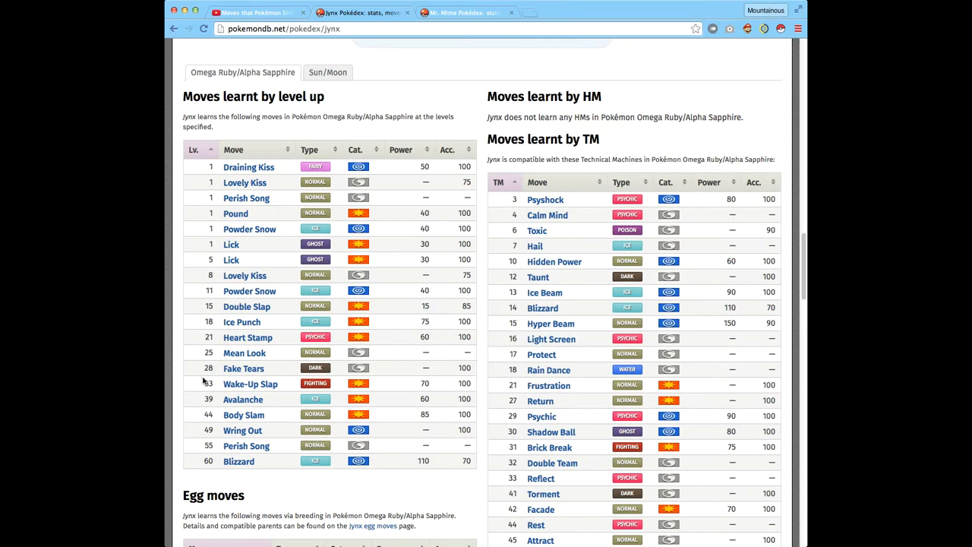
pyautogui.moveTo(375, 415)
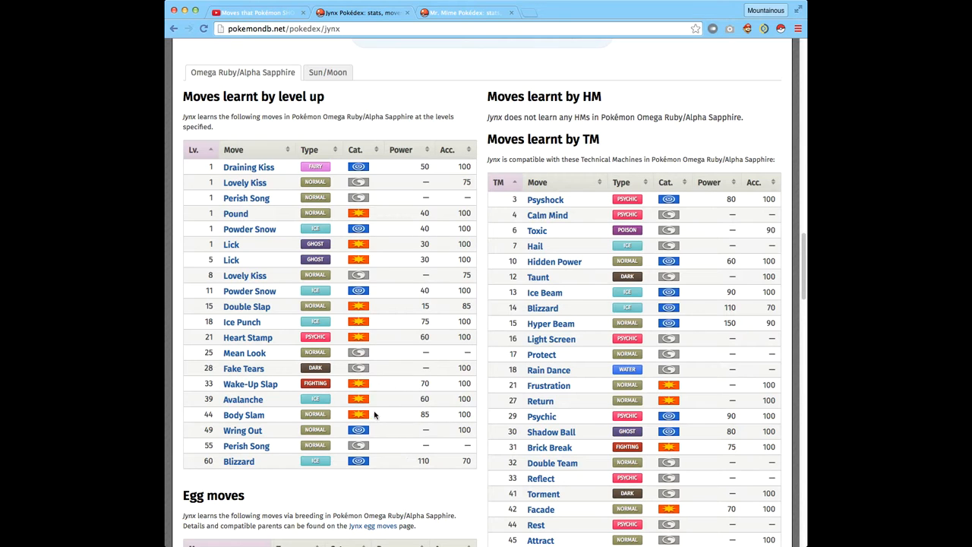
pyautogui.moveTo(370, 403)
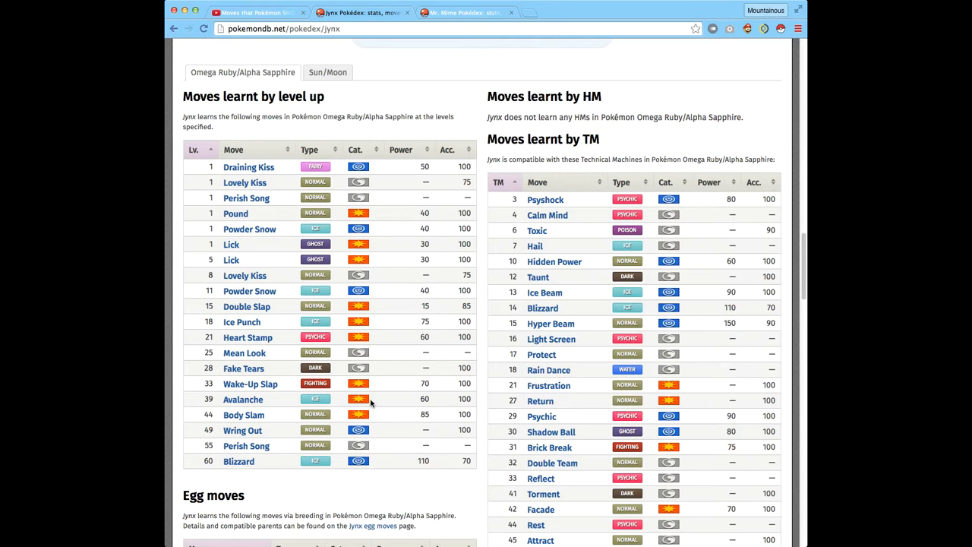
pyautogui.moveTo(212, 182)
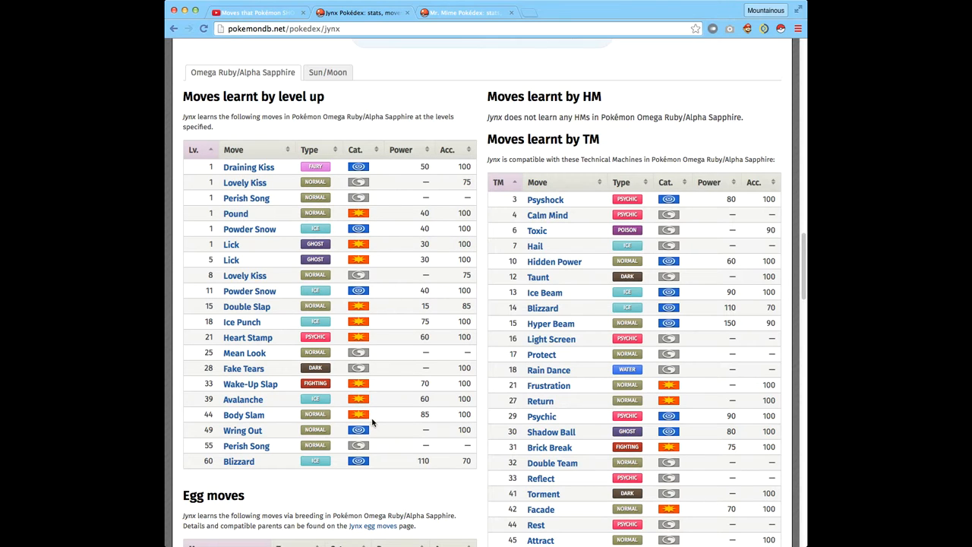
pyautogui.moveTo(383, 202)
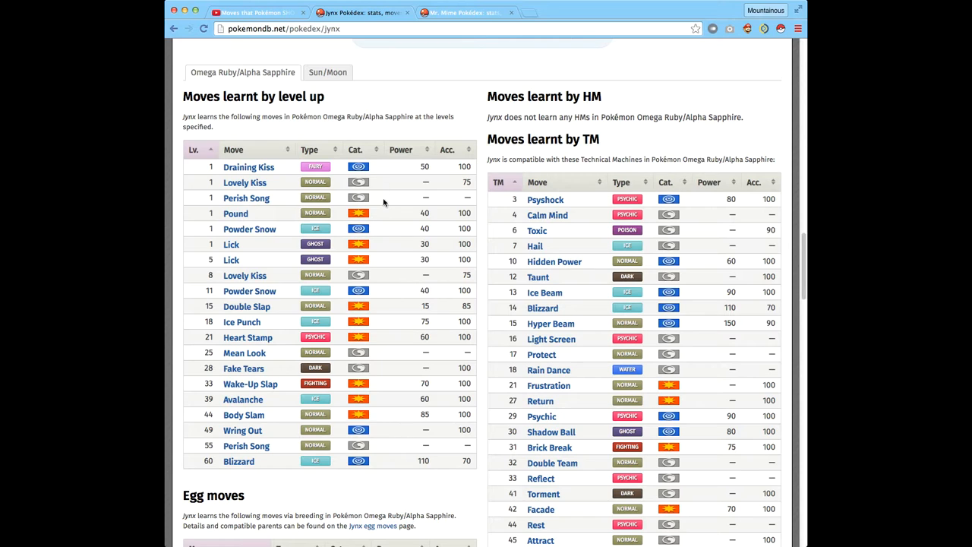
pyautogui.moveTo(342, 430)
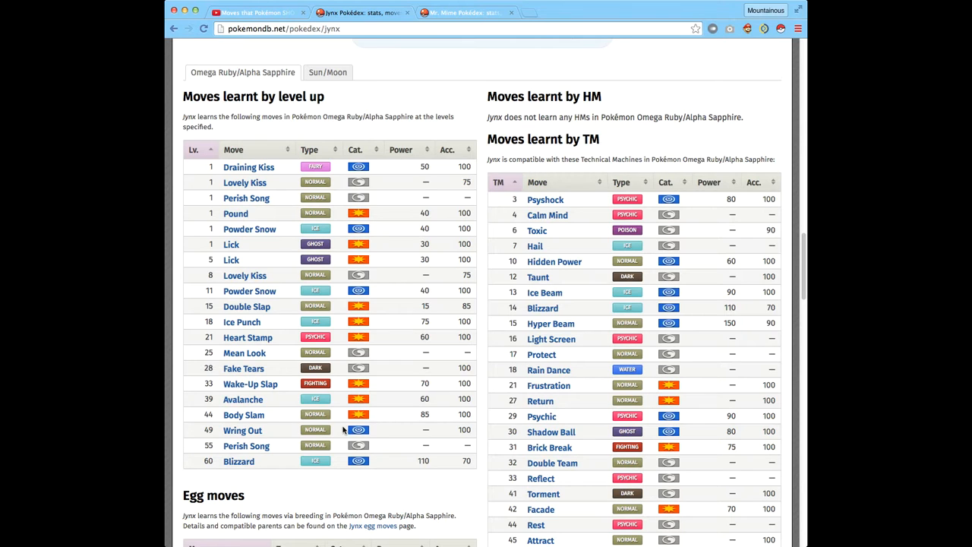
pyautogui.moveTo(808, 170)
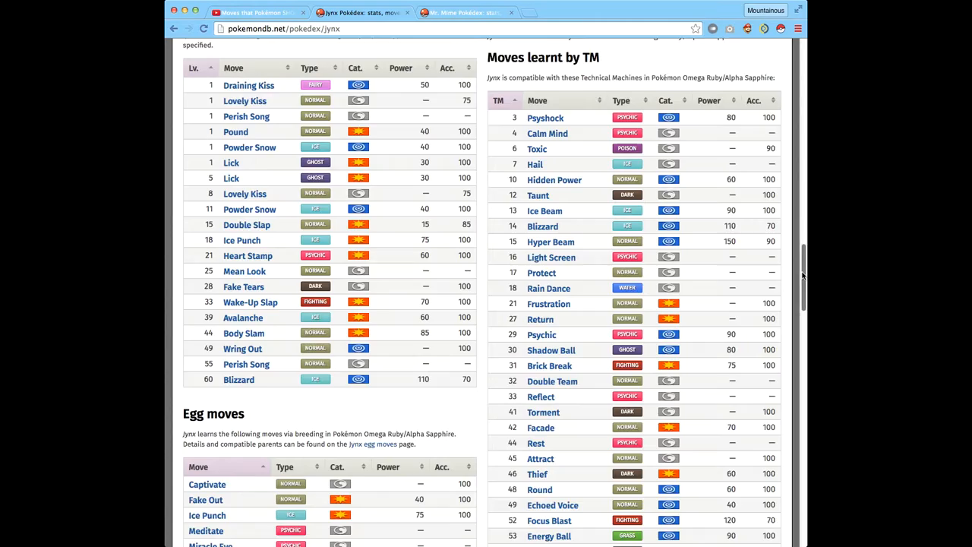
# Scroll Jynx's page past the Egg, Tutor and transfer-only moves to its sprites.
pyautogui.scroll(-3)
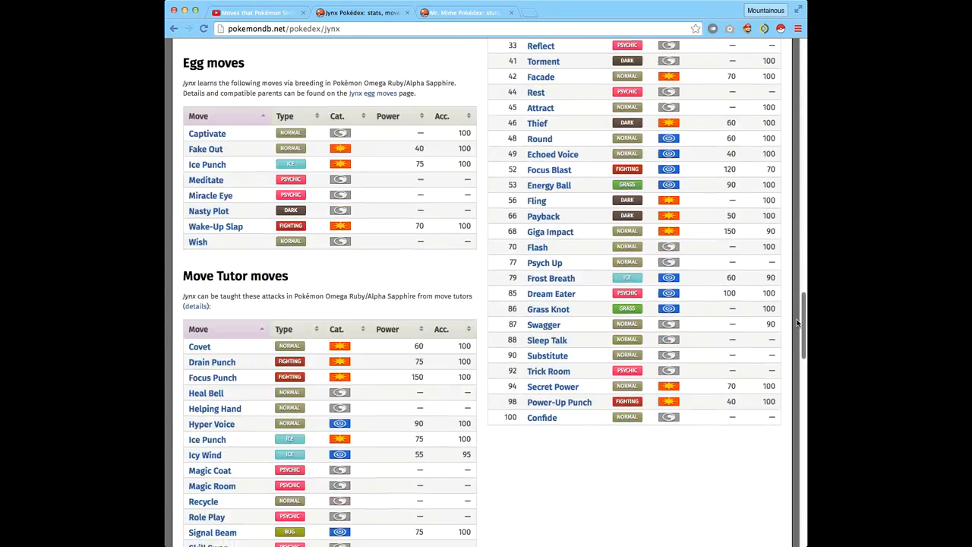
pyautogui.scroll(3)
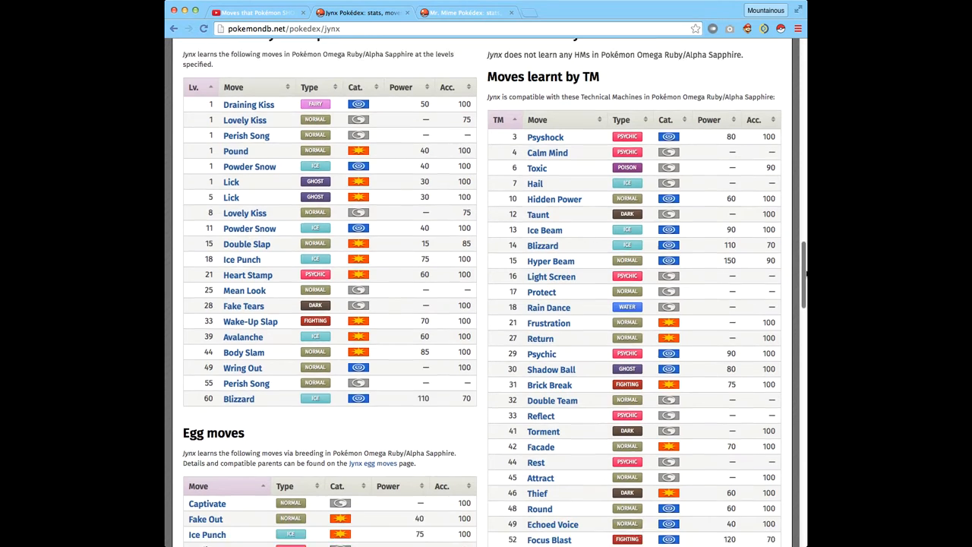
pyautogui.scroll(-3)
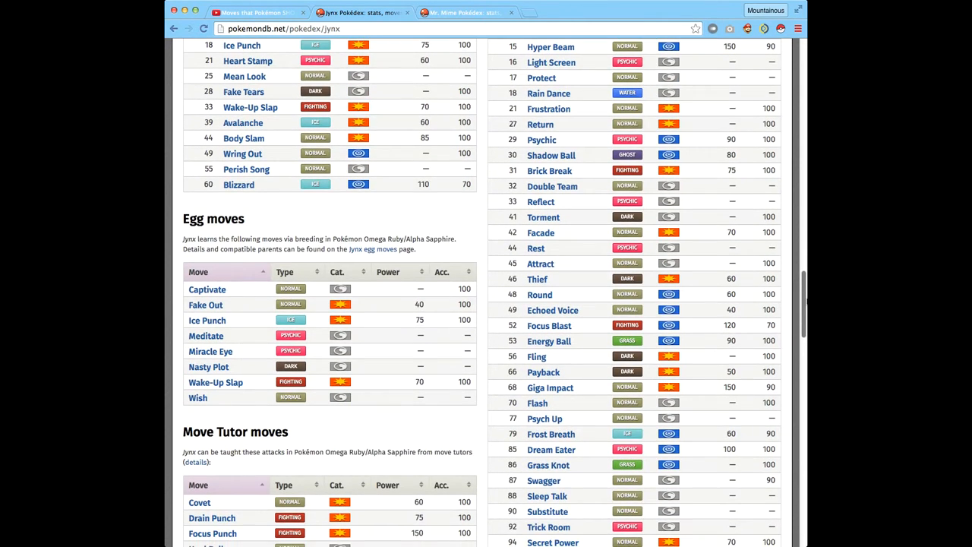
pyautogui.scroll(-3)
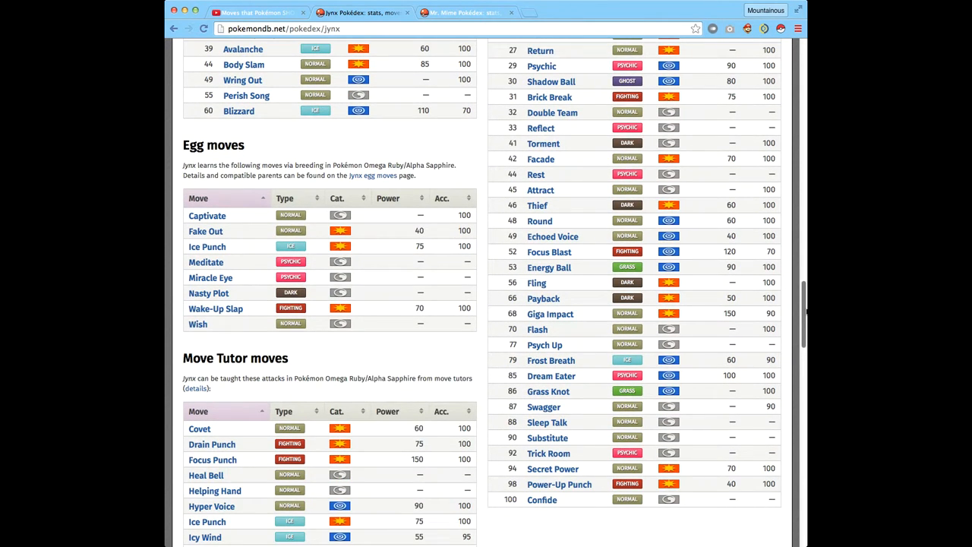
pyautogui.scroll(-3)
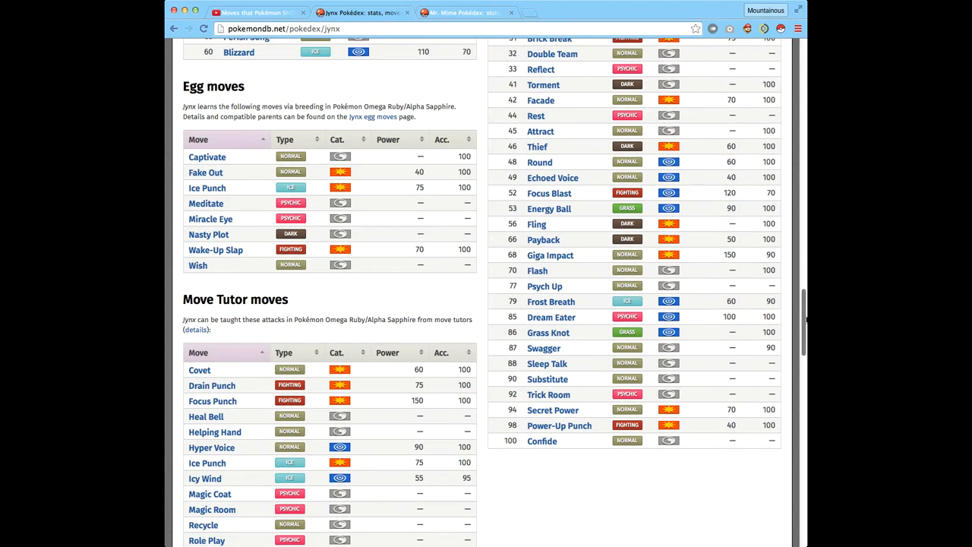
pyautogui.scroll(-3)
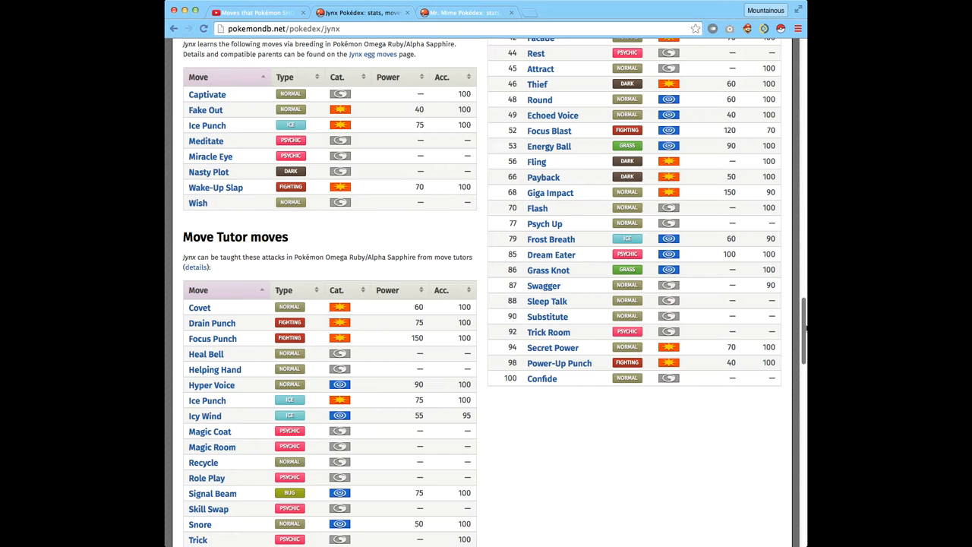
pyautogui.scroll(-3)
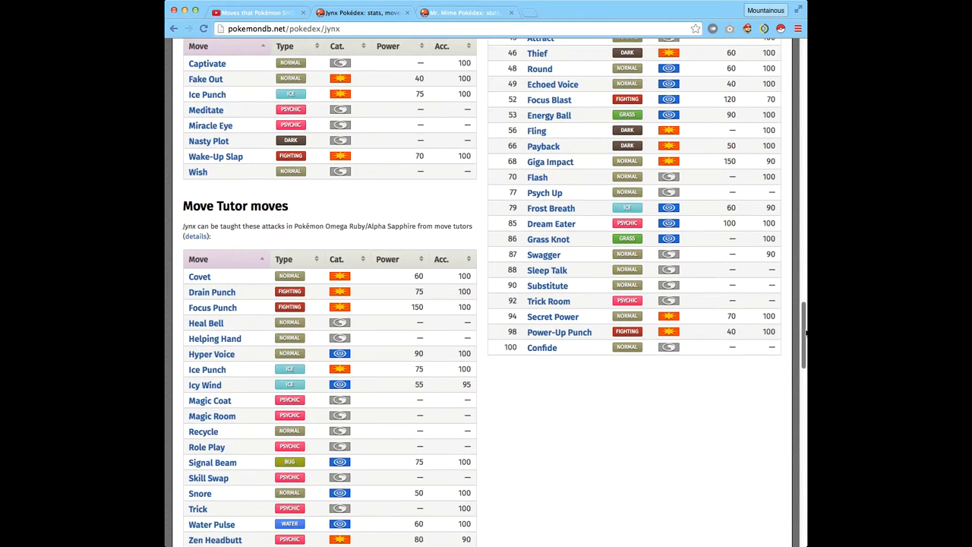
pyautogui.scroll(-3)
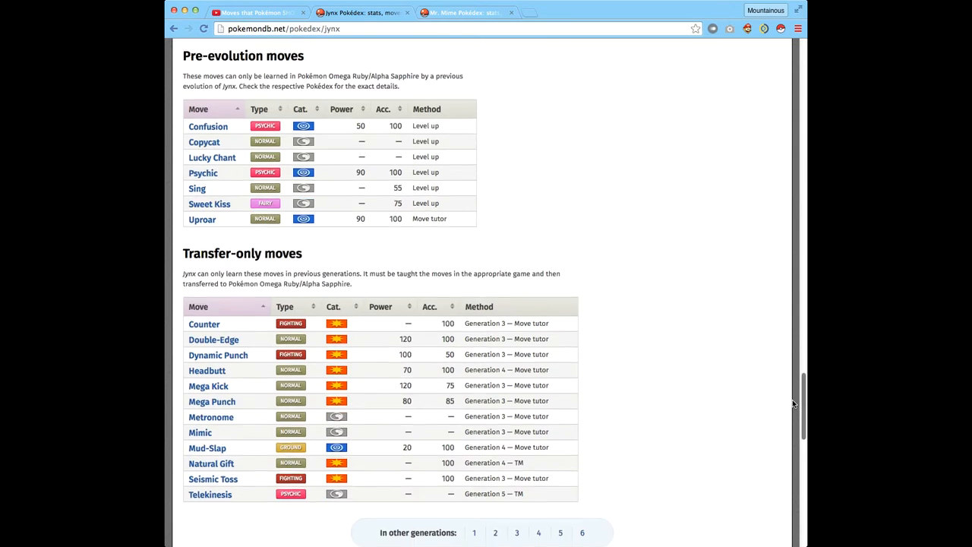
pyautogui.scroll(3)
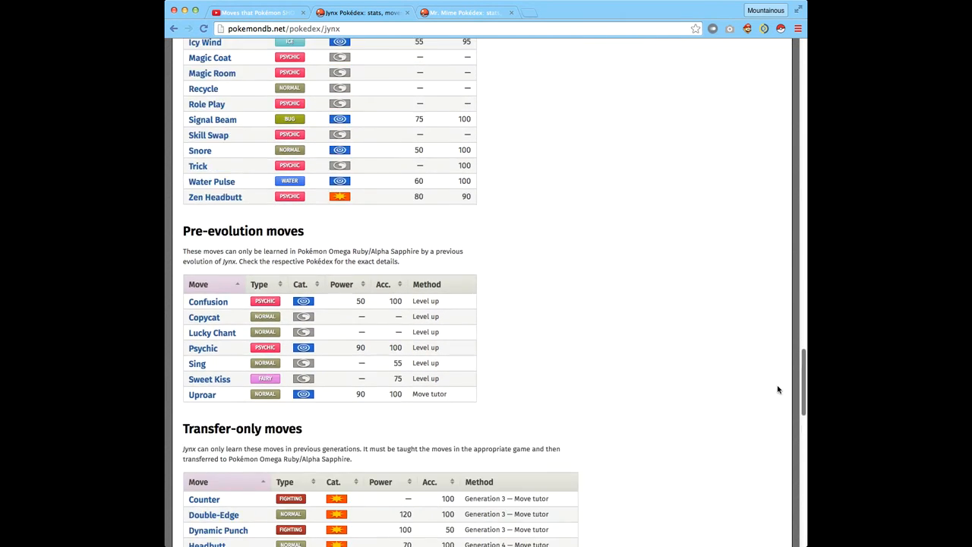
pyautogui.scroll(-3)
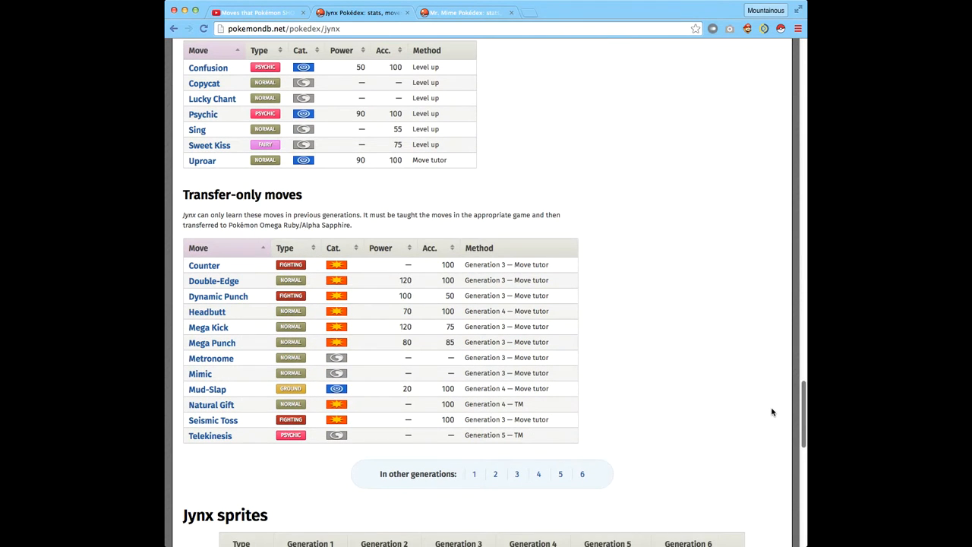
pyautogui.scroll(-3)
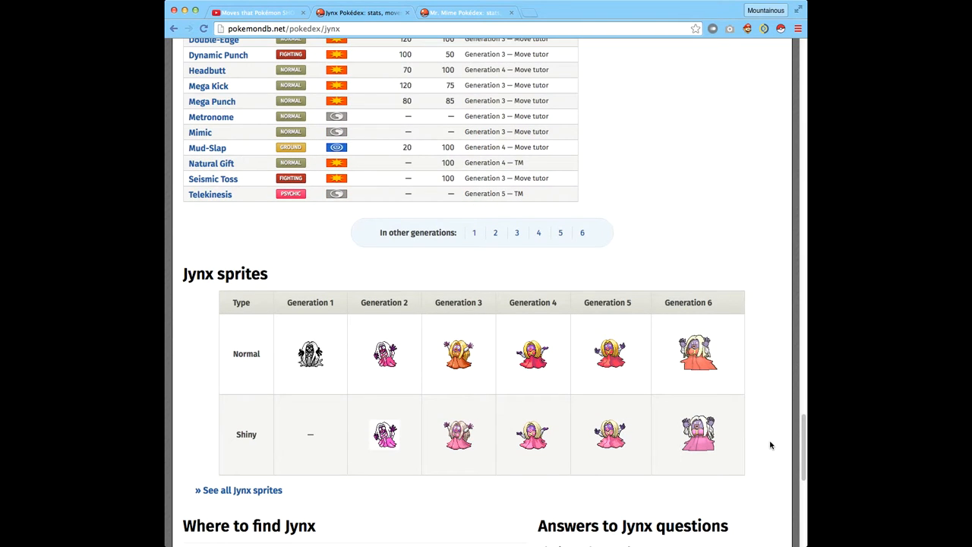
pyautogui.moveTo(764, 442)
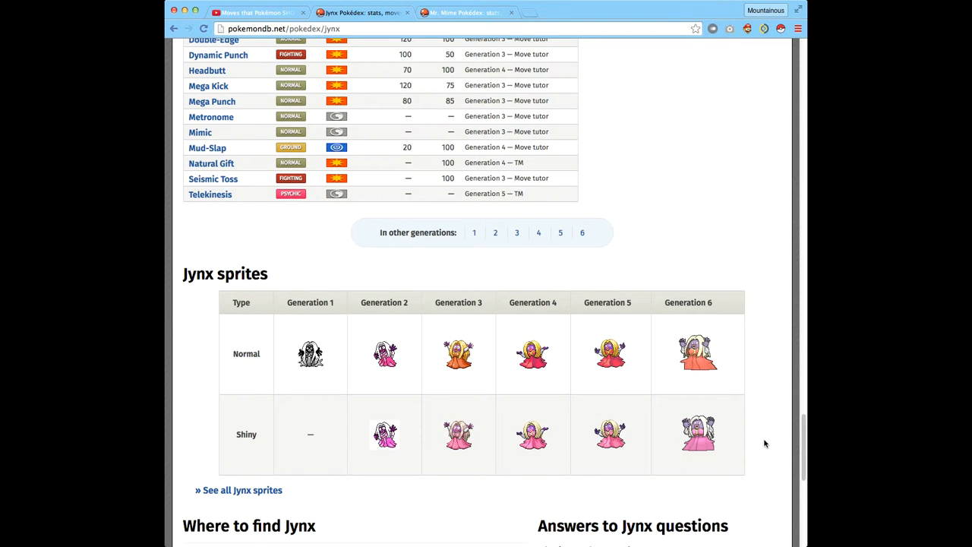
pyautogui.moveTo(751, 385)
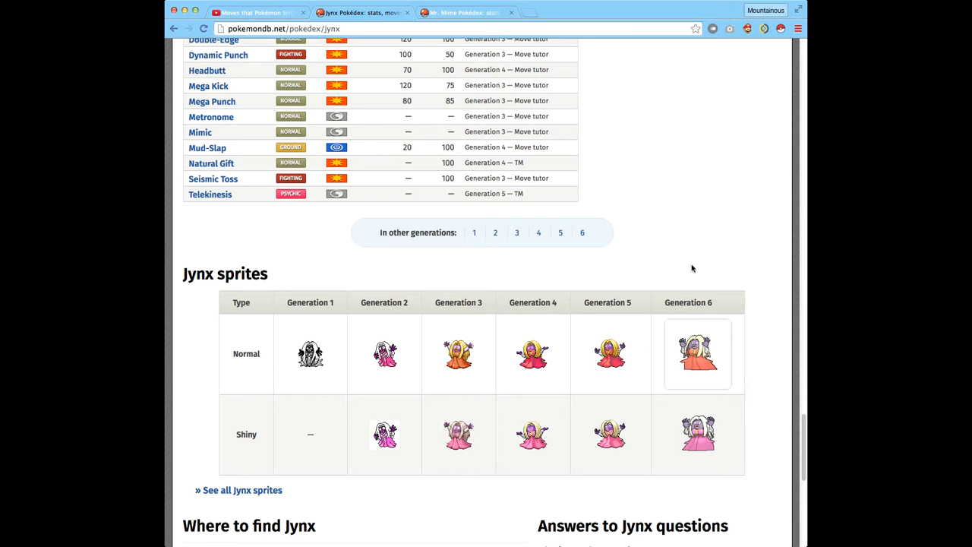
# Open the Mr. Mime tab and view its level-up and TM move tables.
pyautogui.click(463, 13)
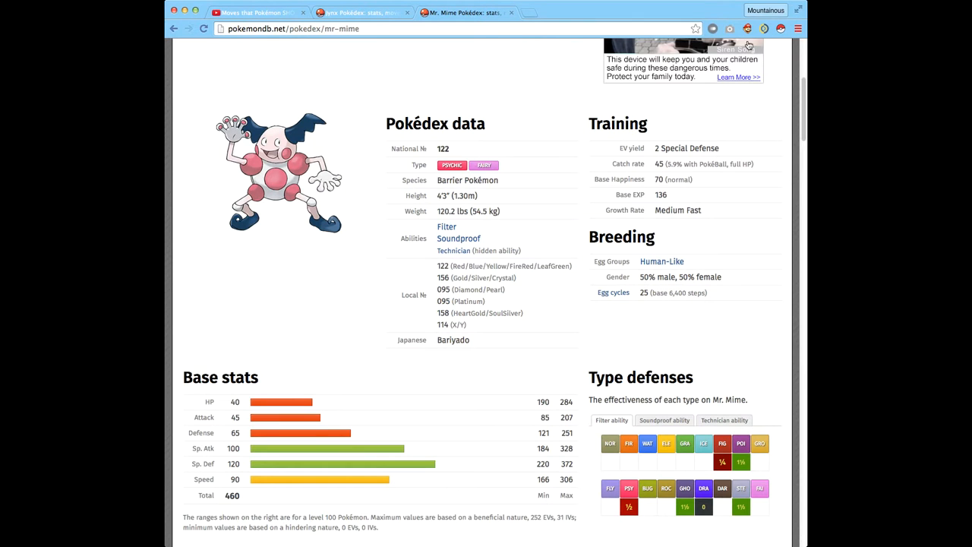
pyautogui.scroll(-3)
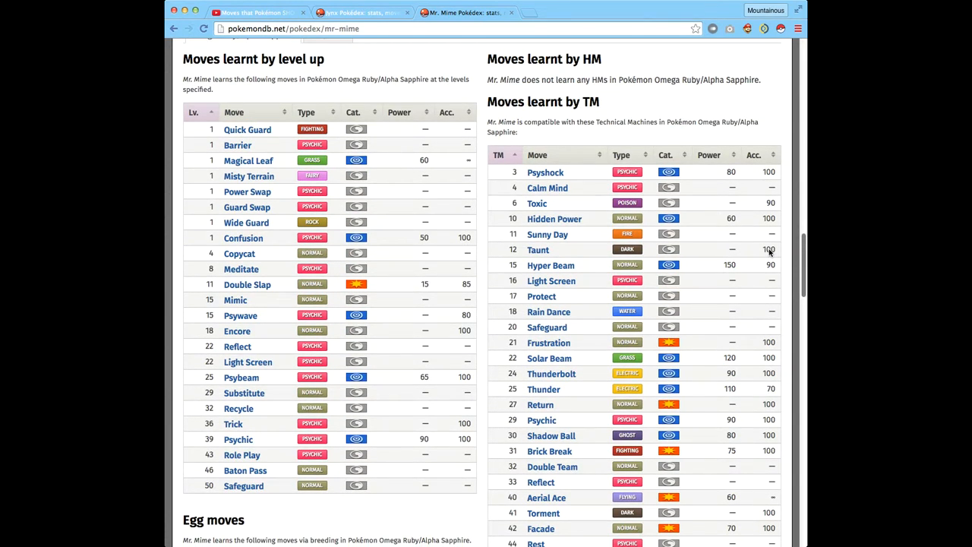
pyautogui.scroll(-3)
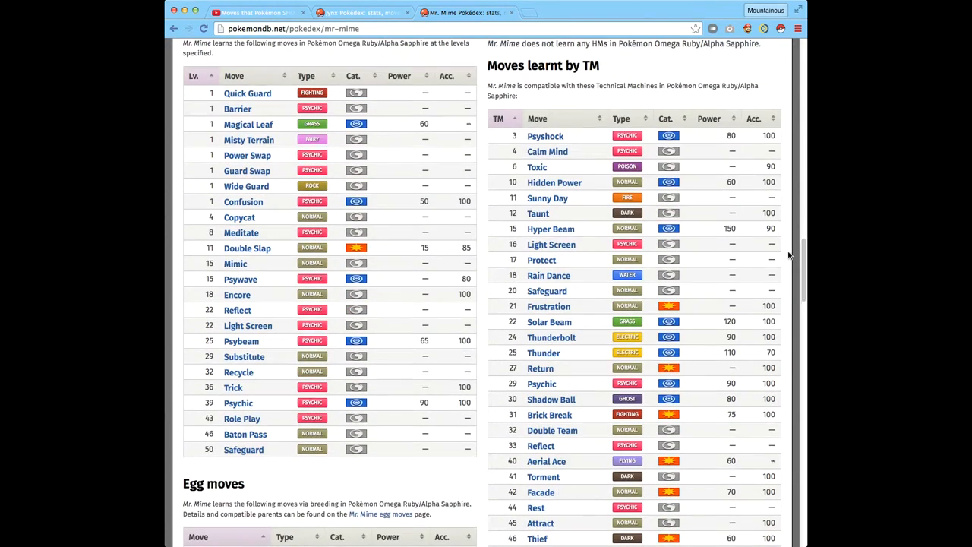
pyautogui.moveTo(412, 171)
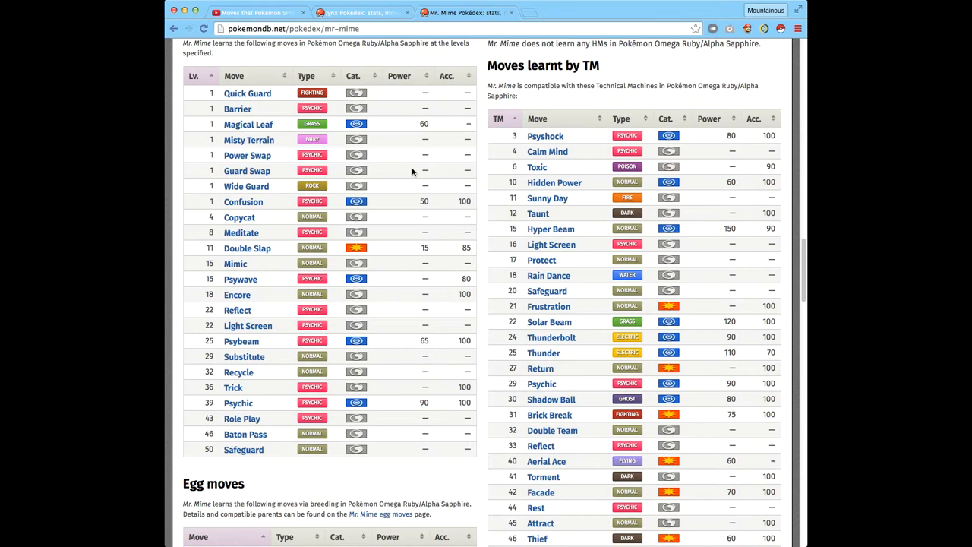
pyautogui.moveTo(452, 168)
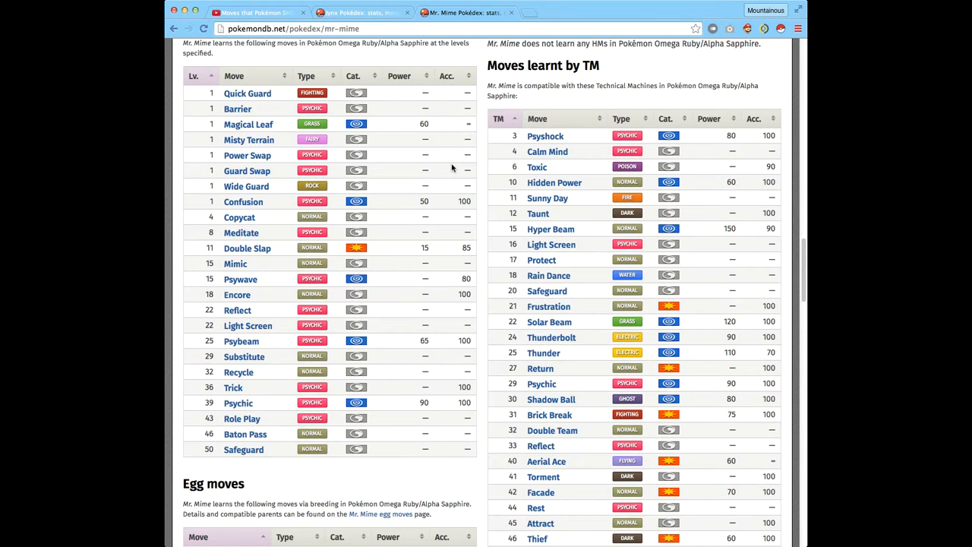
pyautogui.moveTo(406, 126)
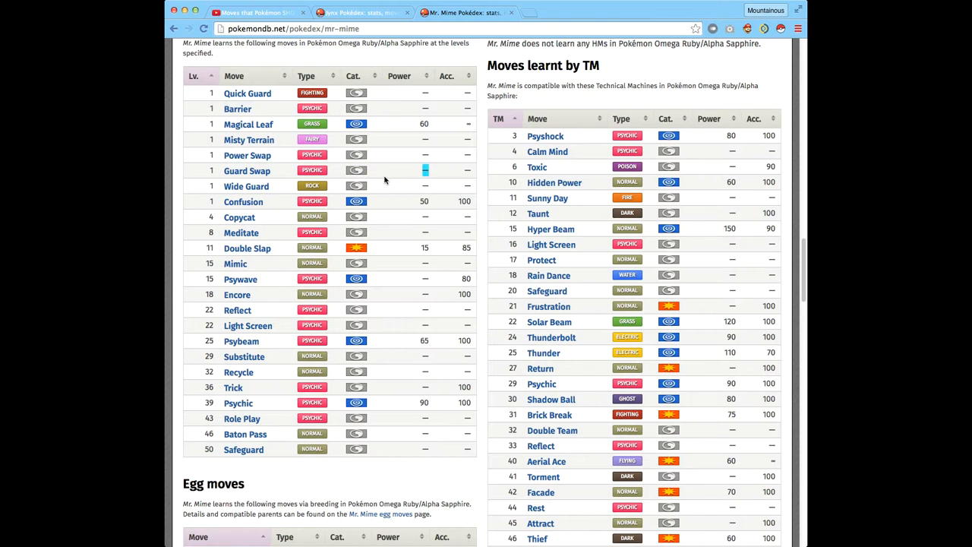
pyautogui.moveTo(380, 254)
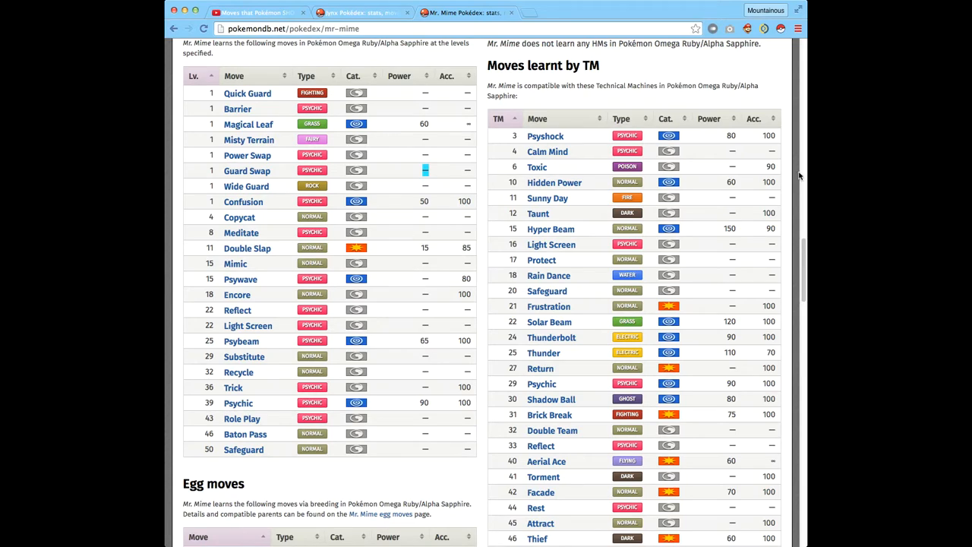
# Scroll through Mr. Mime's Egg, Tutor, pre-evolution and transfer-only moves, then back up.
pyautogui.scroll(-3)
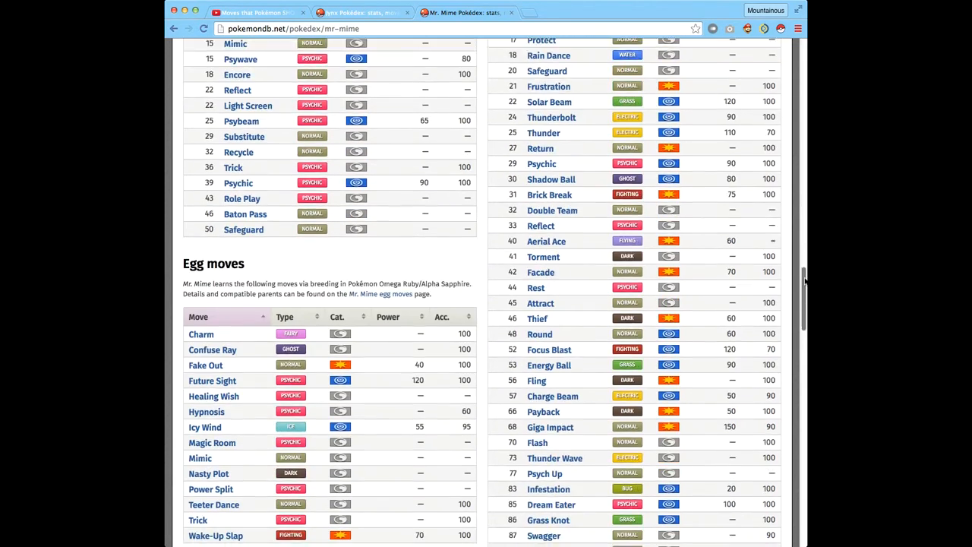
pyautogui.scroll(-3)
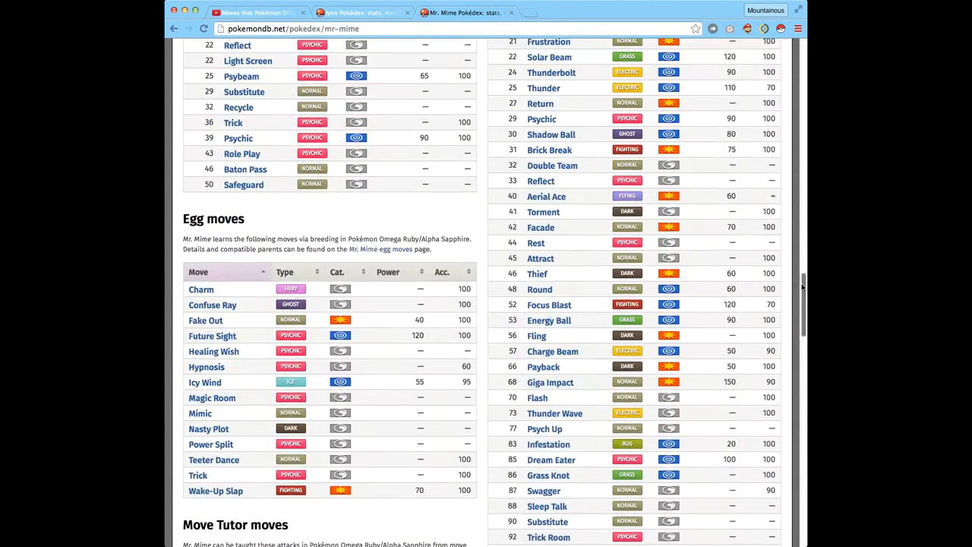
pyautogui.scroll(-3)
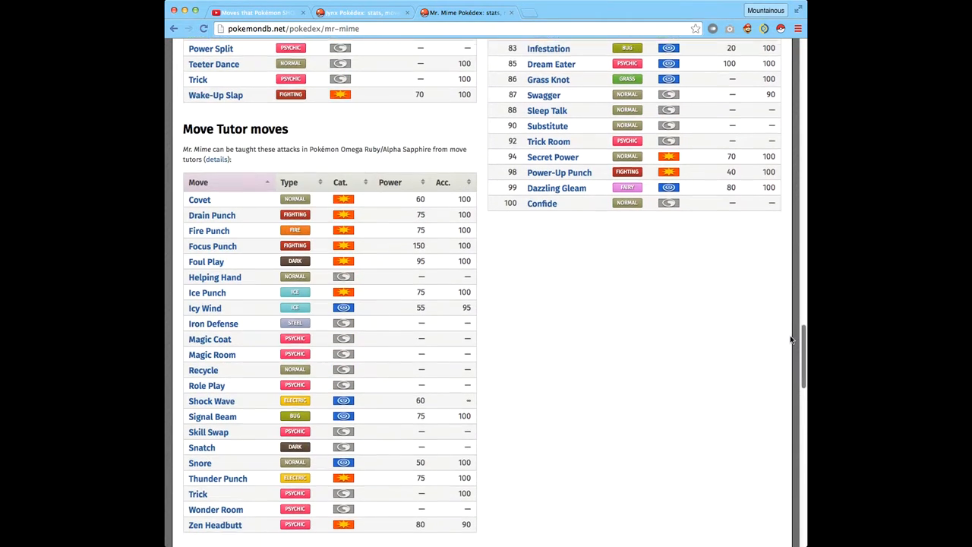
pyautogui.scroll(-3)
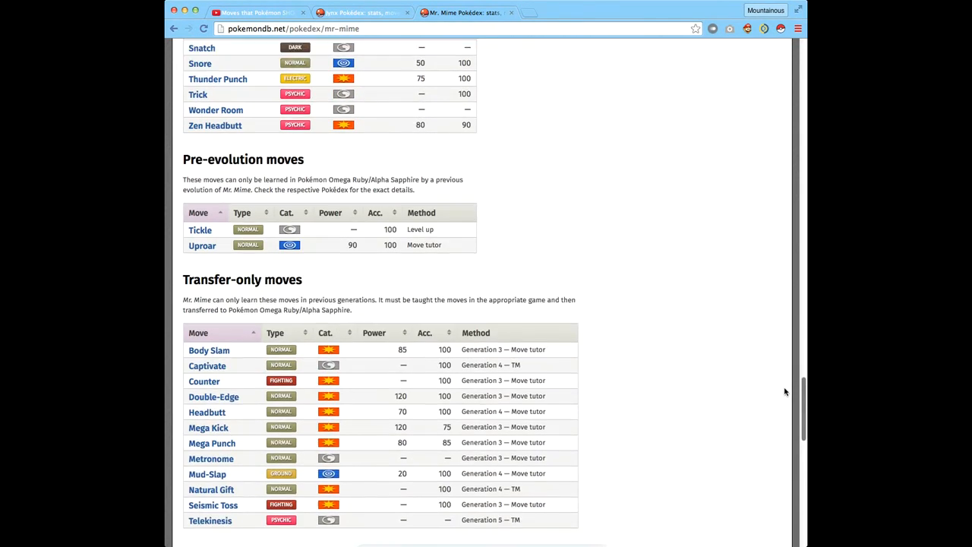
pyautogui.scroll(-3)
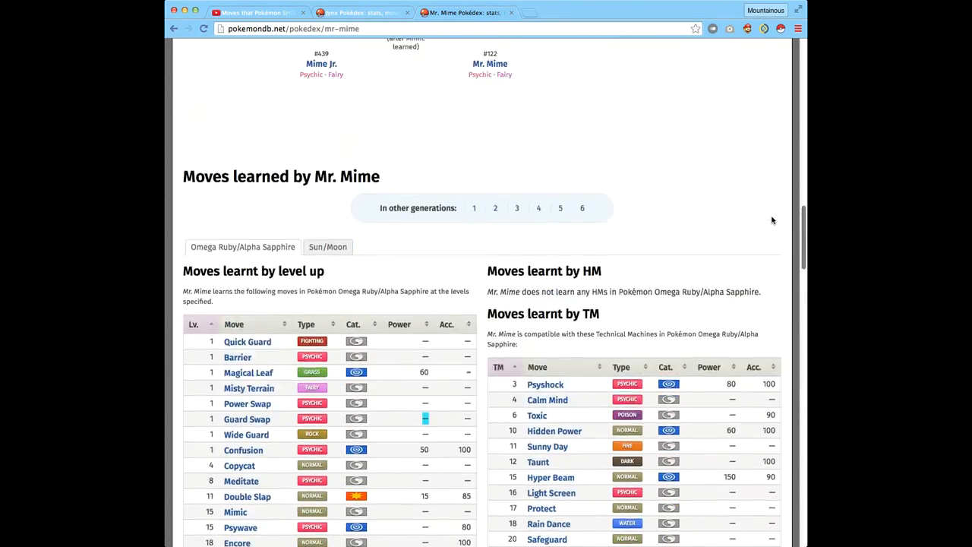
pyautogui.scroll(3)
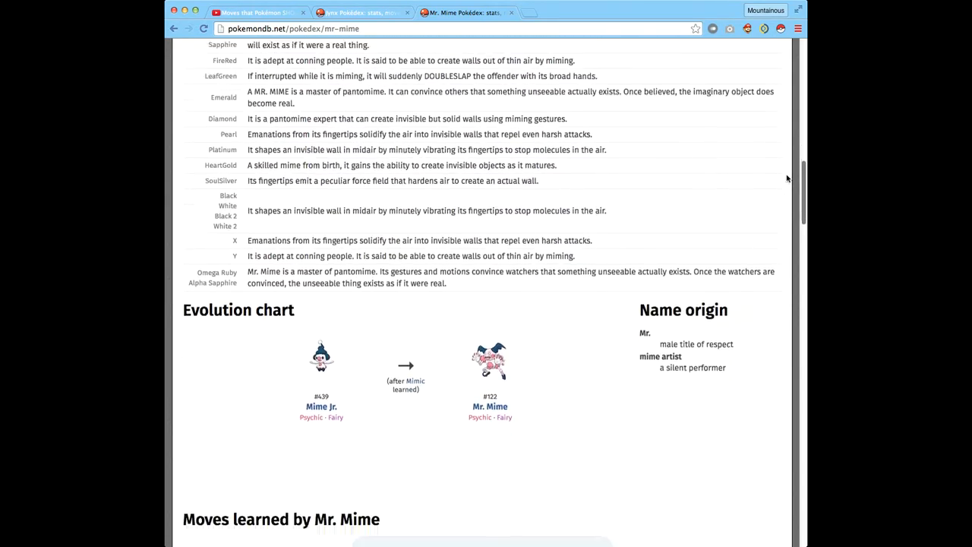
pyautogui.scroll(3)
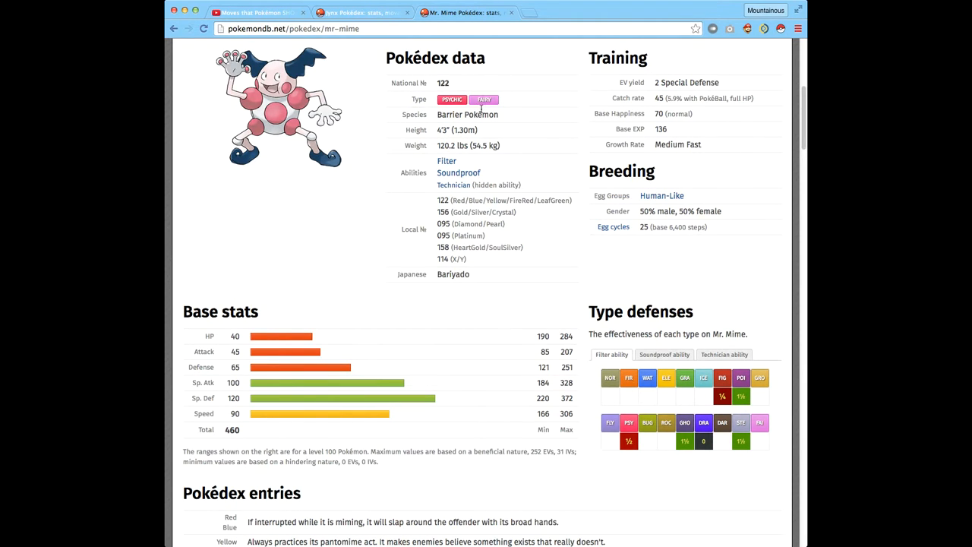
pyautogui.moveTo(465, 163)
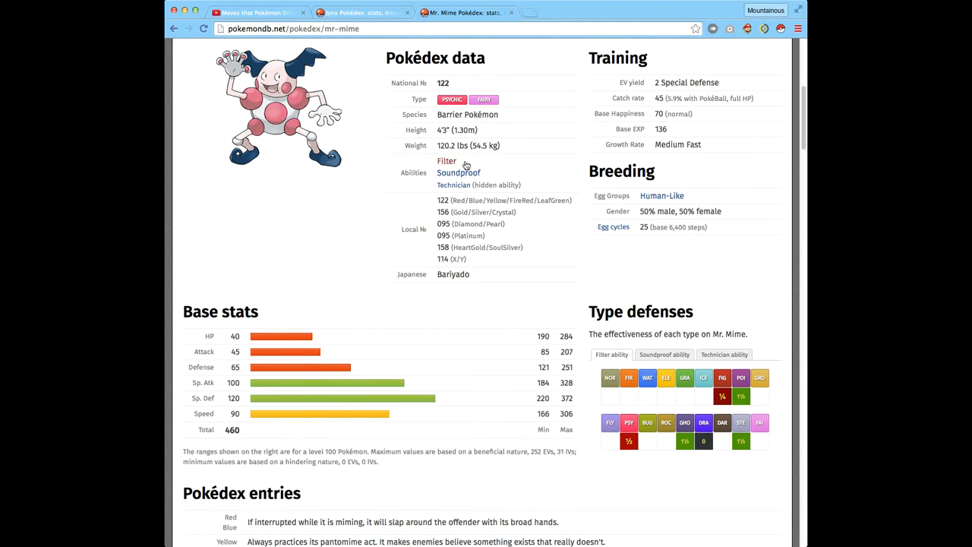
pyautogui.moveTo(800, 143)
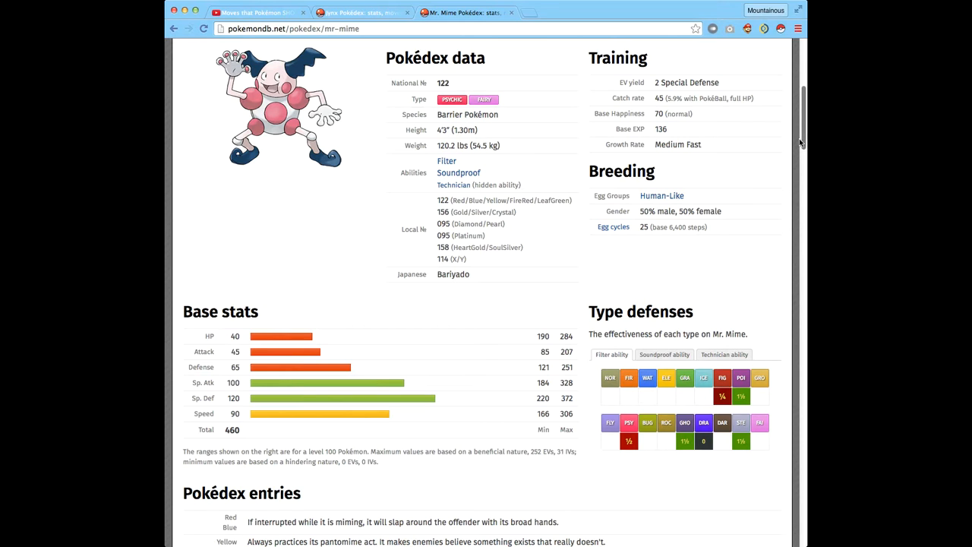
pyautogui.moveTo(382, 23)
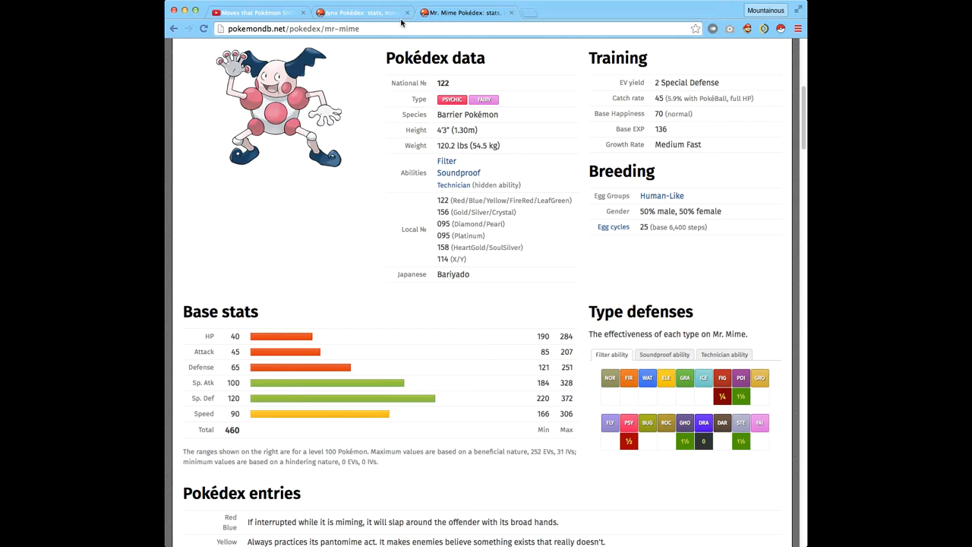
pyautogui.moveTo(409, 74)
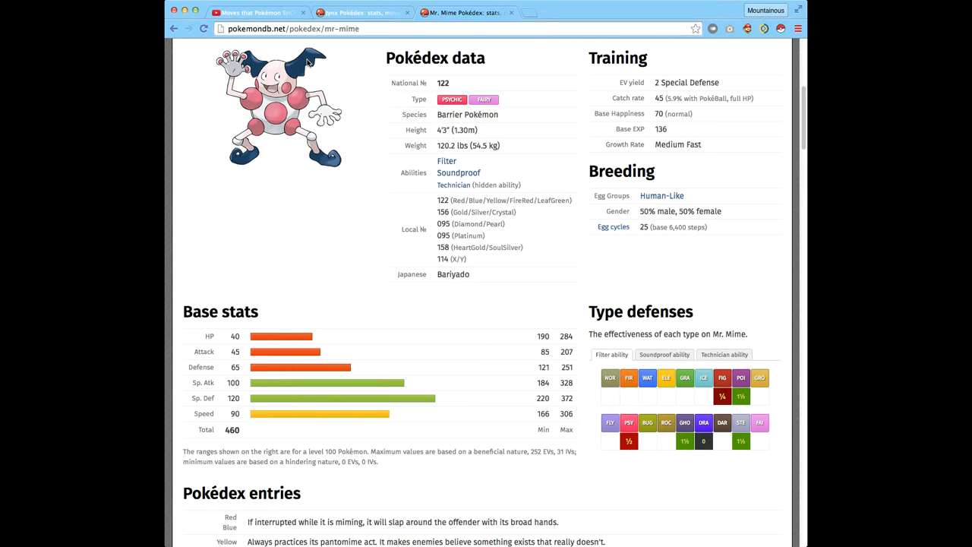
pyautogui.moveTo(740, 98)
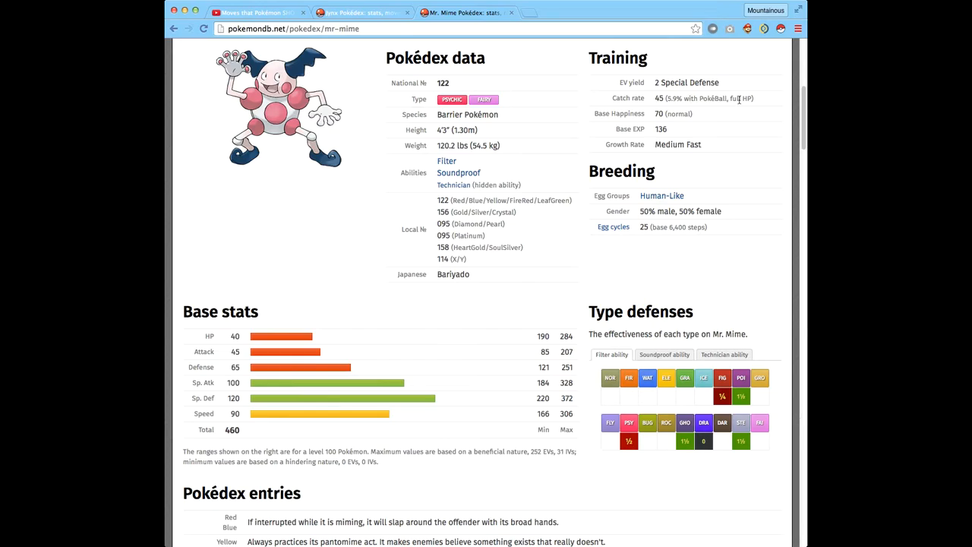
# Glance over Mr. Mime's Pokédex data and base stats, then switch to the Jynx tab.
pyautogui.scroll(-3)
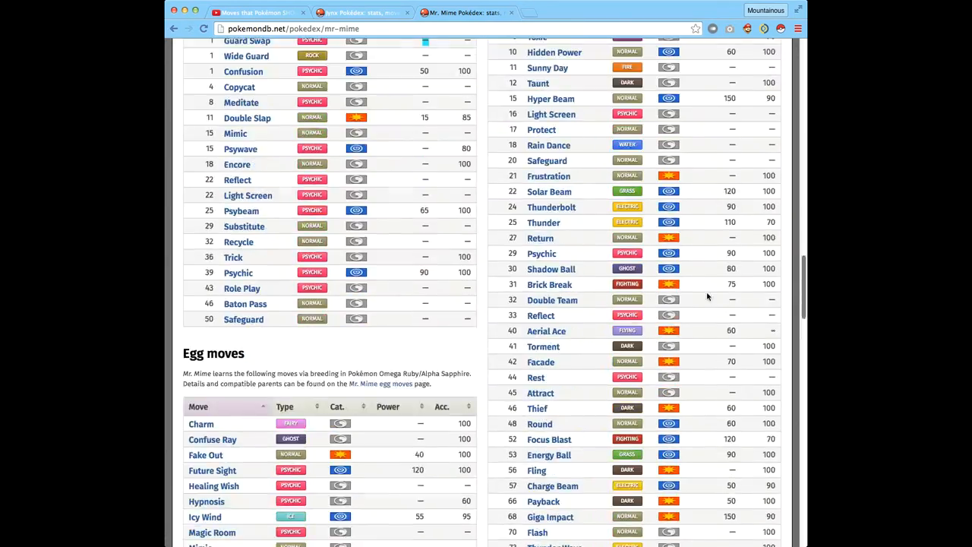
pyautogui.scroll(3)
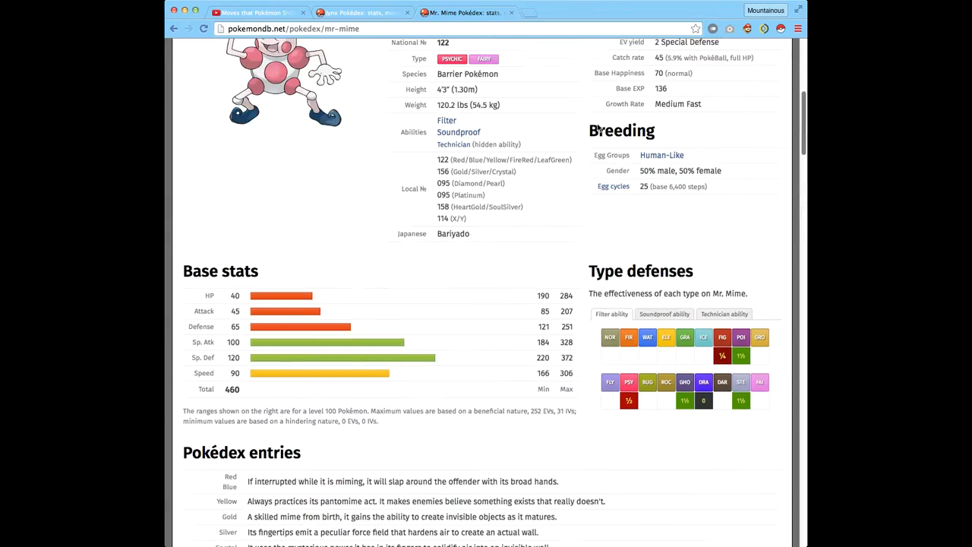
pyautogui.click(342, 13)
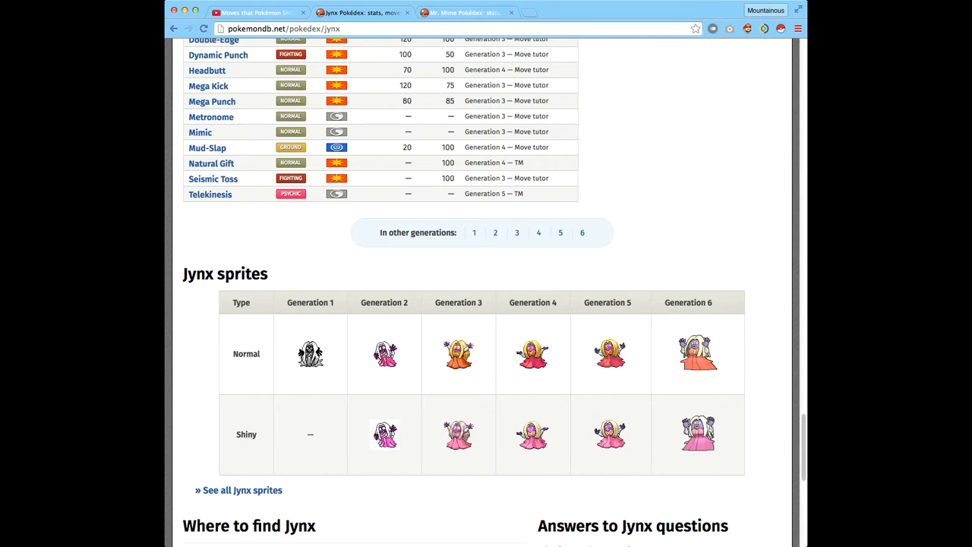
# Scroll up Jynx's page to its base stats (total 455) and type defenses.
pyautogui.scroll(3)
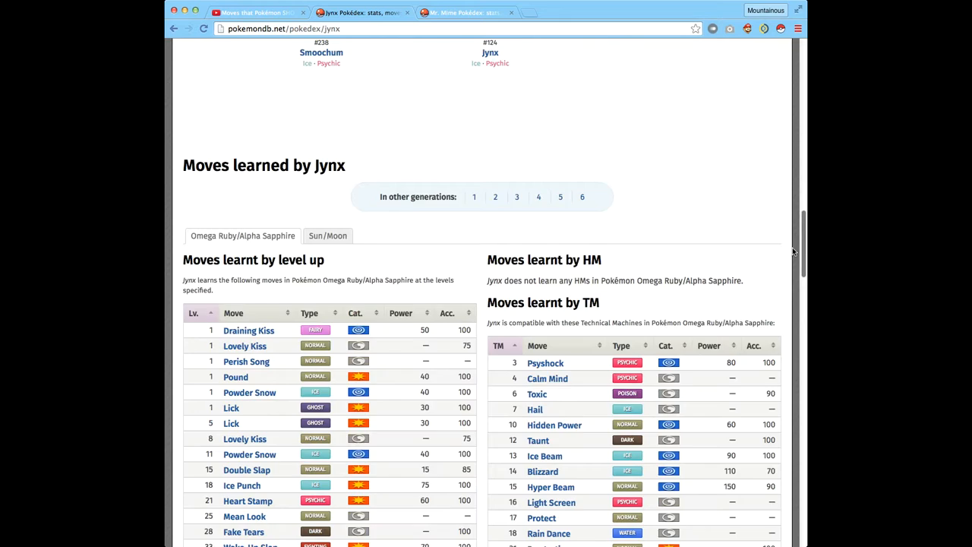
pyautogui.scroll(3)
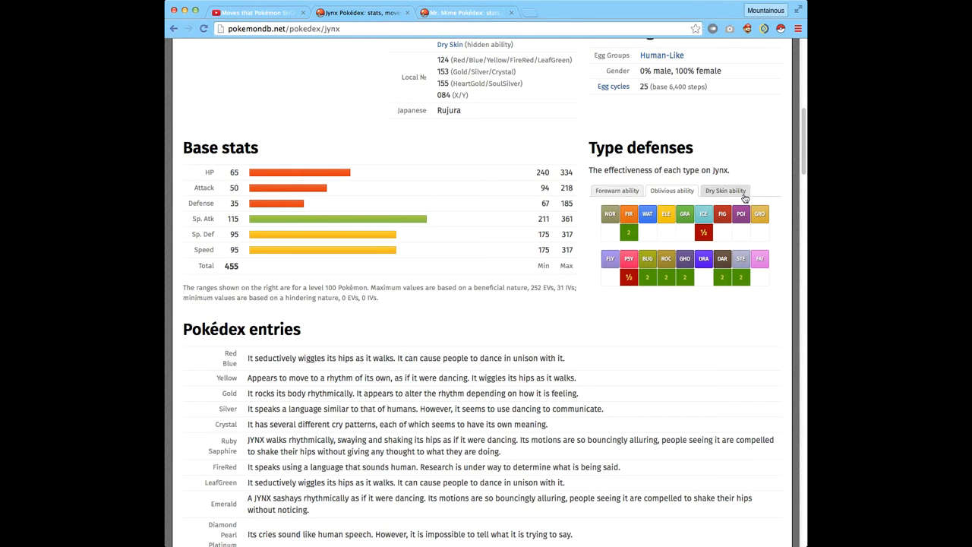
pyautogui.moveTo(778, 181)
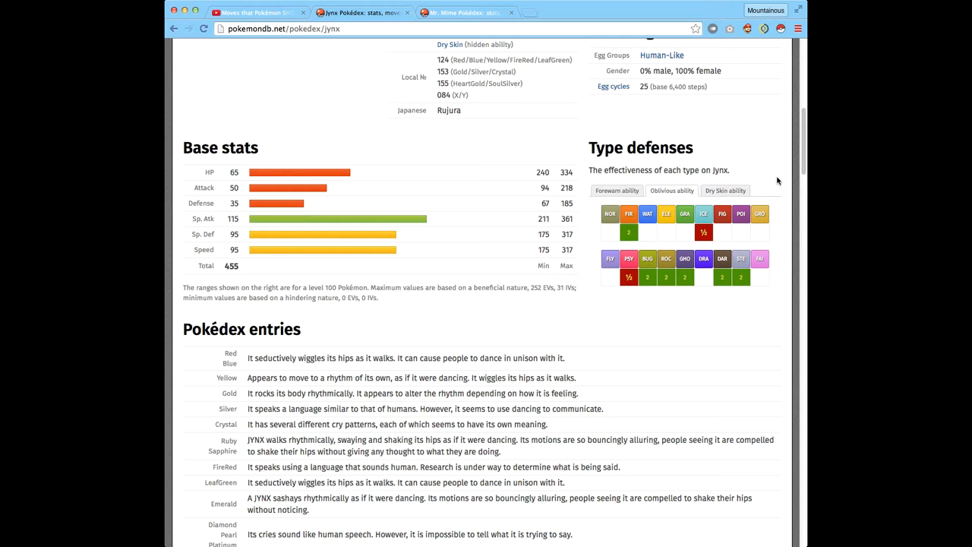
pyautogui.moveTo(798, 180)
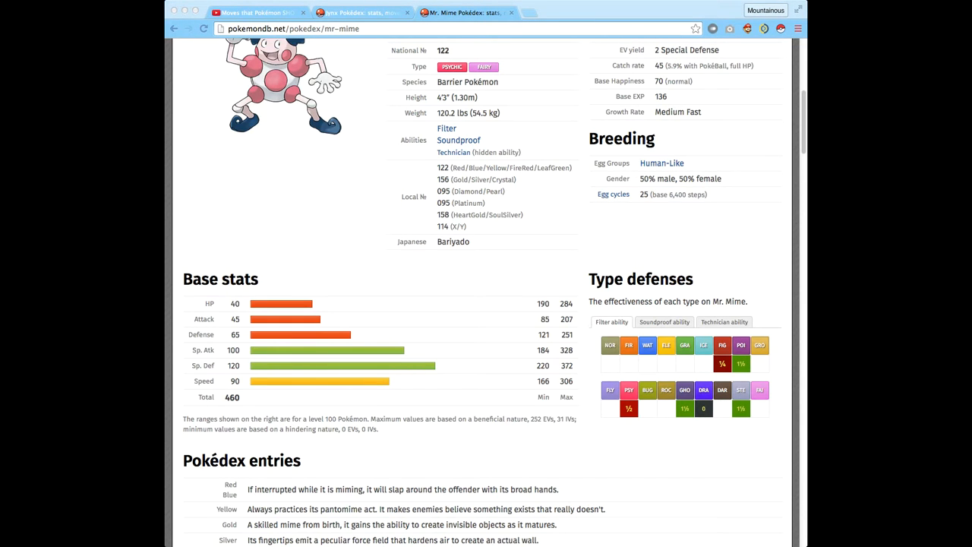
pyautogui.moveTo(502, 30)
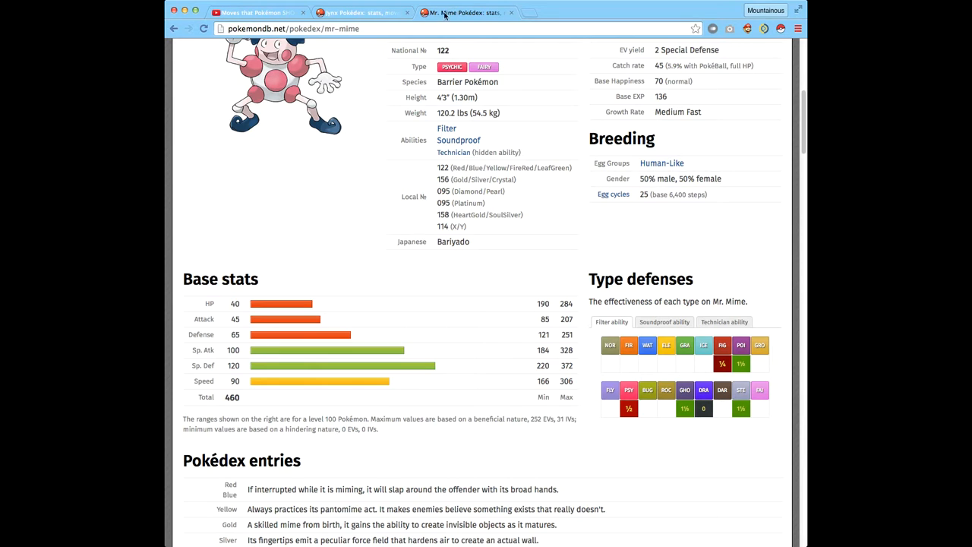
# Switch from Mr. Mime to the Jynx tab showing its Ice/Psychic Pokédex data.
pyautogui.click(358, 15)
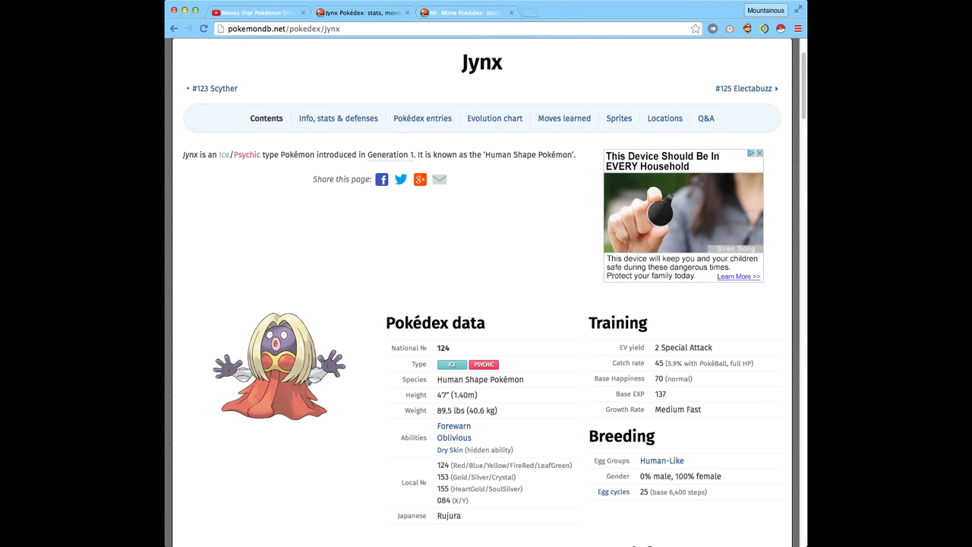